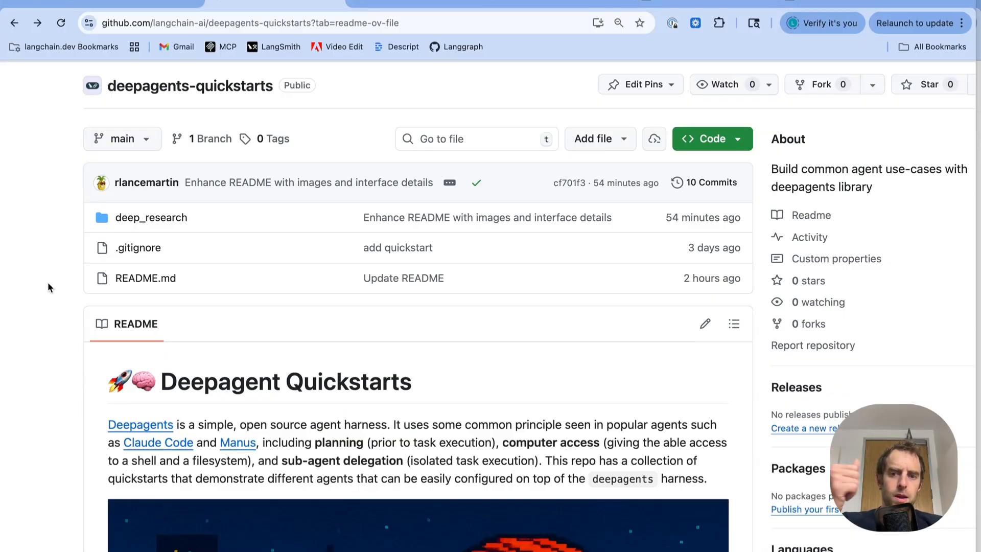
mouse_move(145, 222)
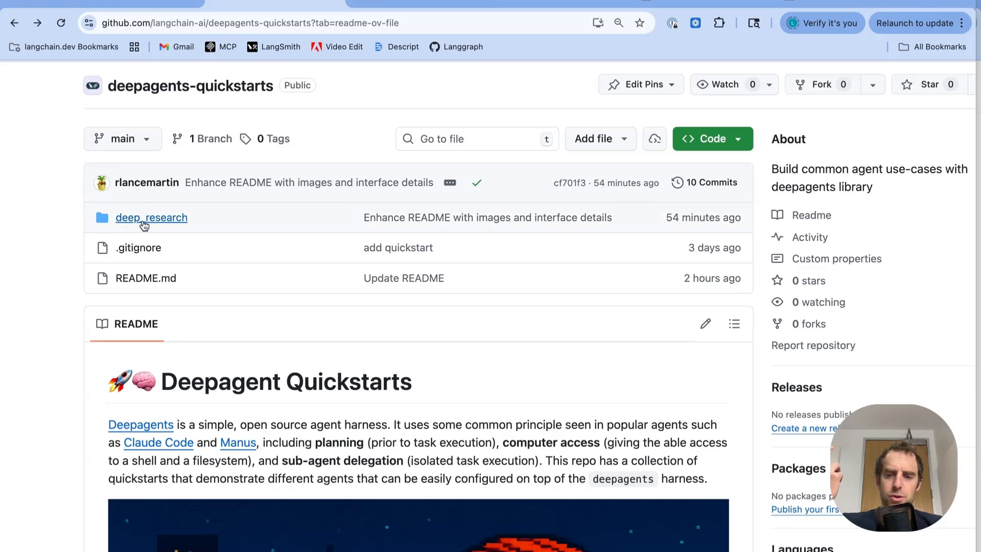
mouse_move(56, 251)
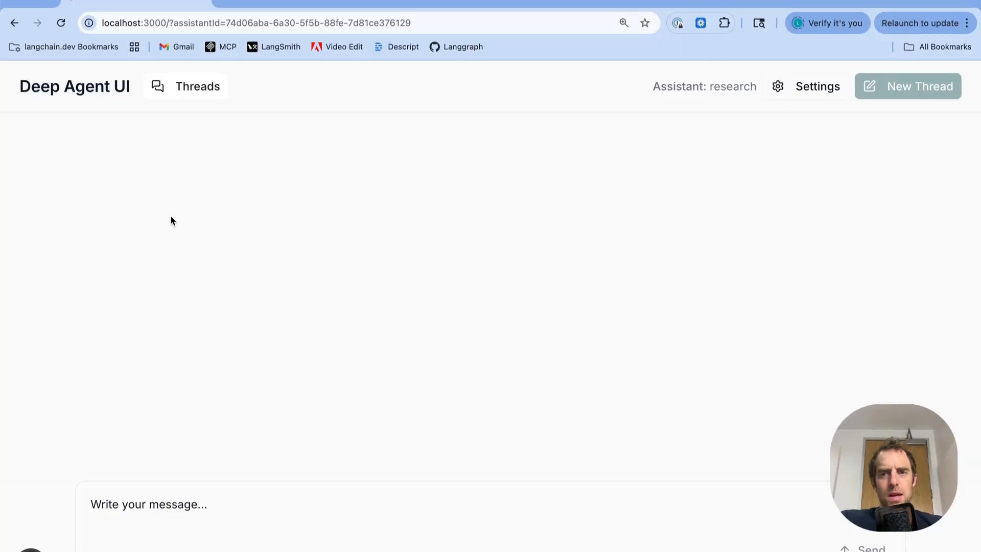
Ask the research assistant to 'research context engineering approaches used to build AI agents'
type("research context engineering approaches used to build AI agents")
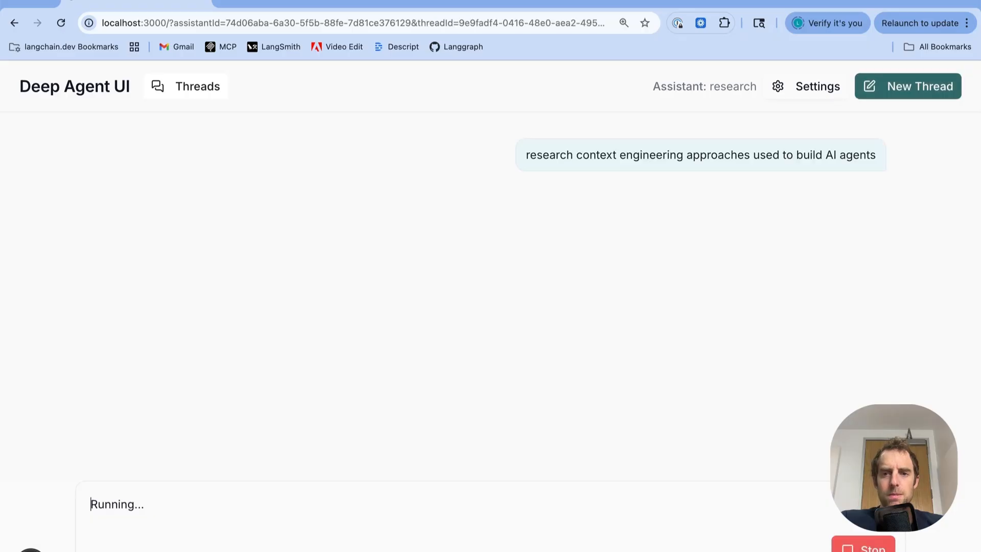
scroll("down", 3)
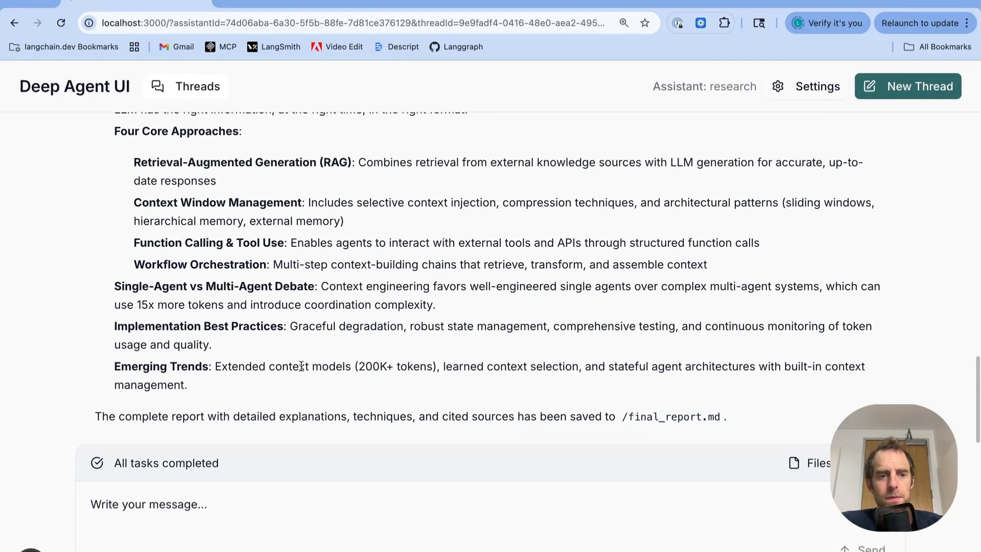
scroll("up", 3)
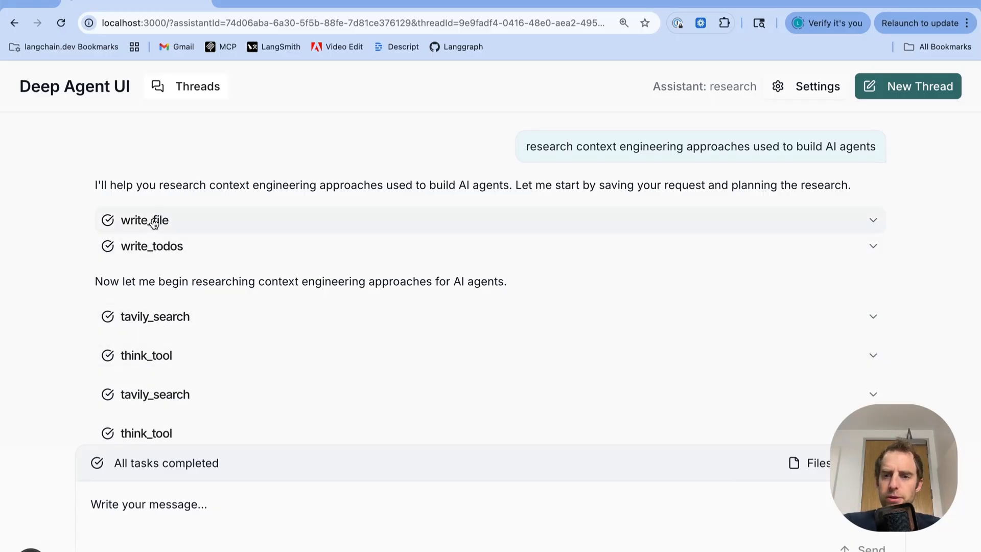
Expand the write_file tool call's details and read through the agent's summary
left_click(145, 220)
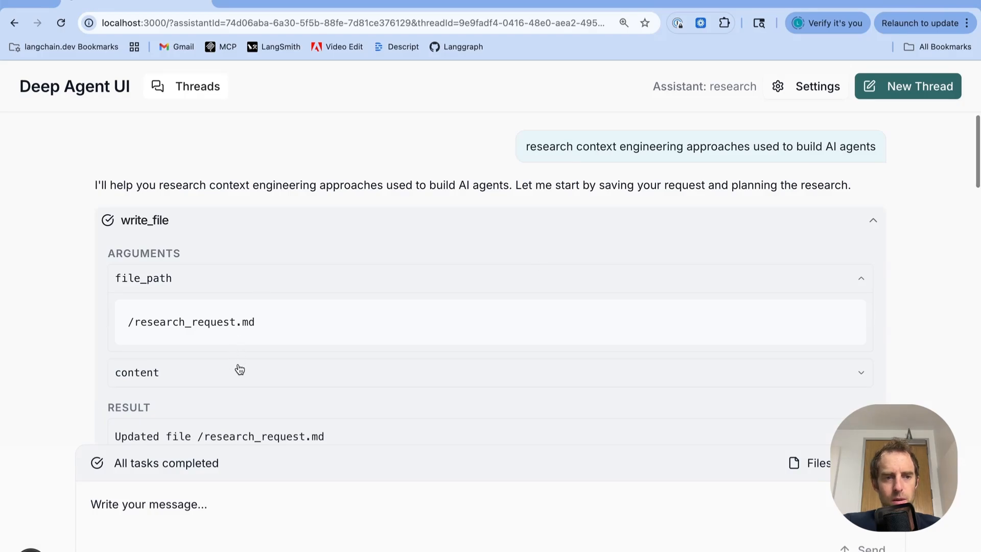
scroll("down", 3)
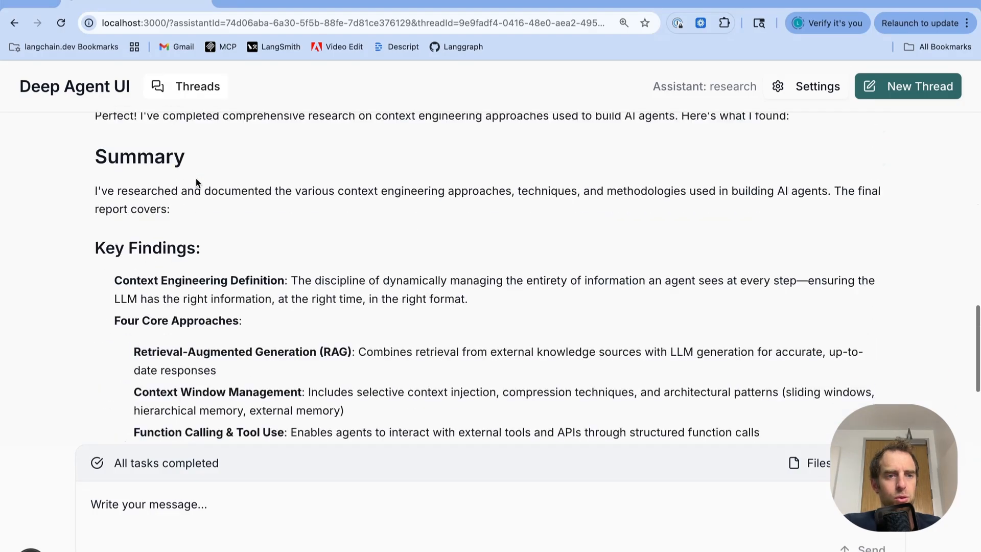
scroll("down", 3)
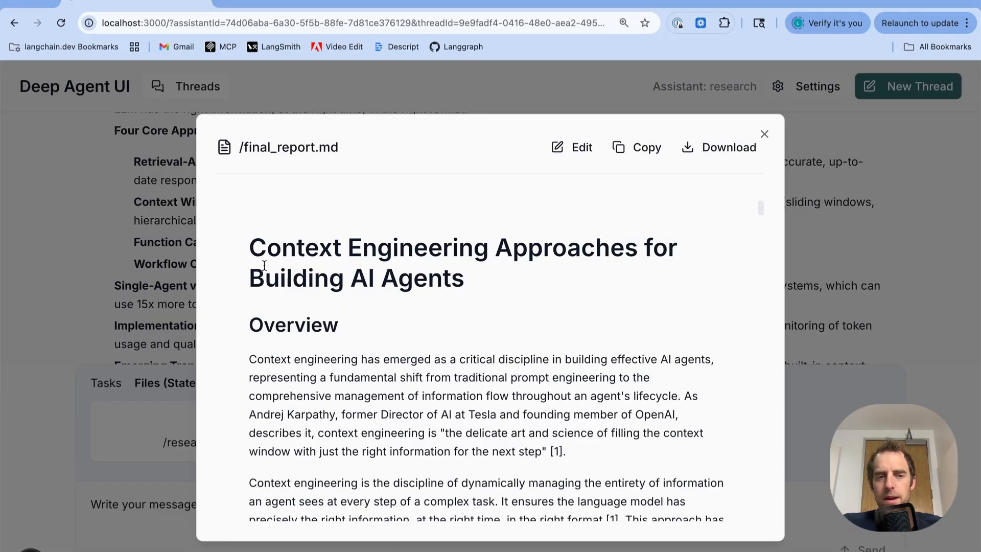
Read through the saved /final_report.md in the file viewer
scroll("down", 3)
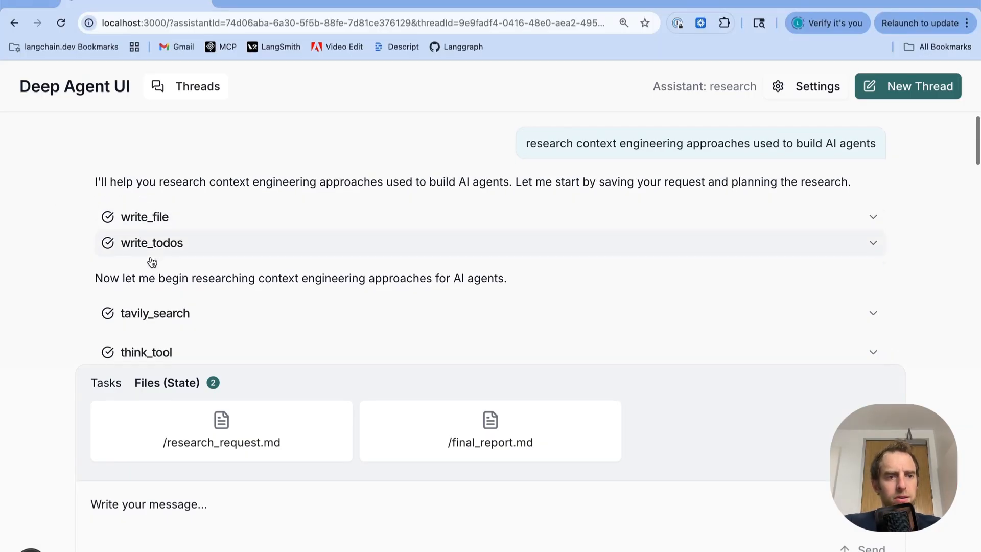
scroll("down", 3)
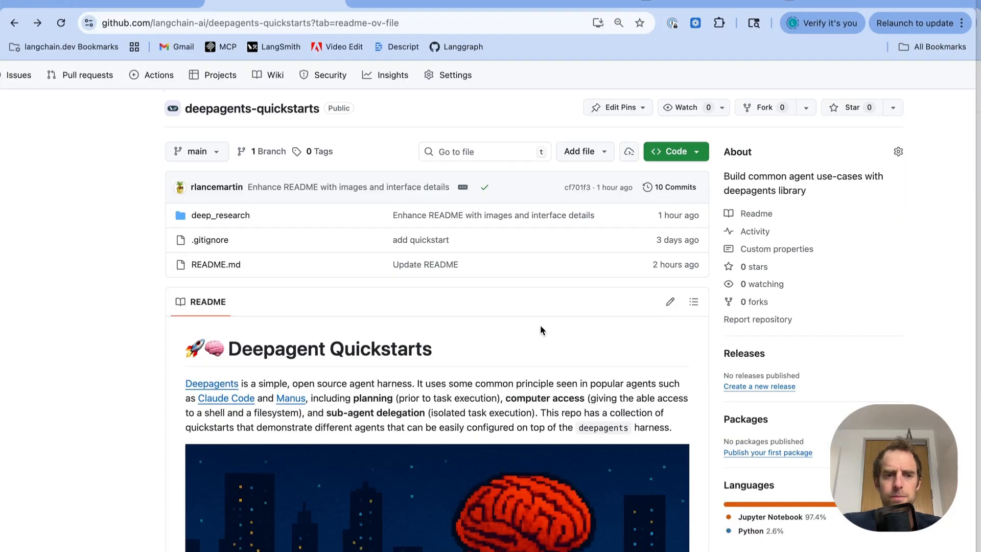
mouse_move(671, 319)
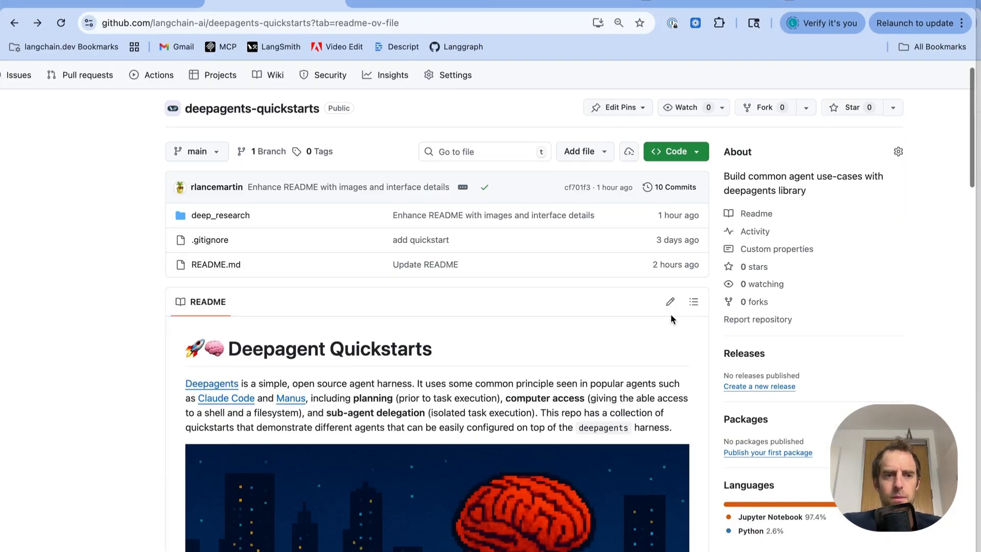
mouse_move(220, 215)
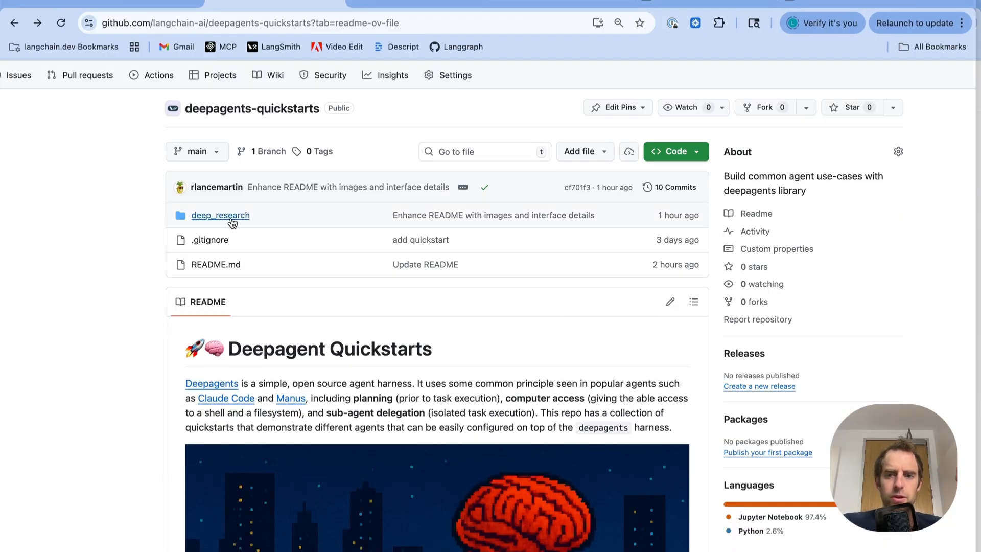
mouse_move(221, 215)
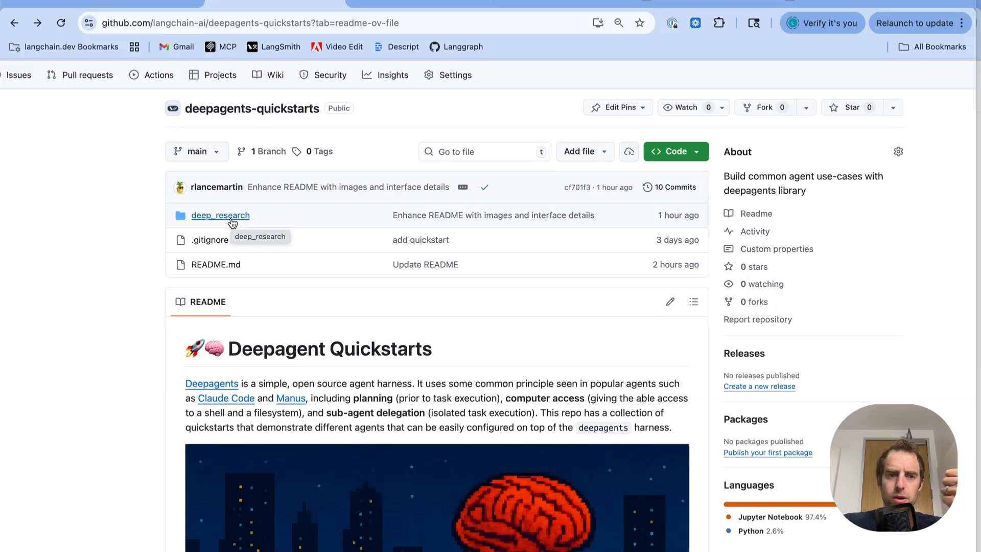
mouse_move(106, 287)
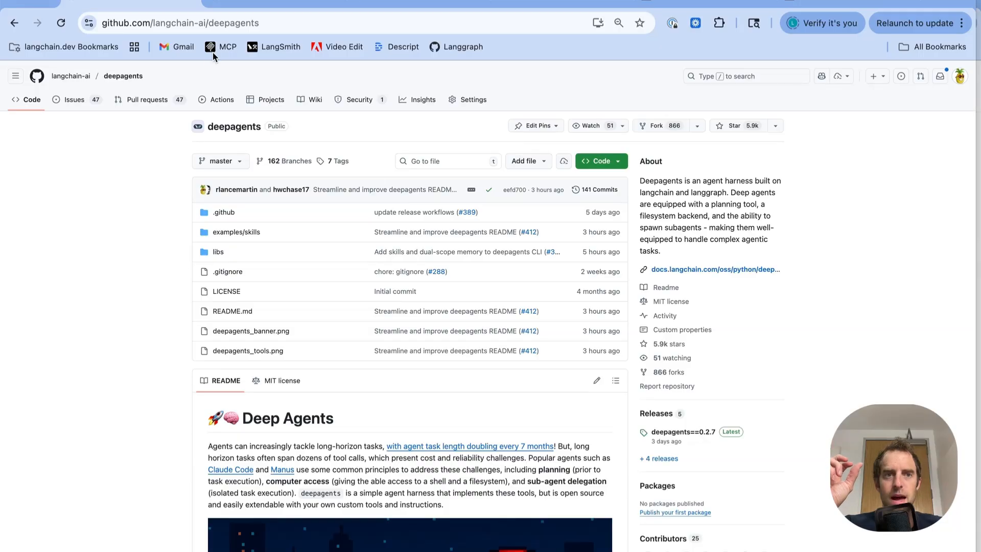
mouse_move(190, 252)
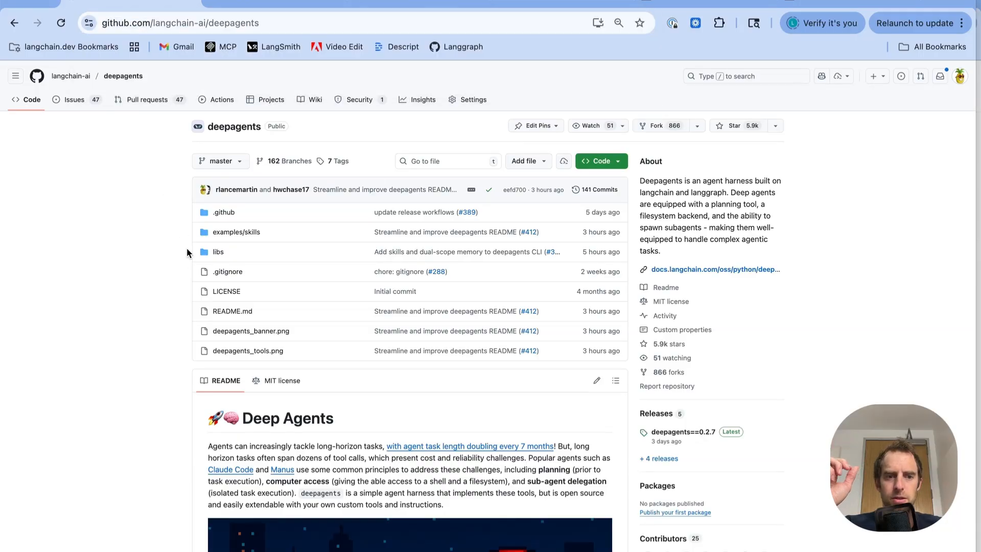
Read the langchain-ai/deepagents README down to the Built-in Tools table and diagram
scroll("down", 3)
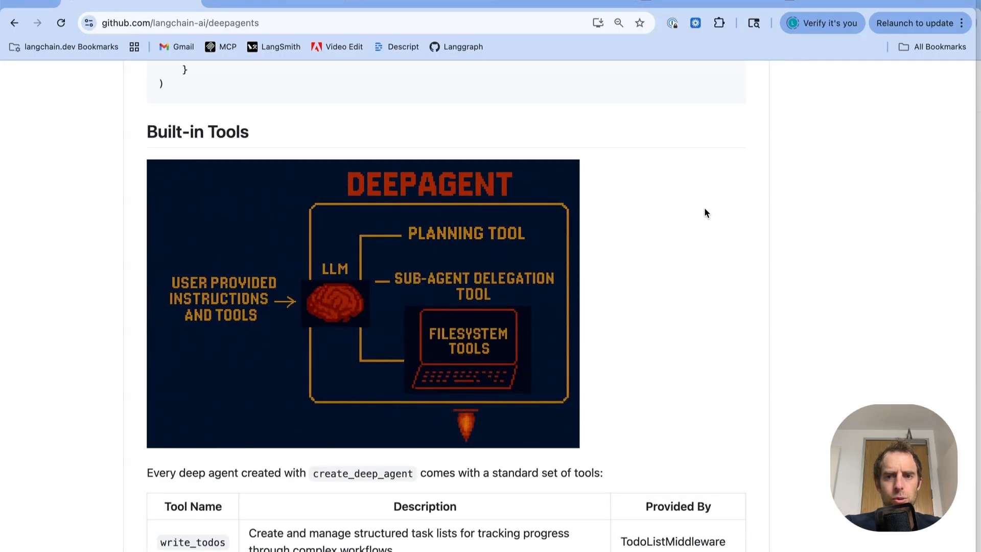
scroll("down", 3)
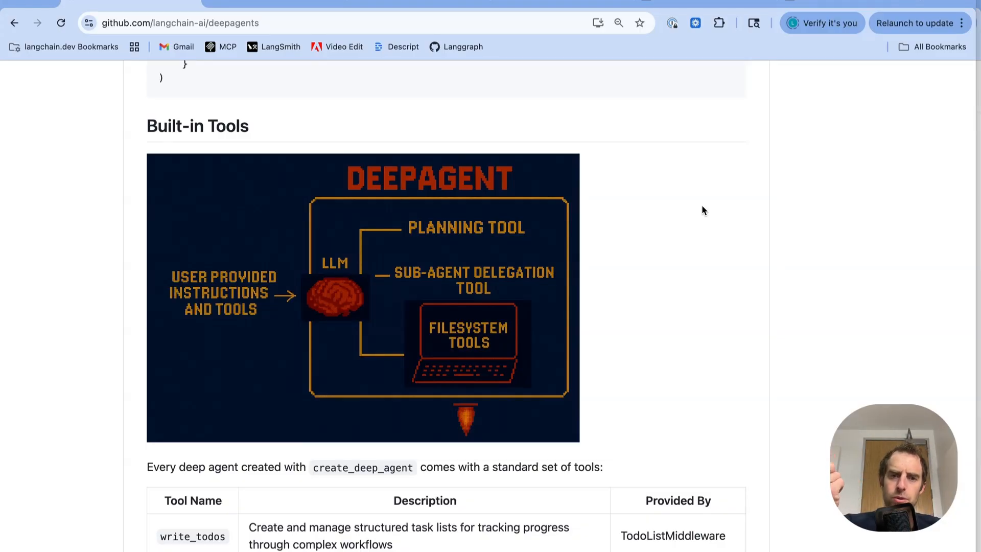
mouse_move(482, 266)
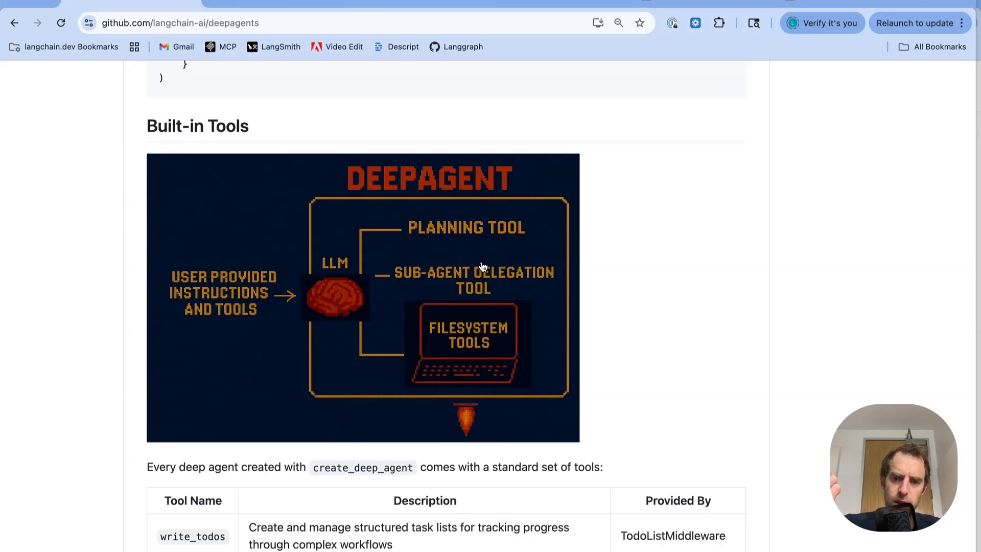
mouse_move(482, 338)
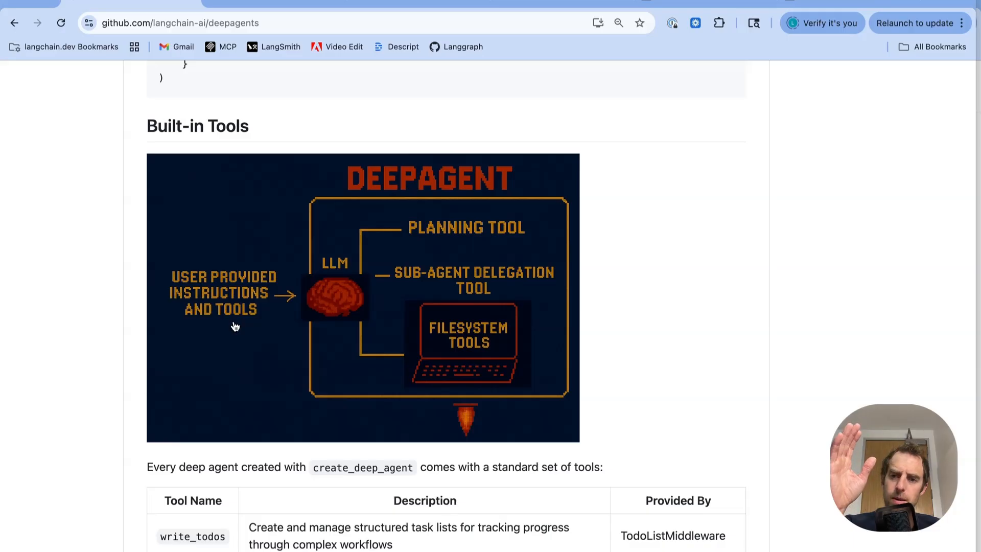
scroll("down", 3)
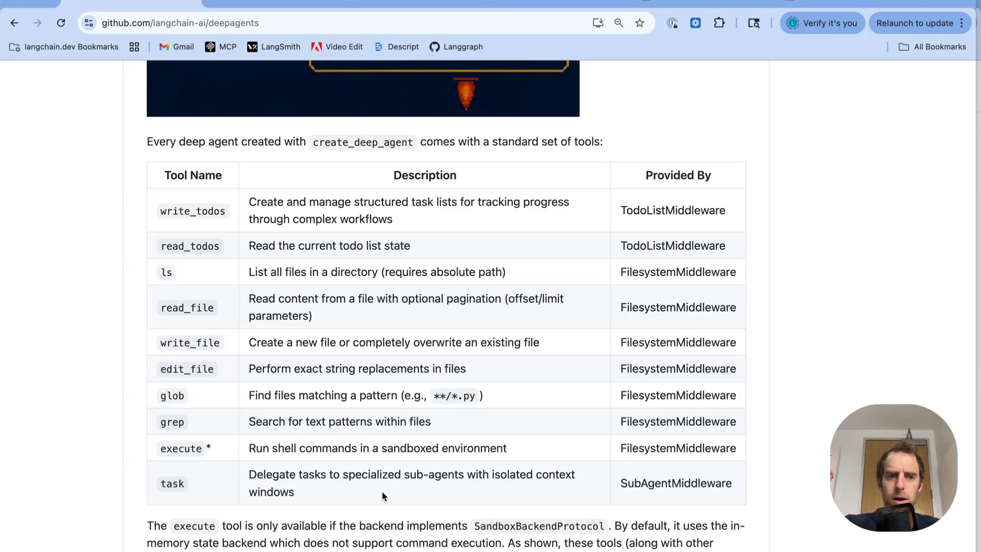
mouse_move(300, 364)
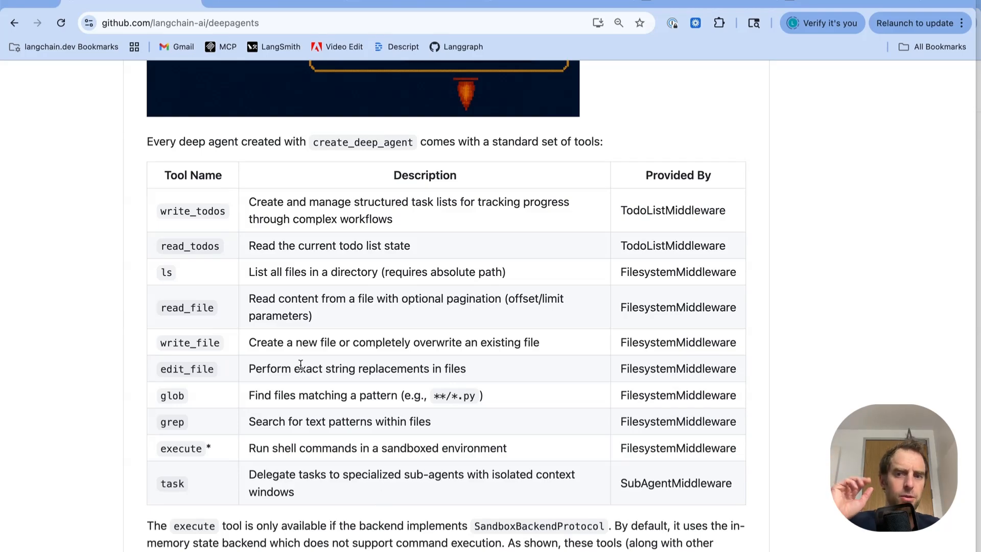
mouse_move(203, 223)
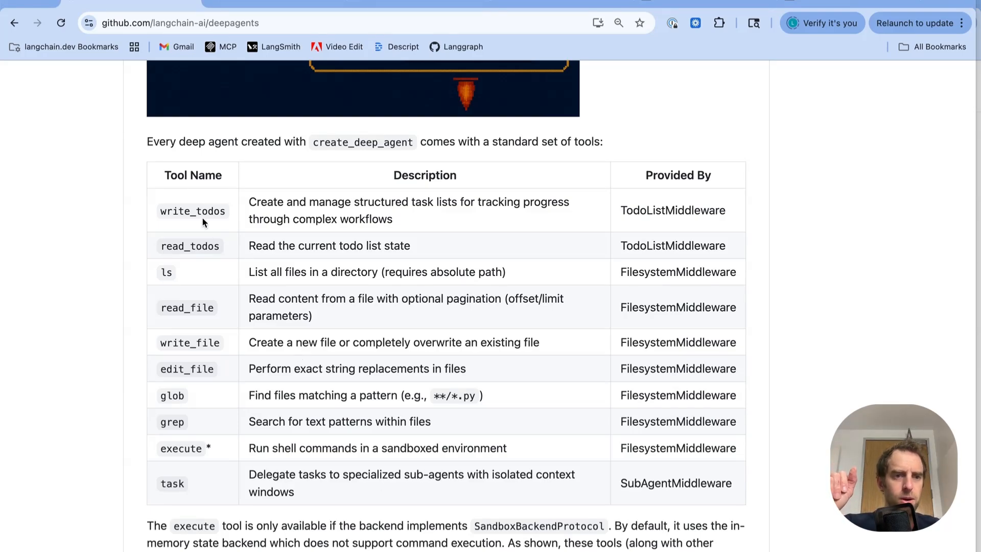
mouse_move(195, 248)
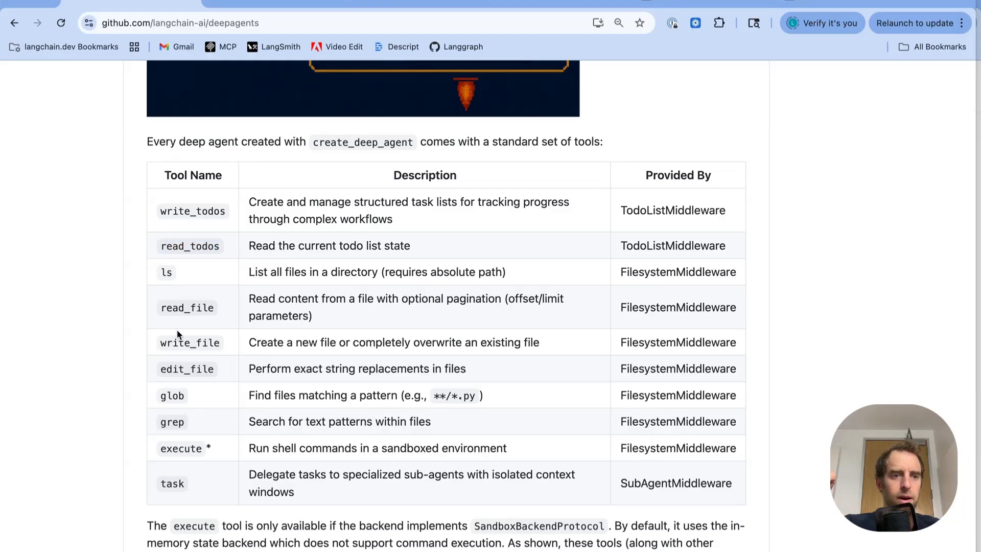
mouse_move(179, 466)
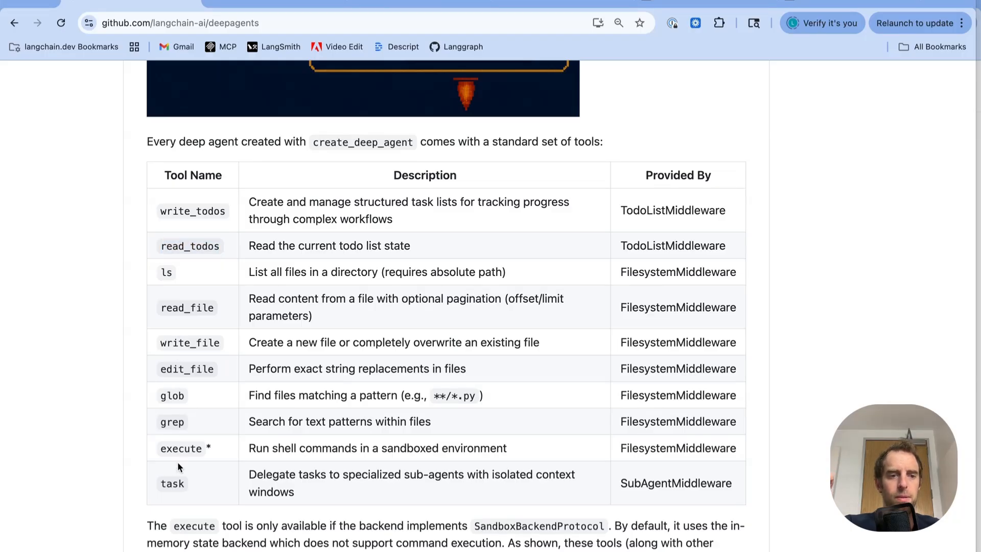
double_click(180, 448)
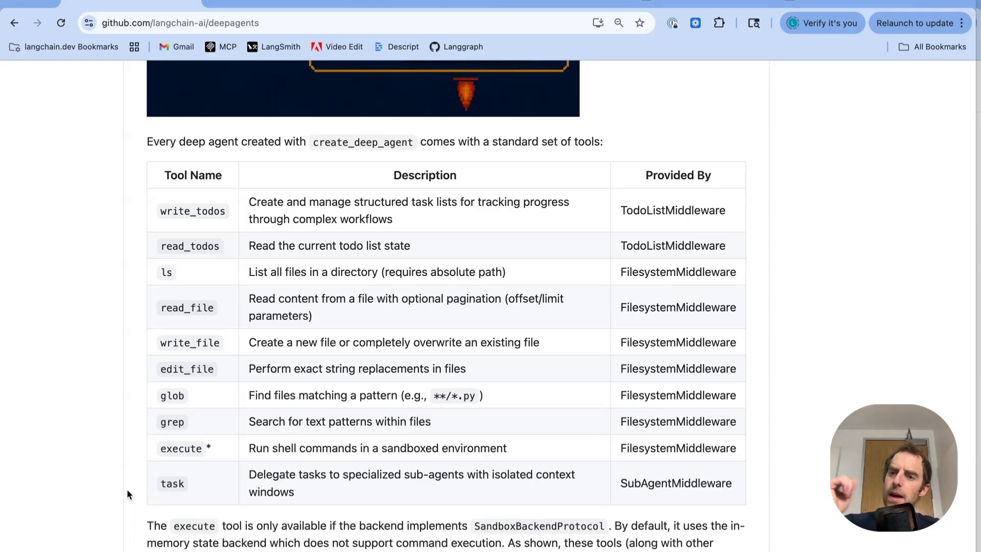
scroll("up", 3)
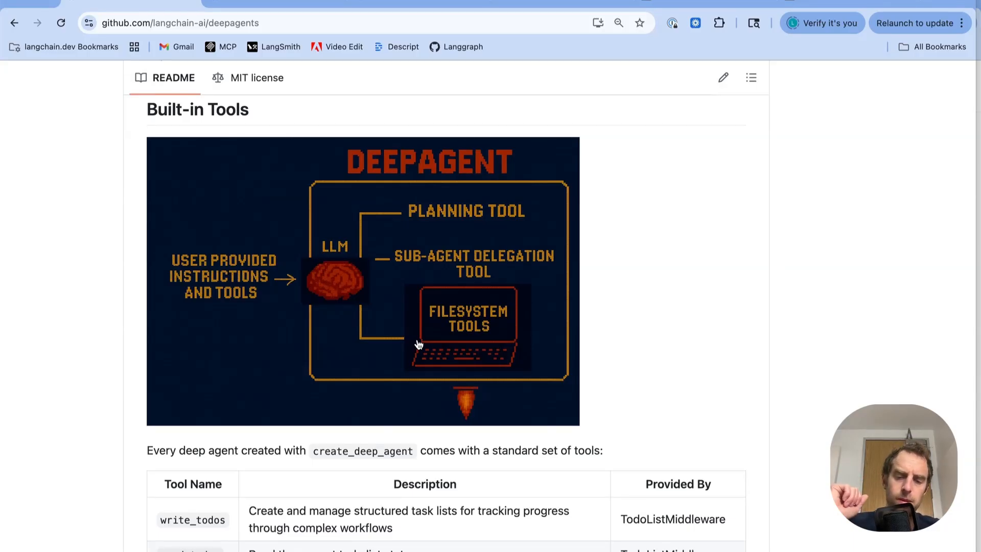
mouse_move(424, 262)
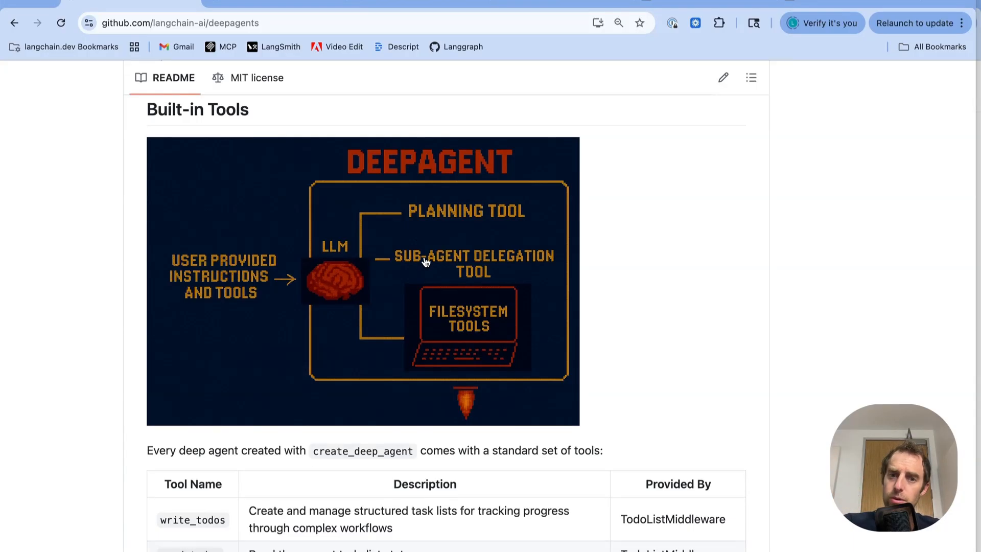
mouse_move(432, 212)
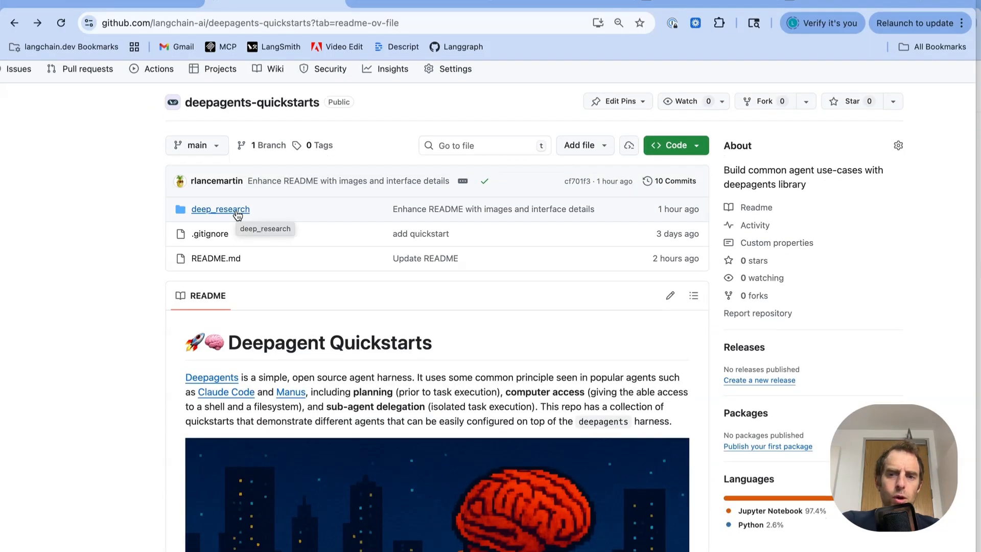
Open deep_research and read its Quickstart to 'uv run jupyter notebook research_agent.ipynb'
left_click(221, 209)
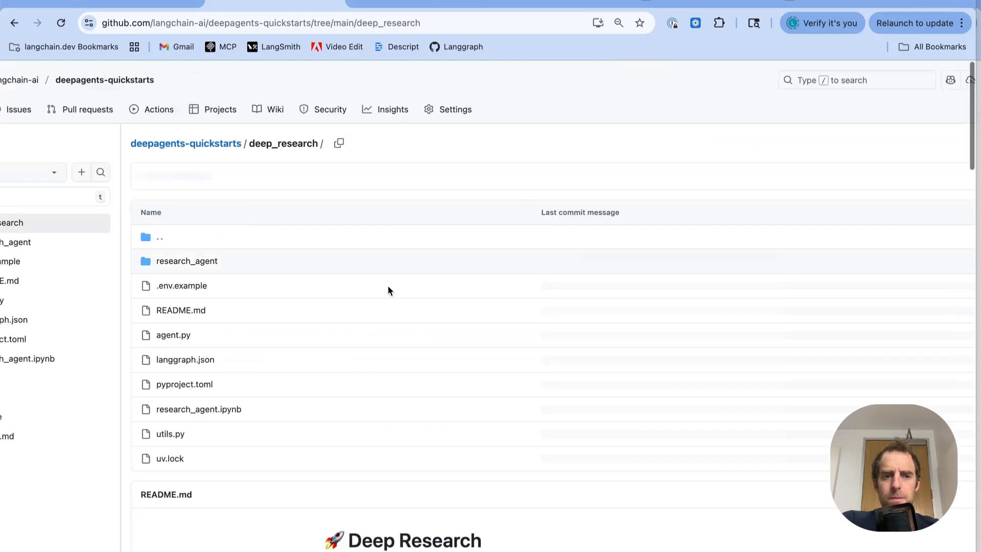
scroll("down", 3)
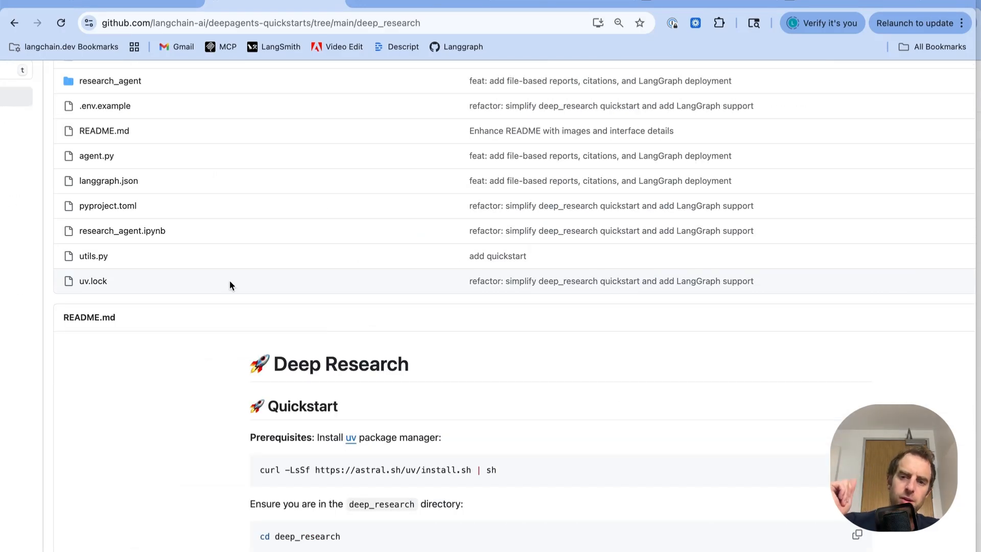
scroll("down", 3)
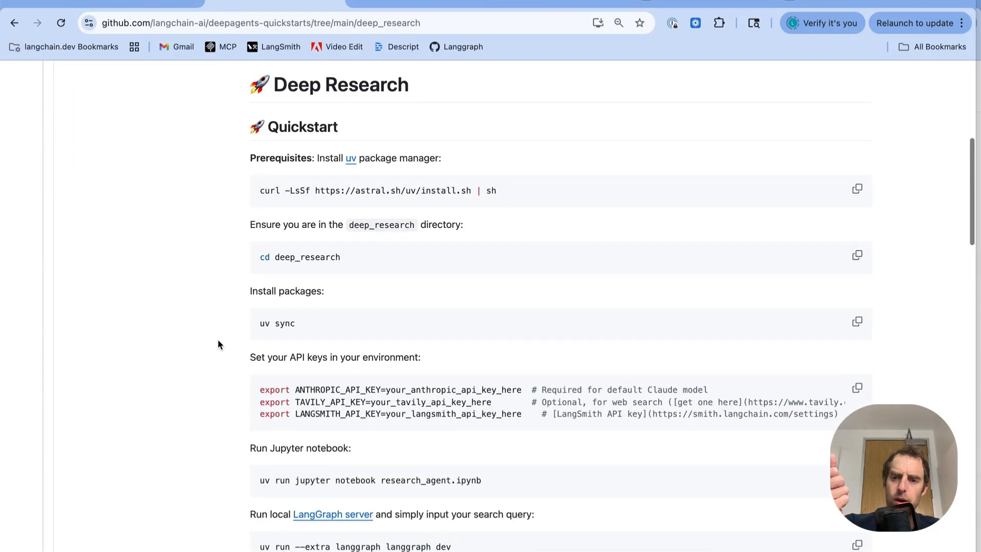
scroll("down", 3)
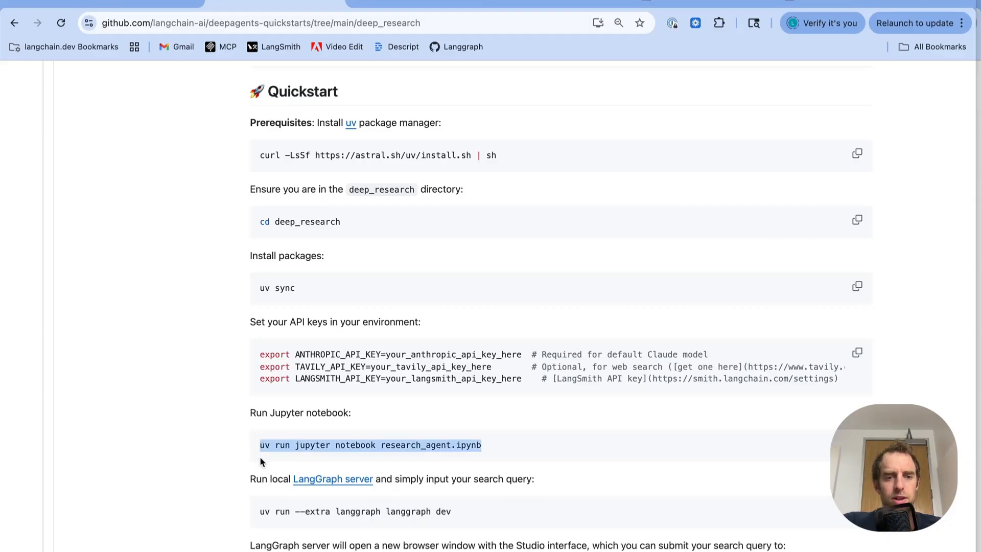
mouse_move(256, 440)
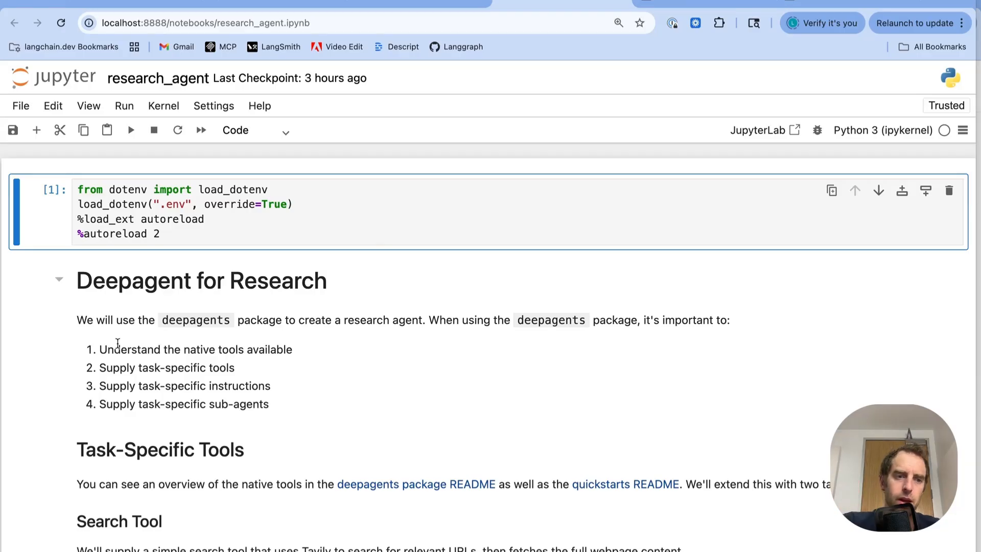
mouse_move(87, 370)
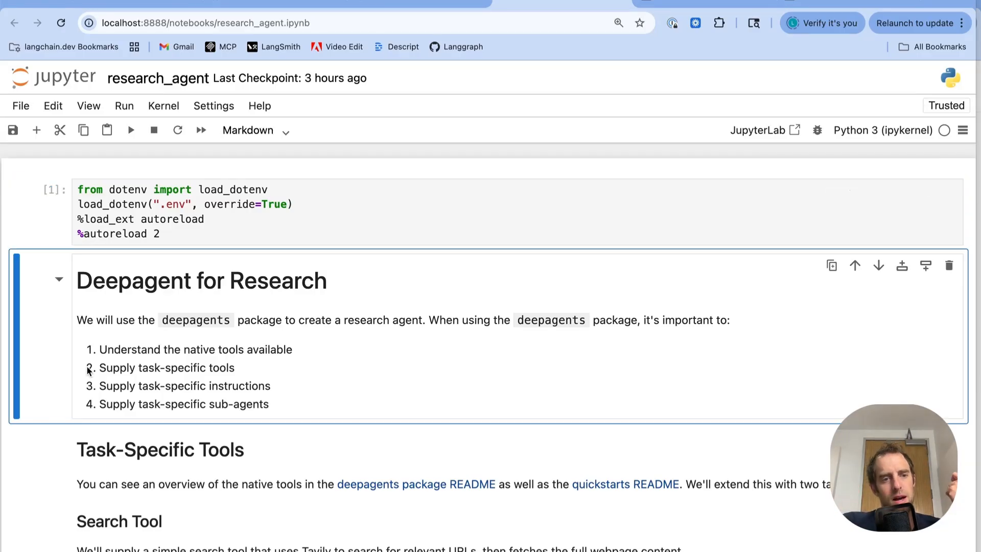
Read the notebook's Task-Specific Tools section, highlighting the search tool description sentence
double_click(167, 367)
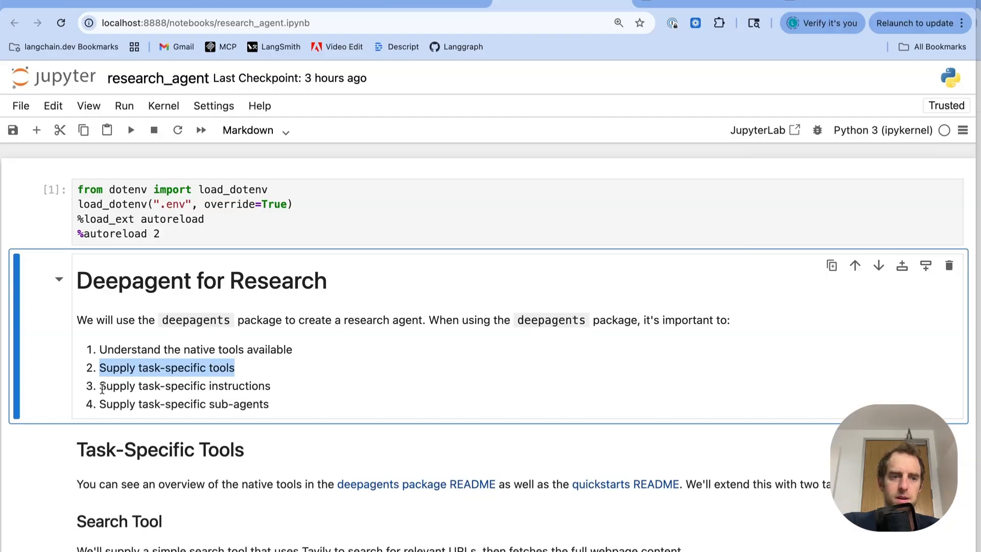
left_click(106, 413)
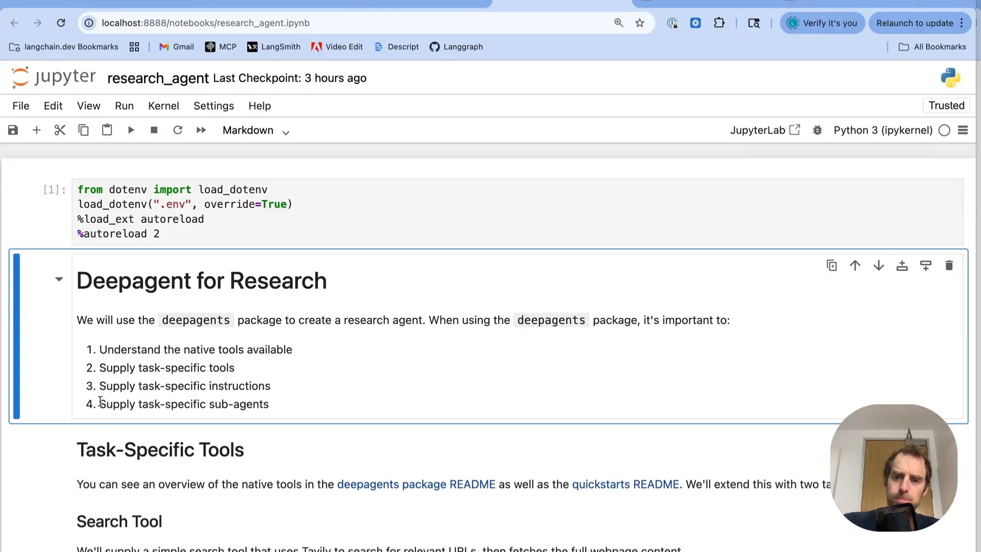
scroll("down", 3)
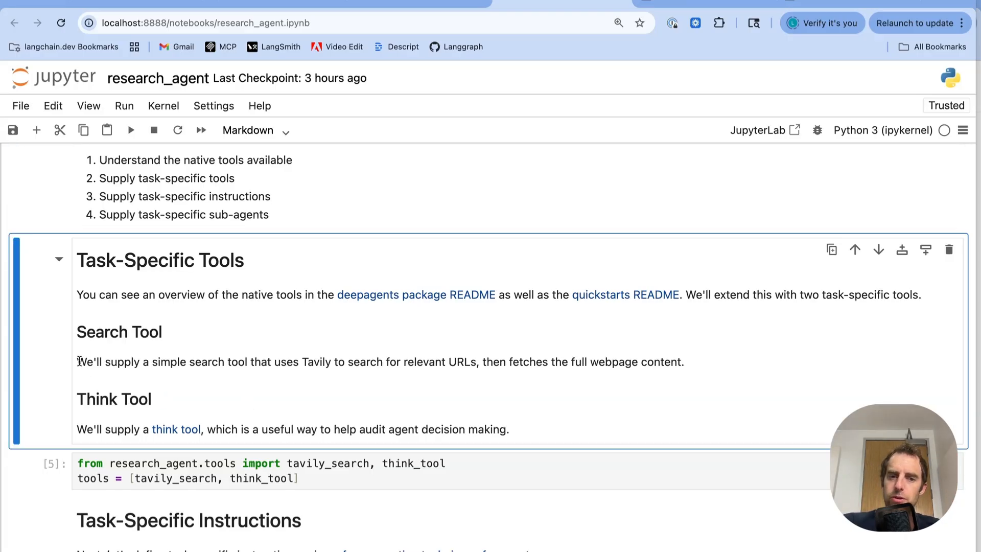
triple_click(376, 362)
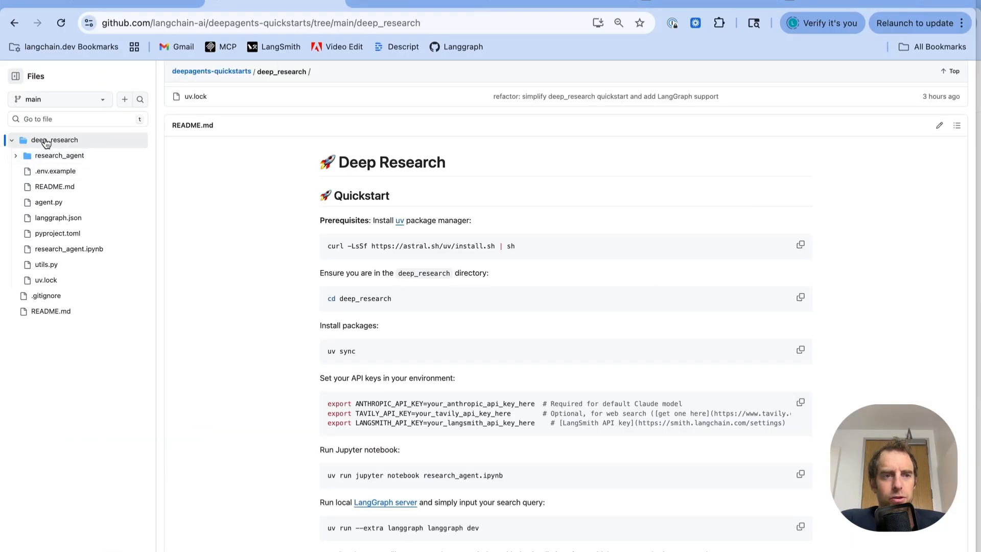
Open research_agent/tools.py and read the fetch, tavily_search and think_tool definitions
left_click(59, 155)
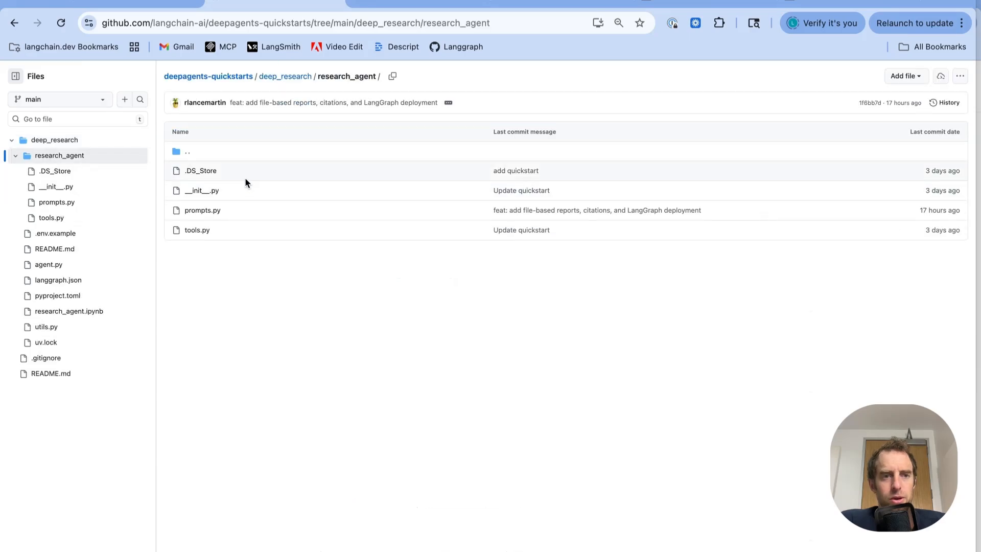
left_click(198, 230)
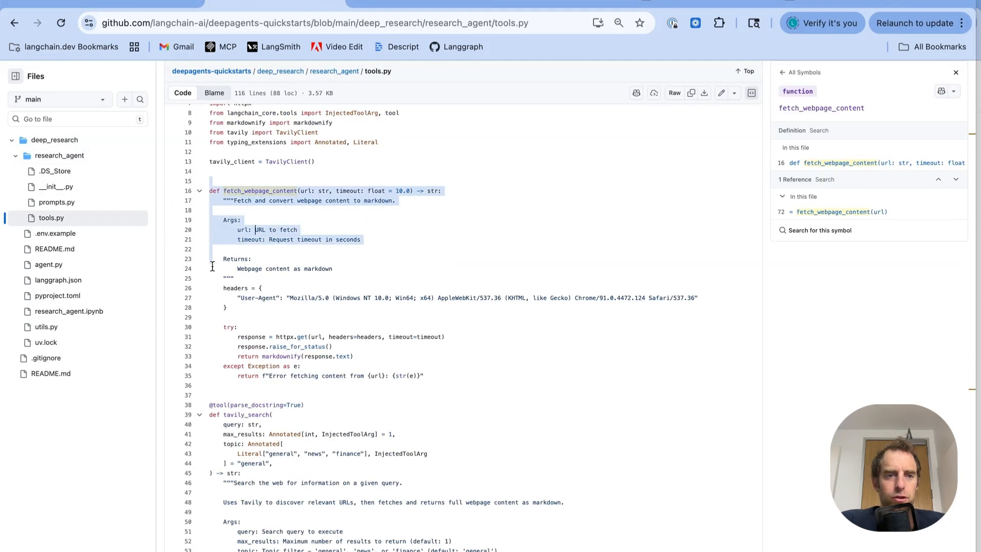
scroll("down", 3)
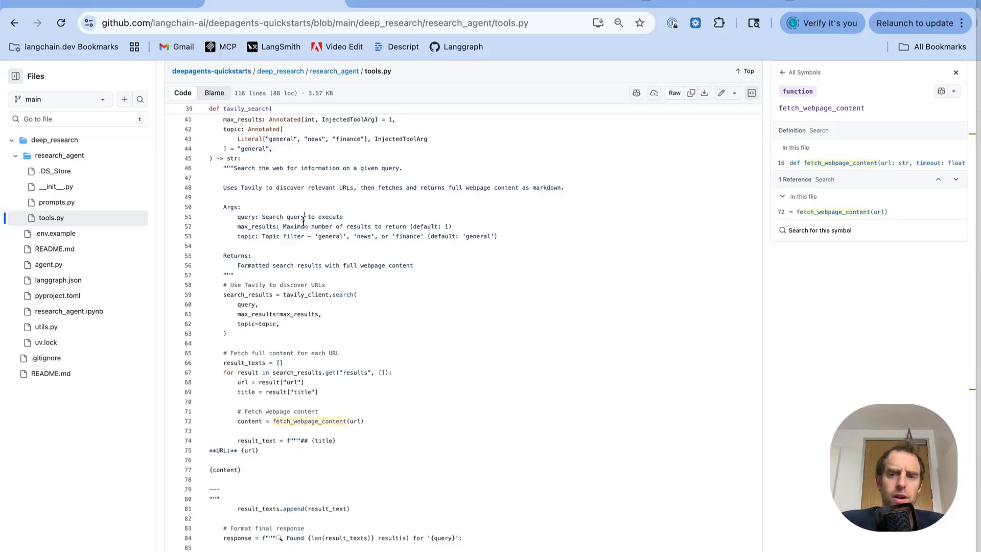
scroll("down", 3)
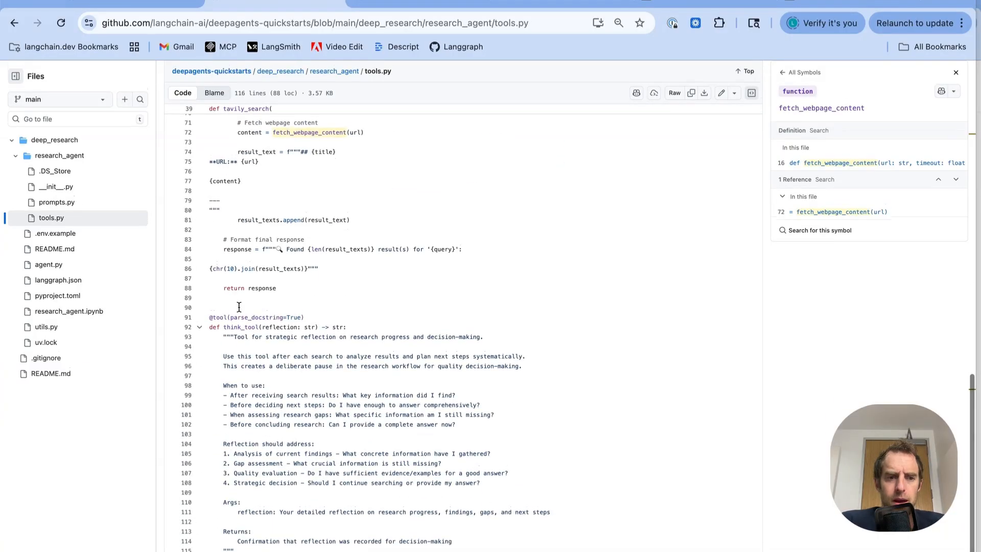
left_click(243, 326)
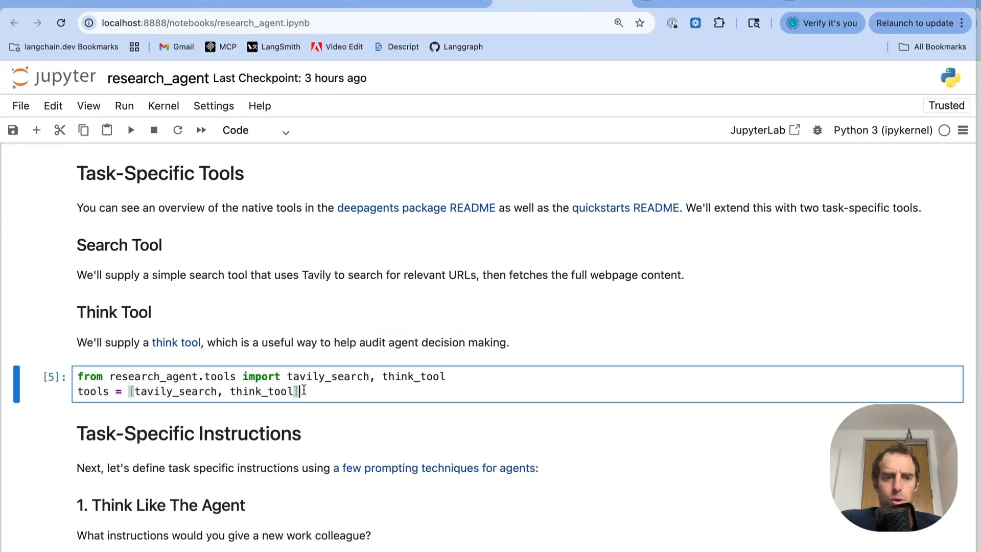
Scroll past the tools cell to Task-Specific Instructions and its tool-call limit heuristics
scroll("down", 3)
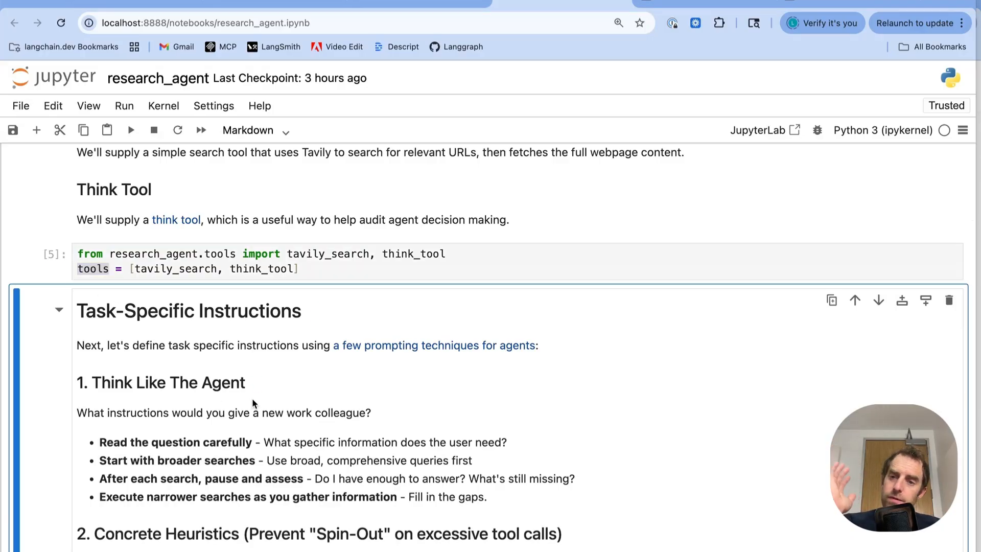
scroll("down", 3)
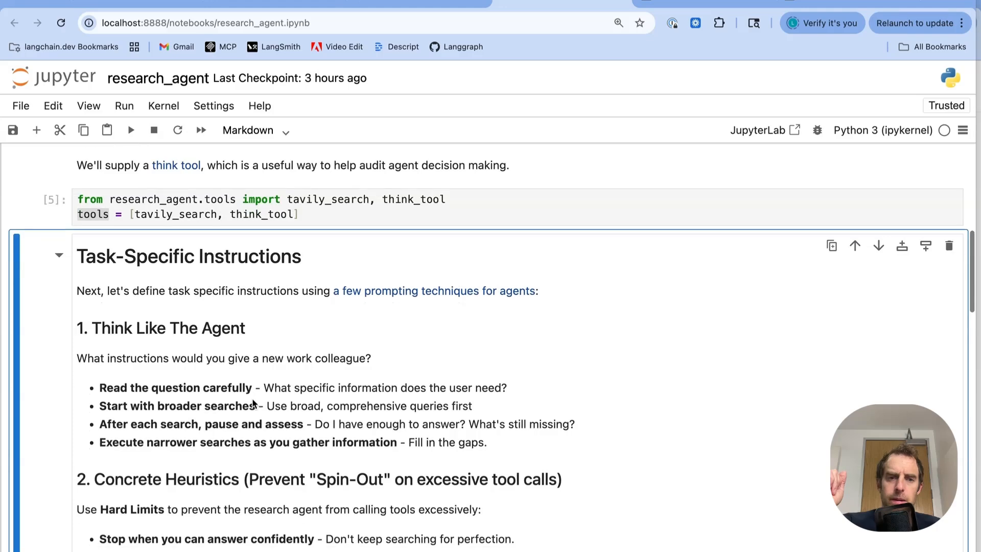
scroll("down", 3)
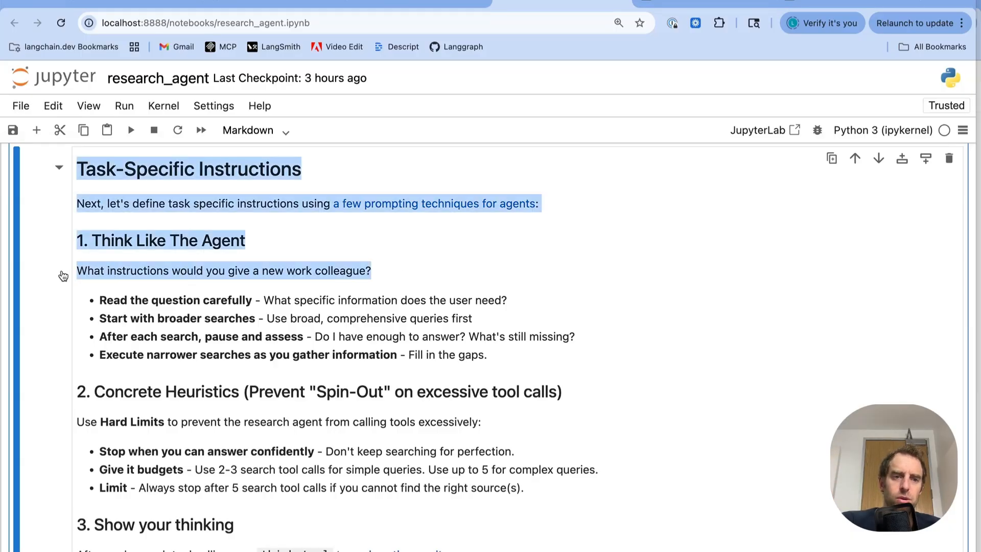
Read the search heuristics and Show your thinking guidance, reaching the RESEARCHER_INSTRUCTIONS output
left_click(109, 300)
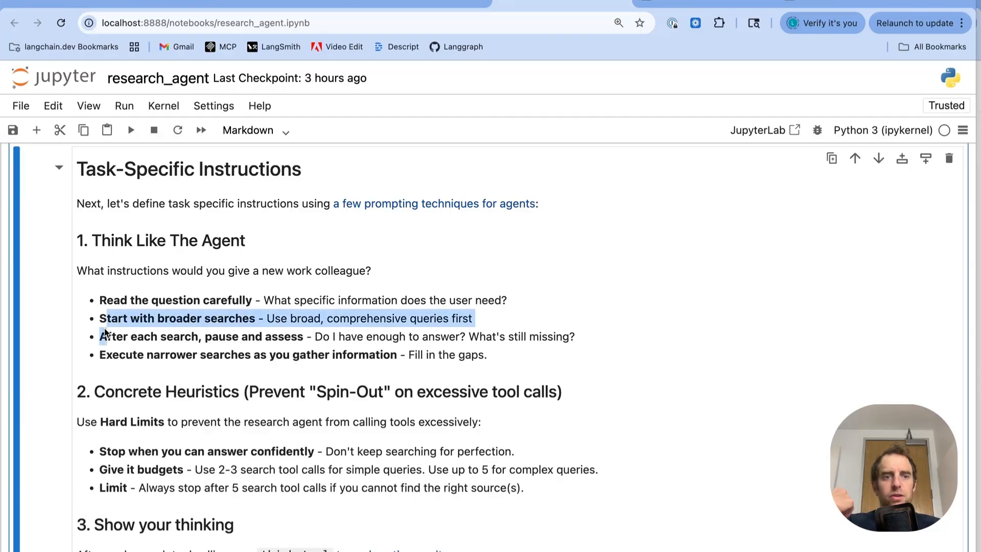
left_click(237, 336)
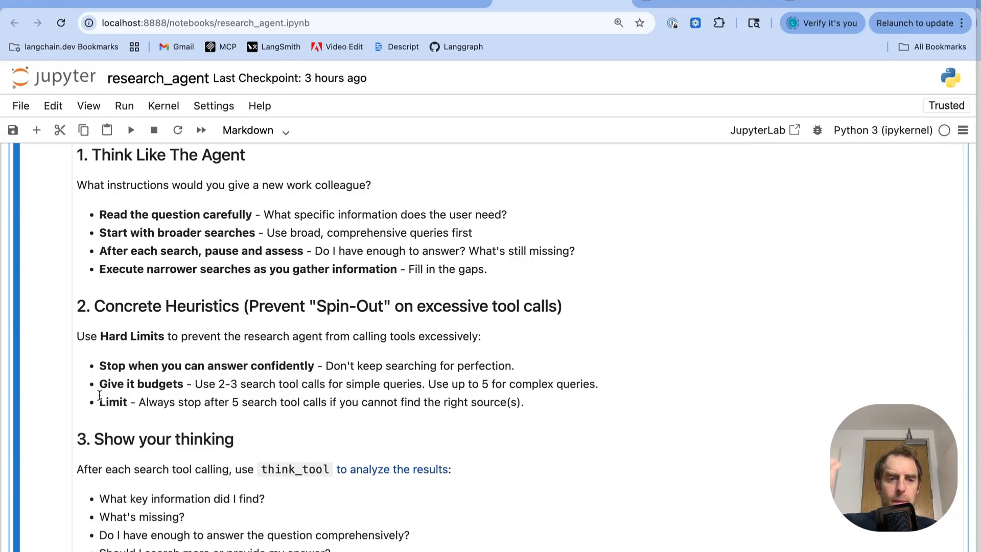
mouse_move(98, 399)
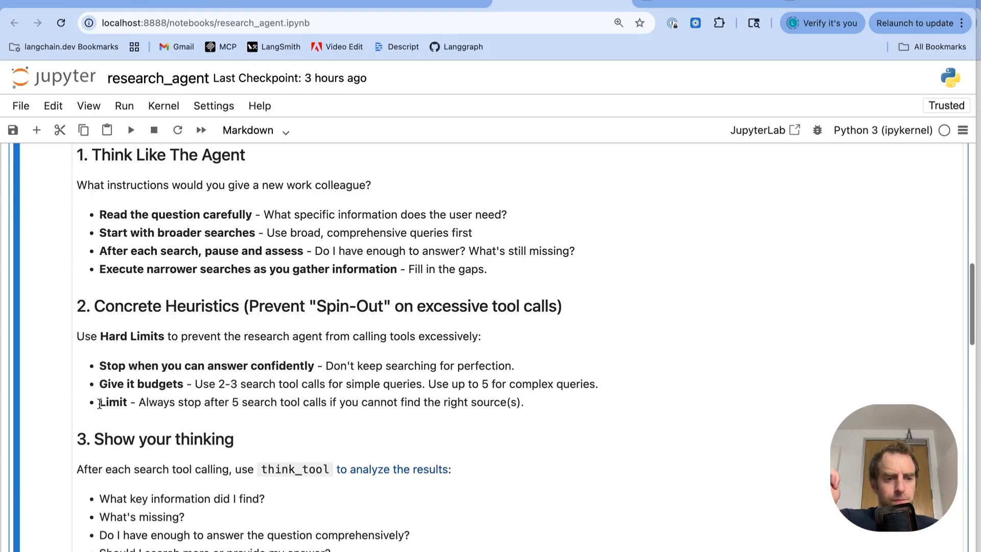
scroll("down", 3)
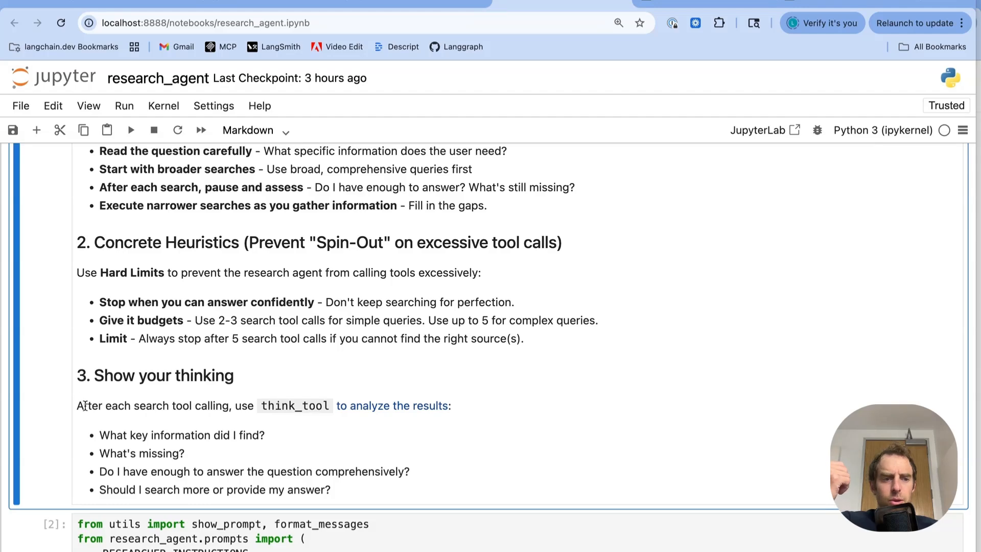
mouse_move(272, 405)
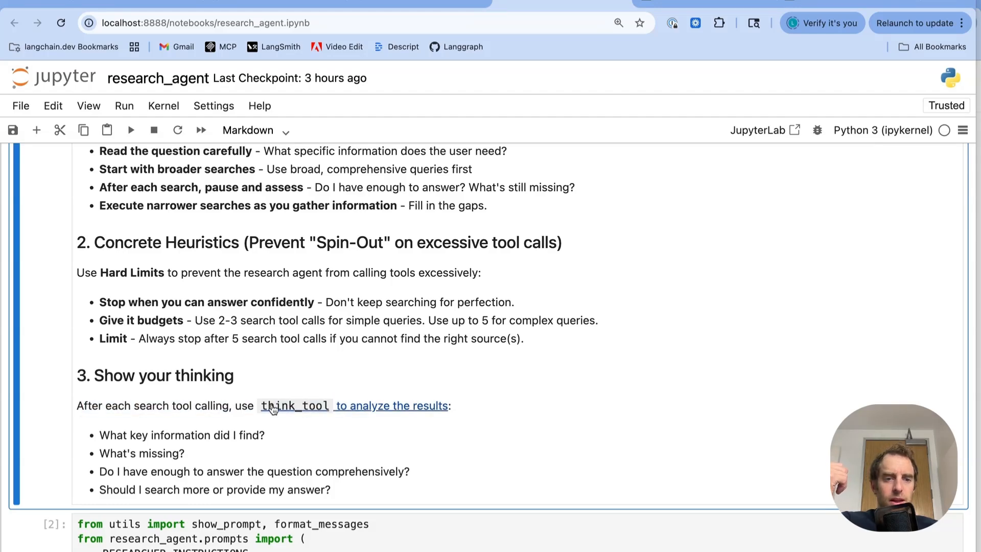
scroll("down", 3)
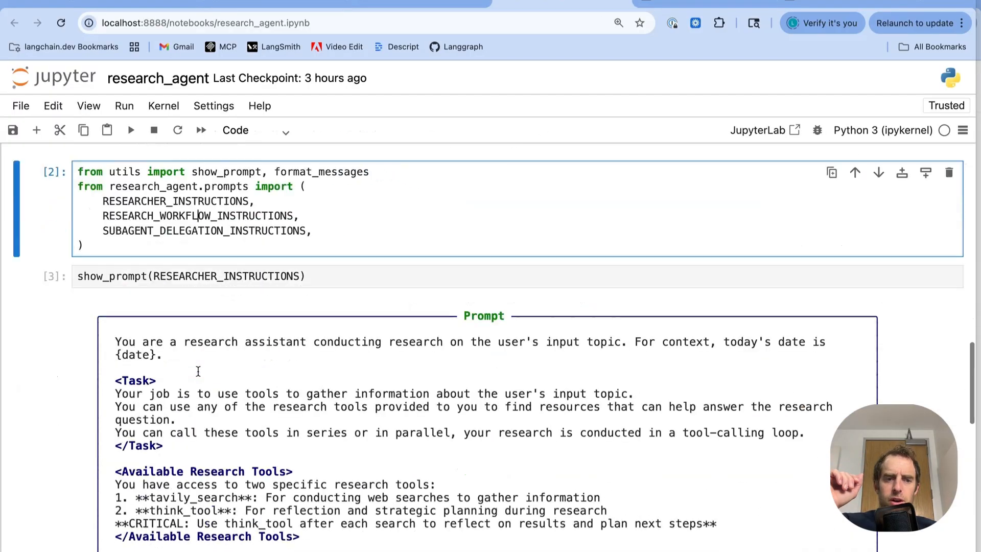
Read the show_prompt(RESEARCHER_INSTRUCTIONS) output through hard limits and response format
scroll("down", 3)
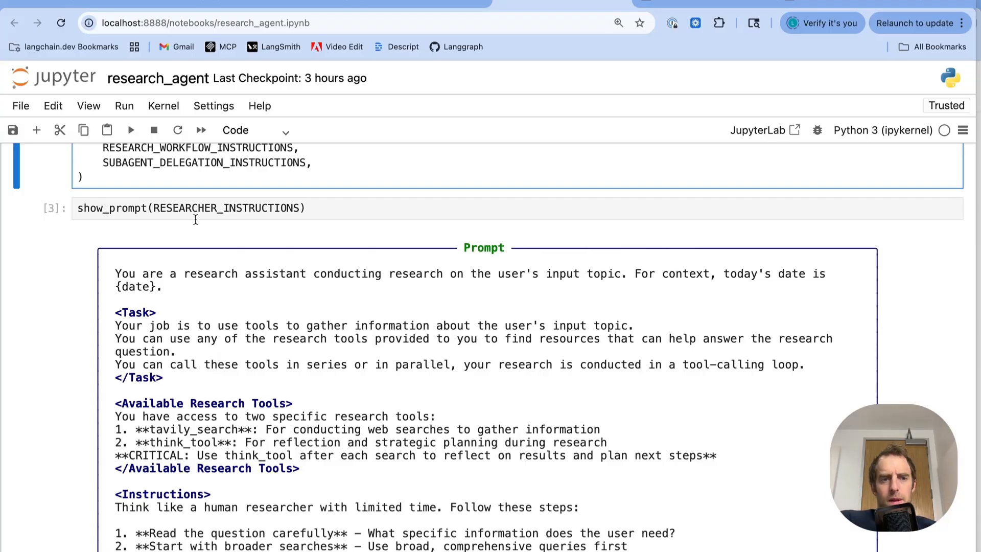
left_click(190, 206)
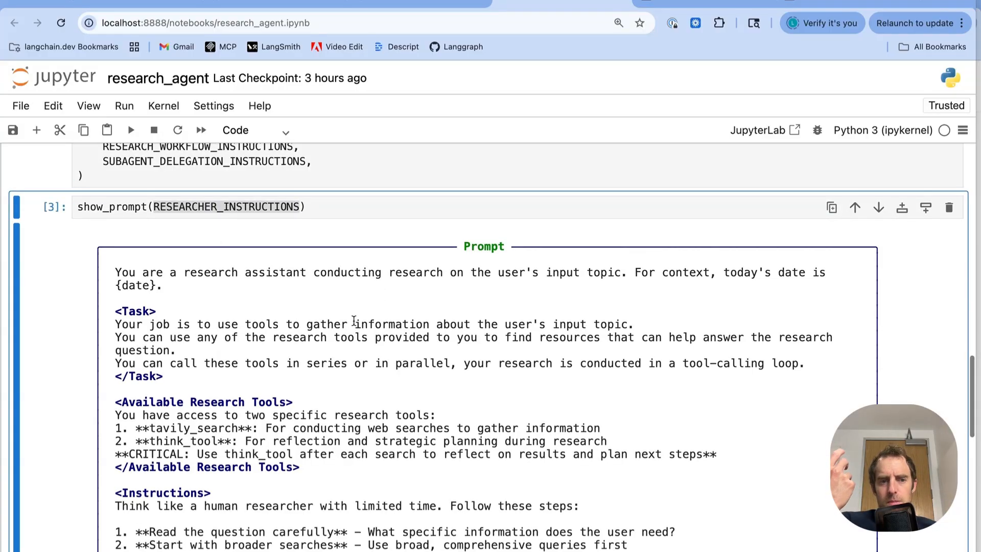
scroll("down", 3)
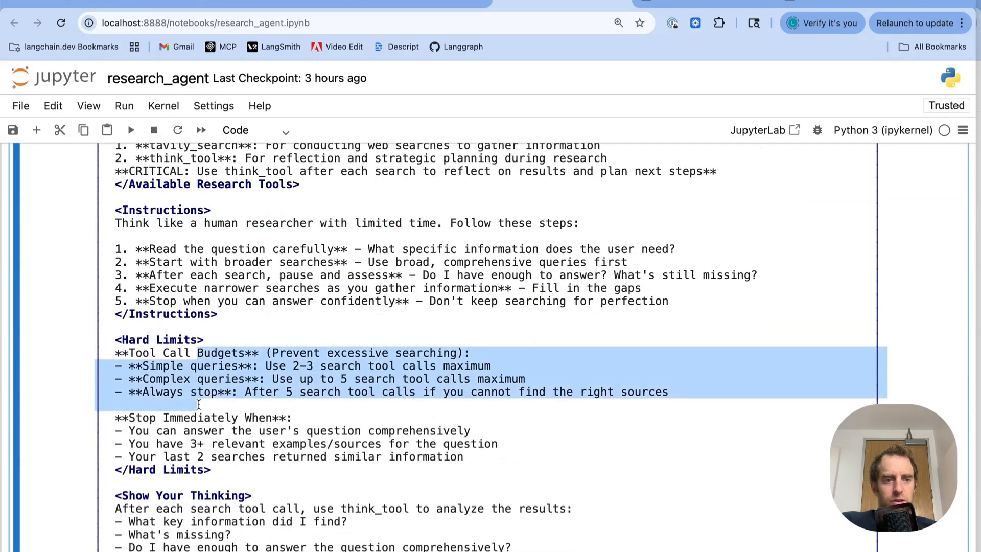
scroll("down", 3)
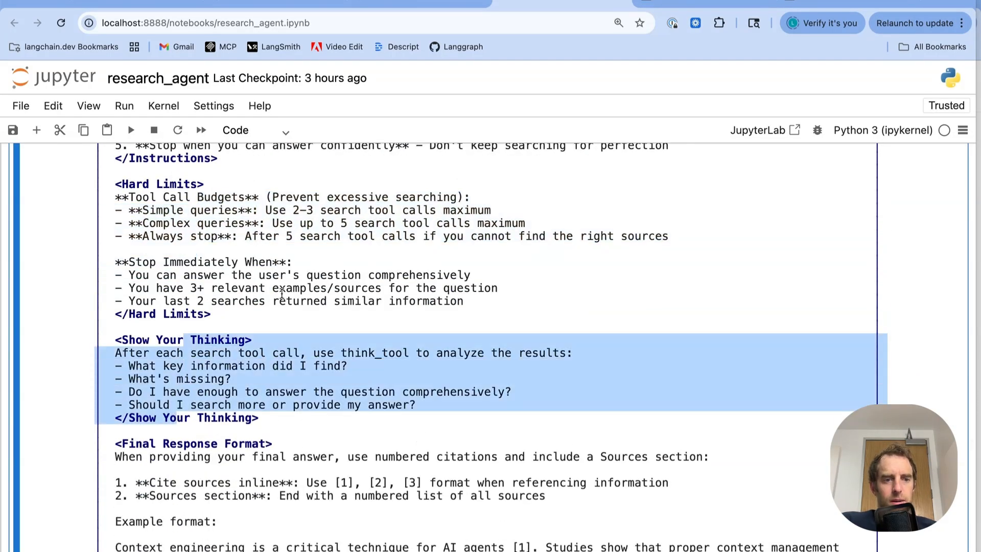
scroll("down", 3)
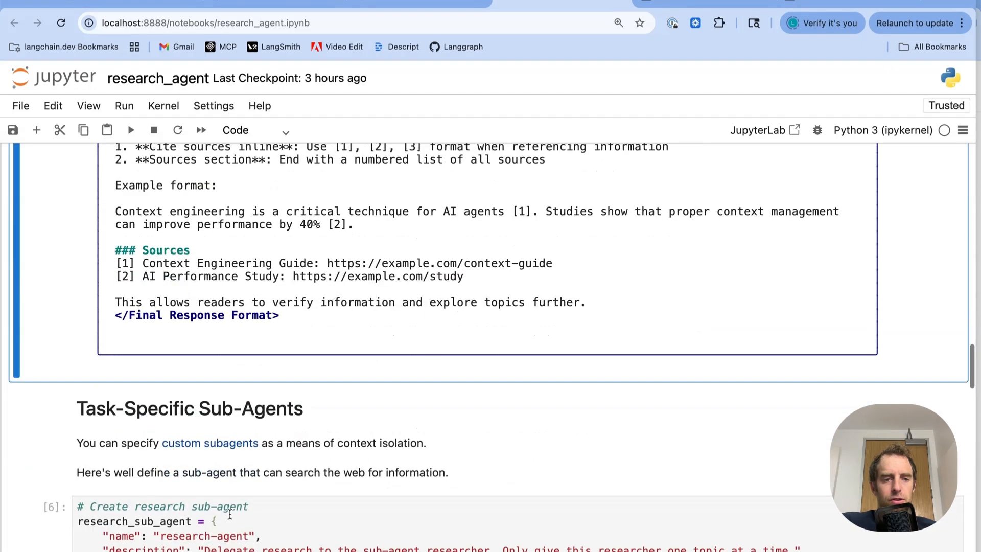
scroll("down", 3)
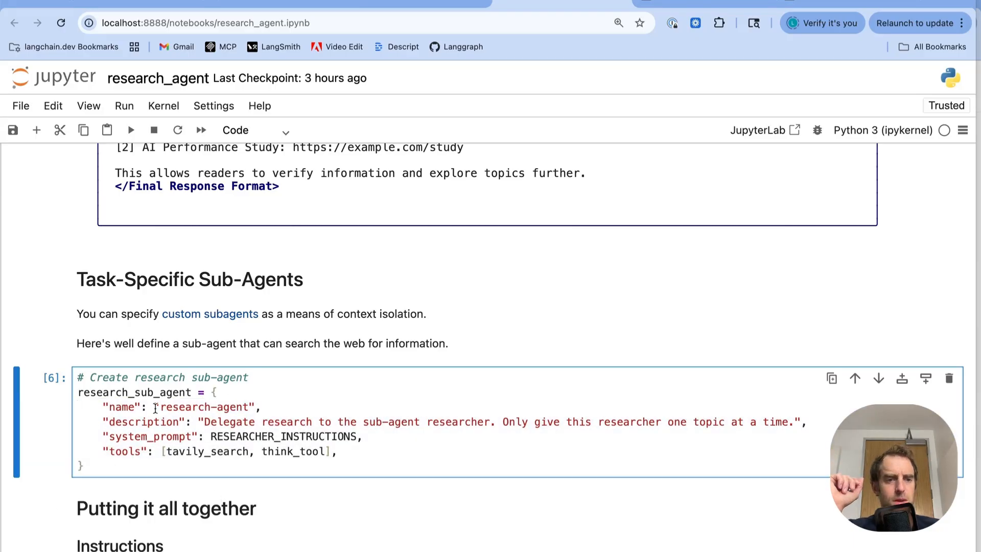
left_click_drag(204, 421, 421, 421)
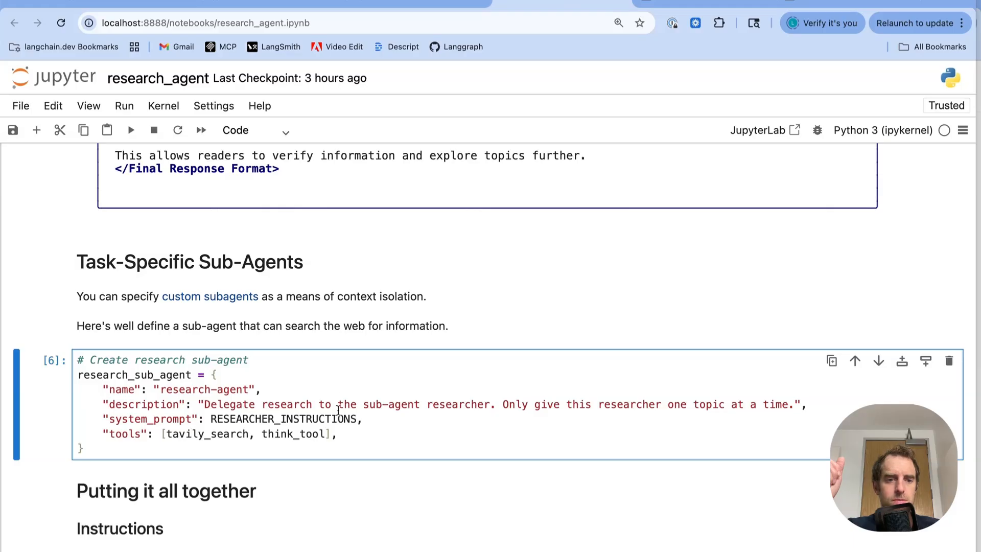
scroll("down", 3)
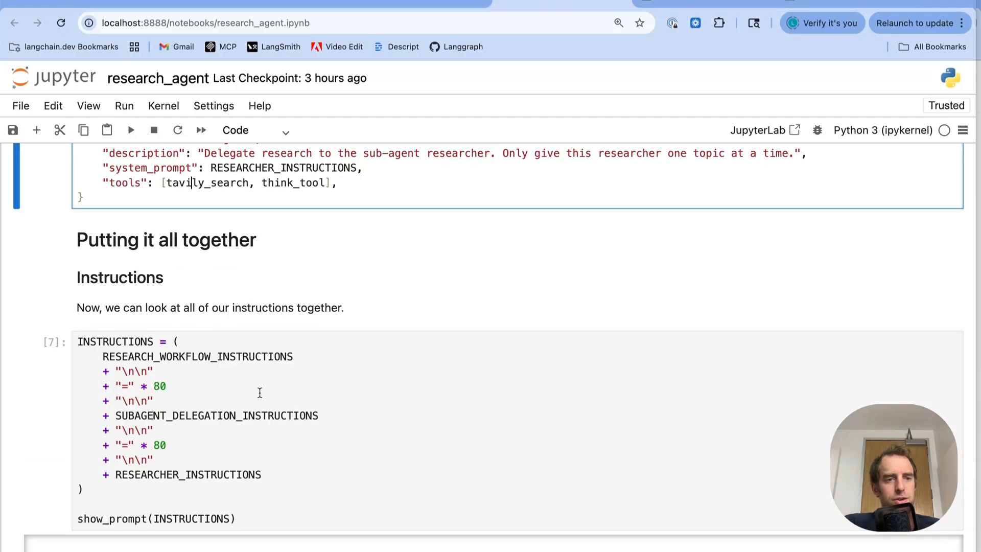
double_click(197, 356)
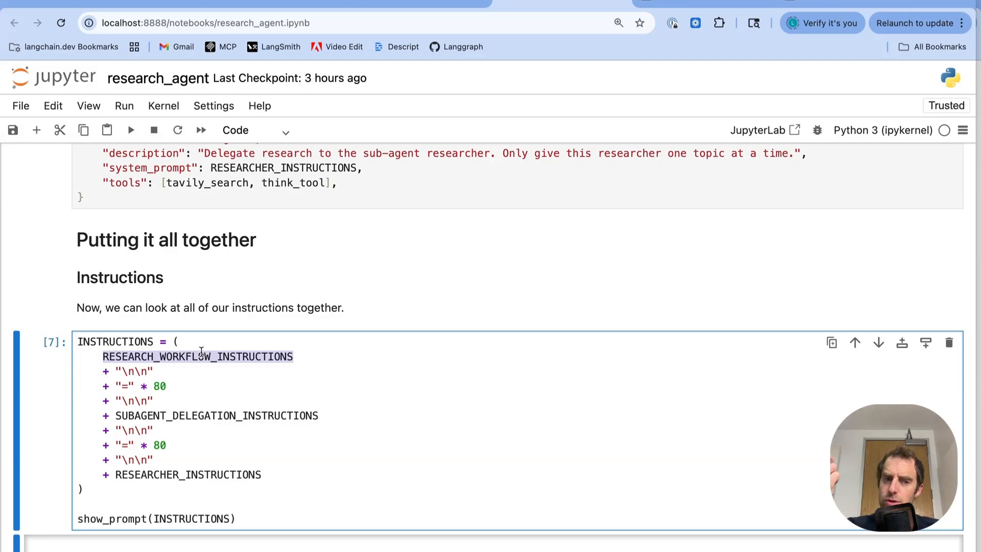
double_click(215, 415)
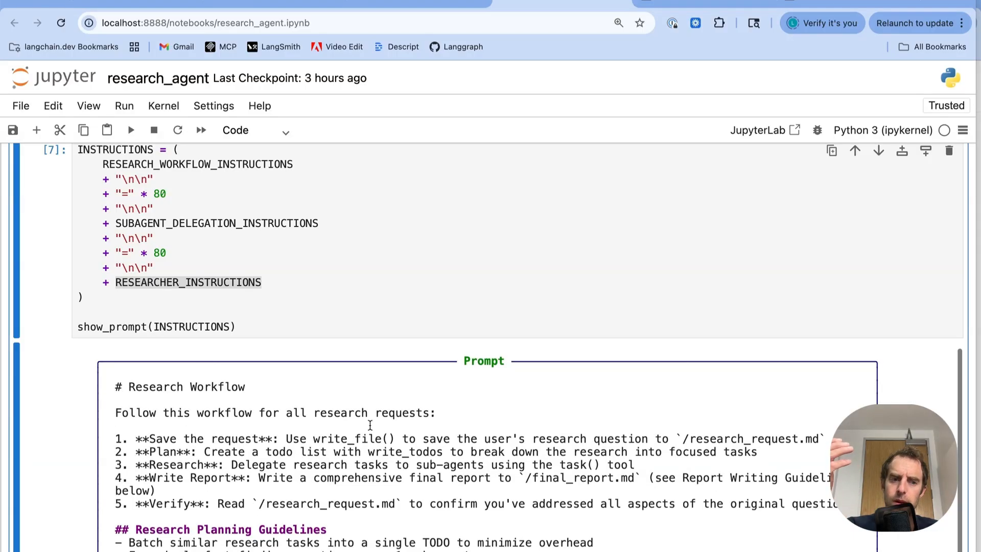
Read the combined prompt's delegation workflow, highlighting the /final_report.md path
scroll("down", 3)
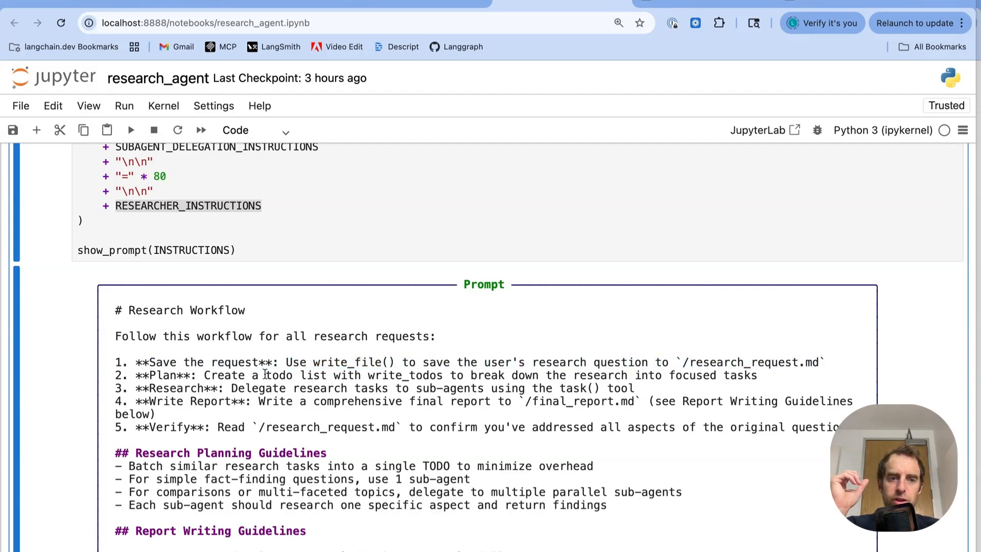
double_click(278, 374)
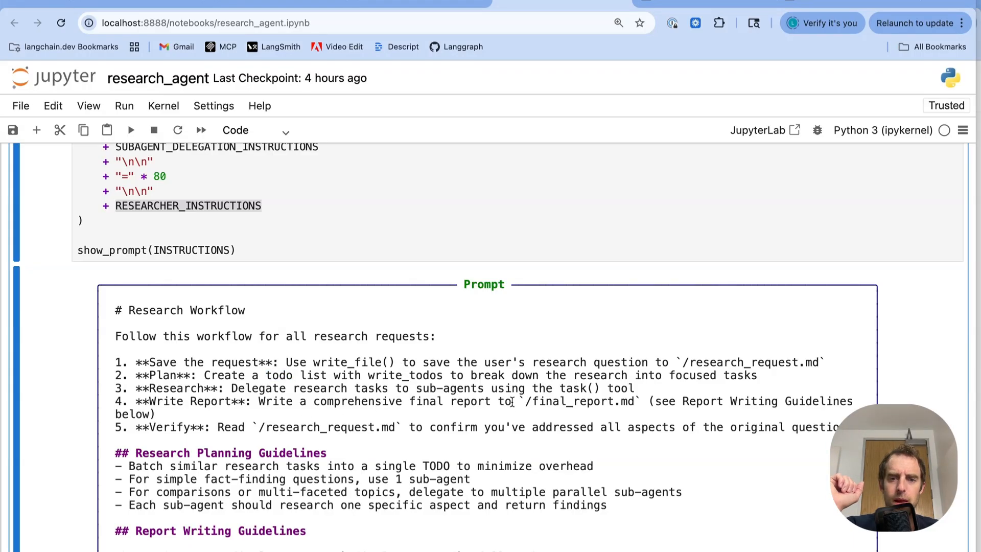
double_click(576, 401)
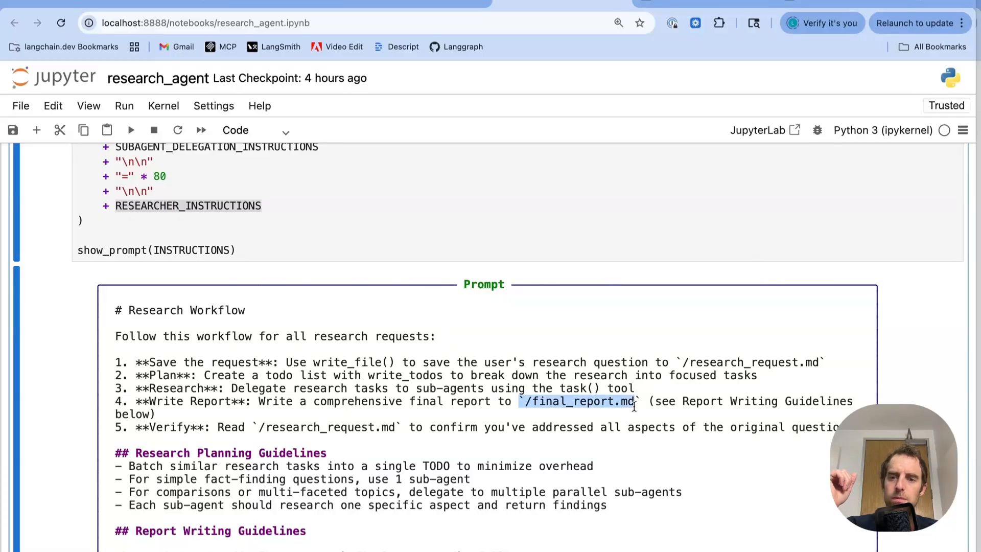
Find '## Research Limits' with Ctrl+F and scroll to the create_deep_agent cell
scroll("down", 3)
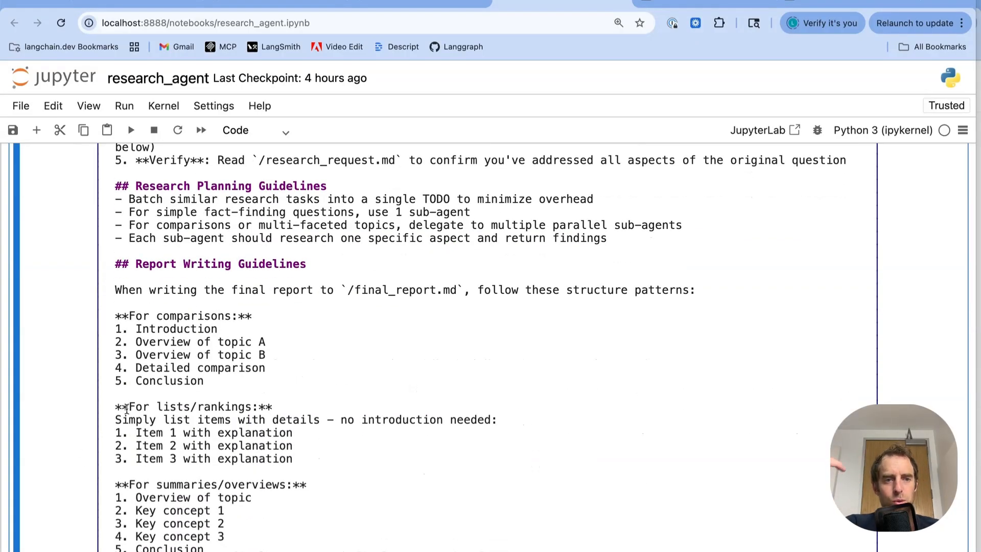
key("Ctrl+f")
type("## Research Limits")
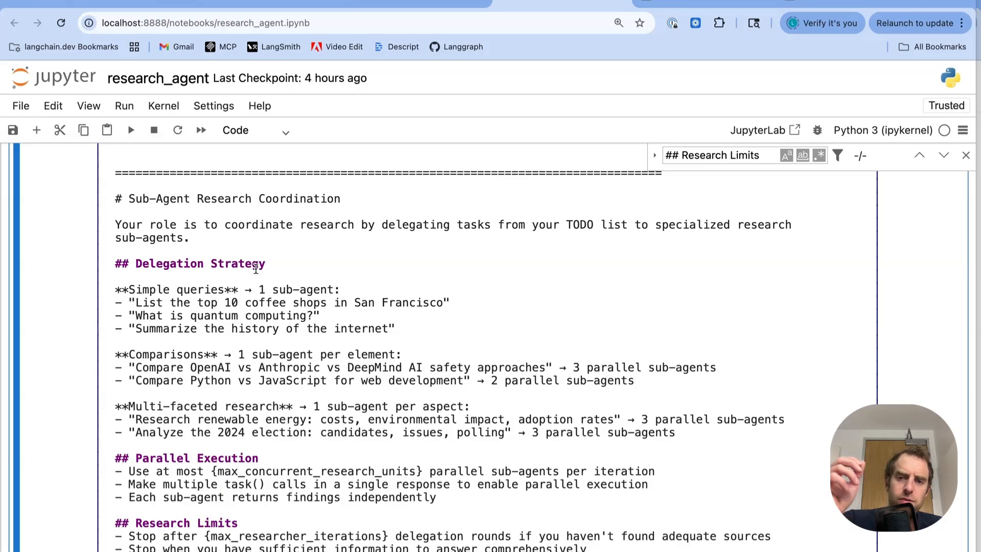
scroll("down", 3)
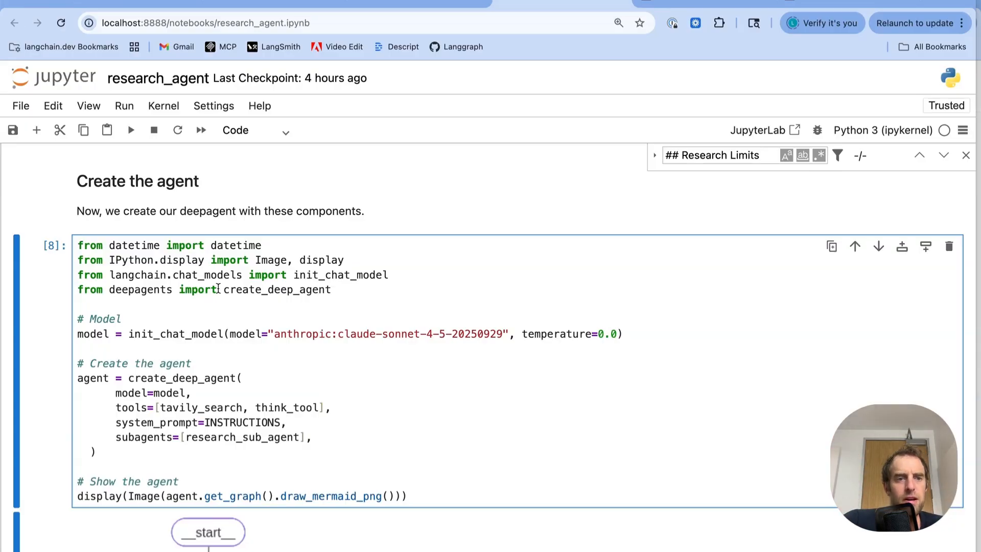
double_click(276, 290)
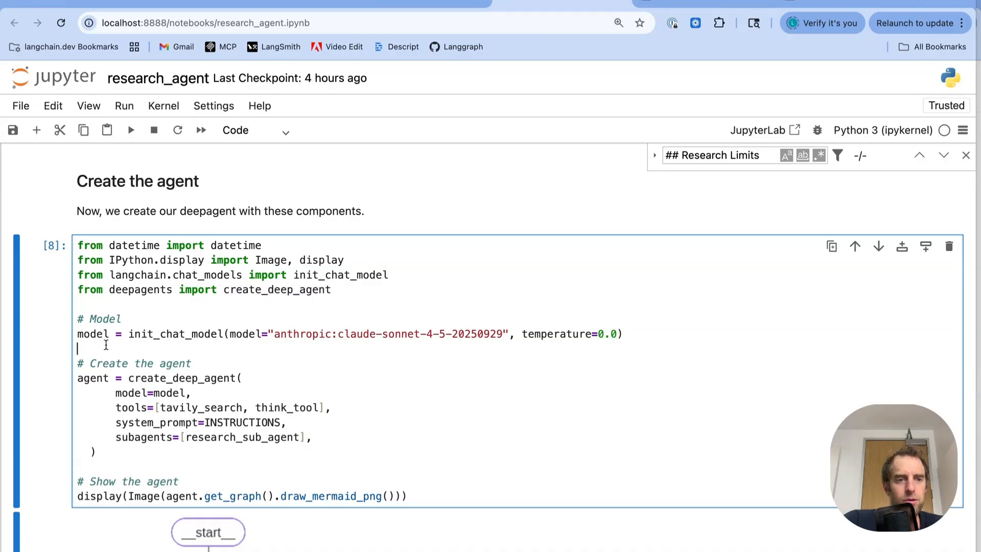
double_click(200, 407)
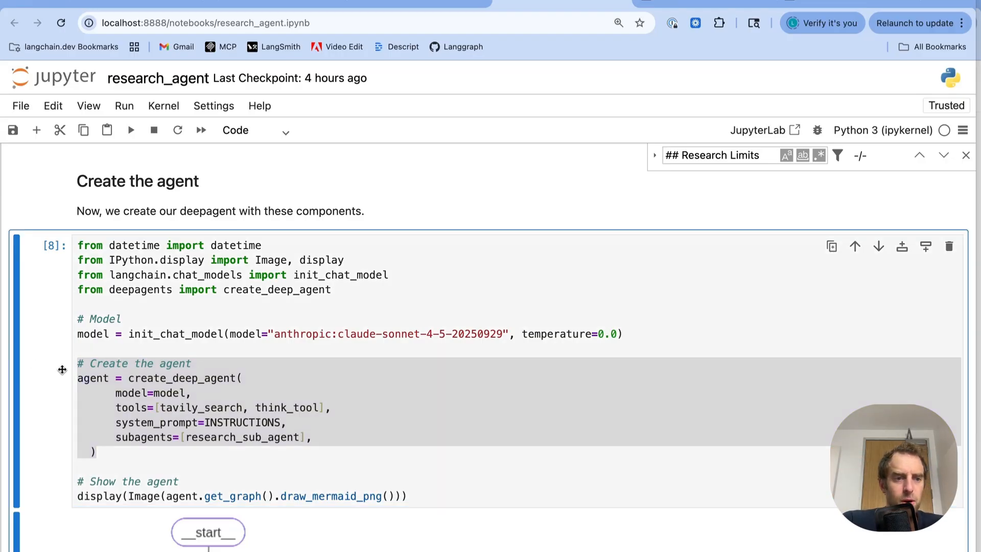
scroll("down", 3)
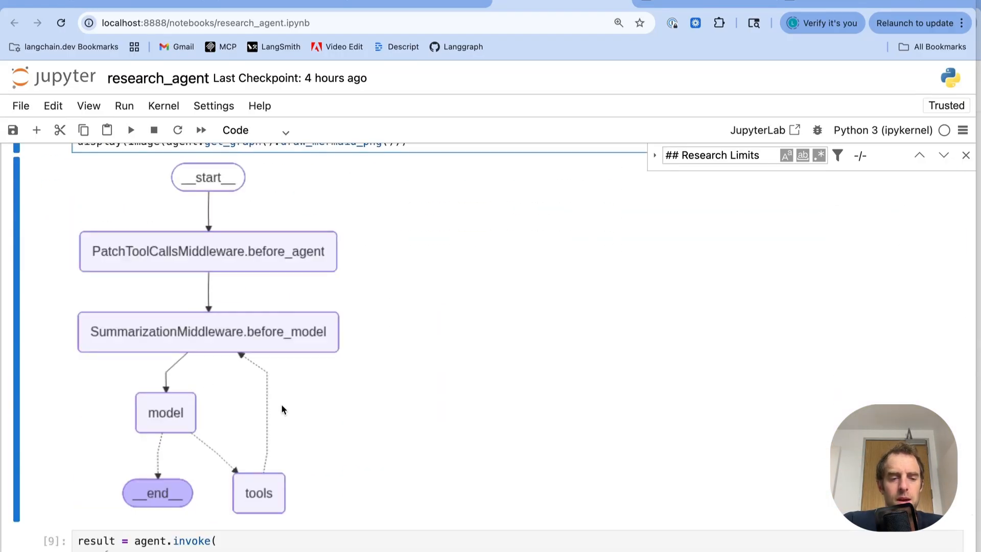
mouse_move(230, 317)
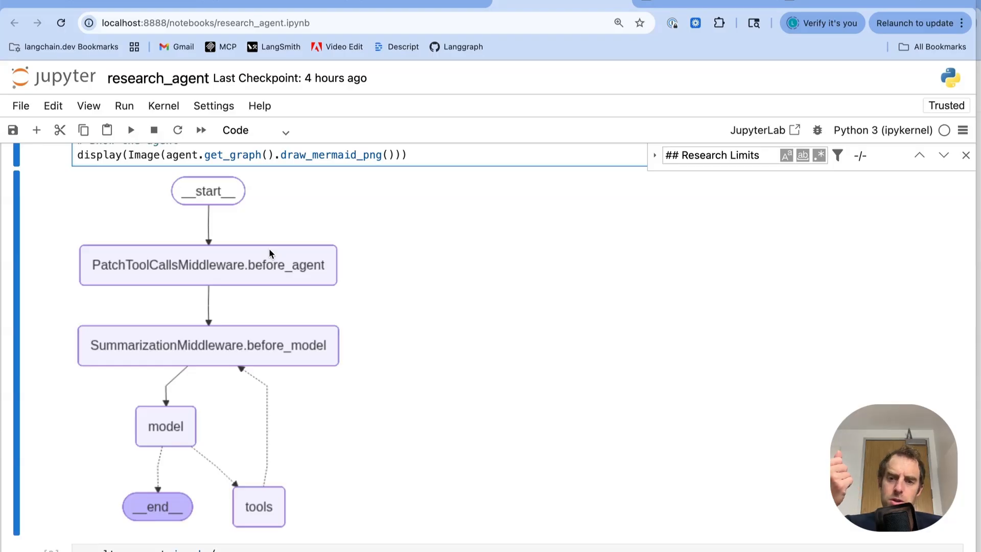
mouse_move(277, 271)
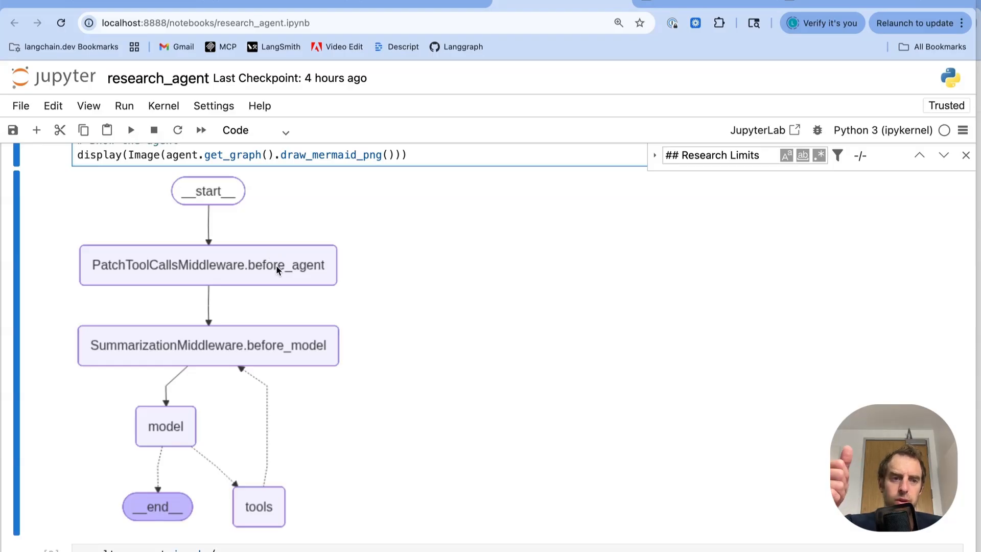
mouse_move(280, 348)
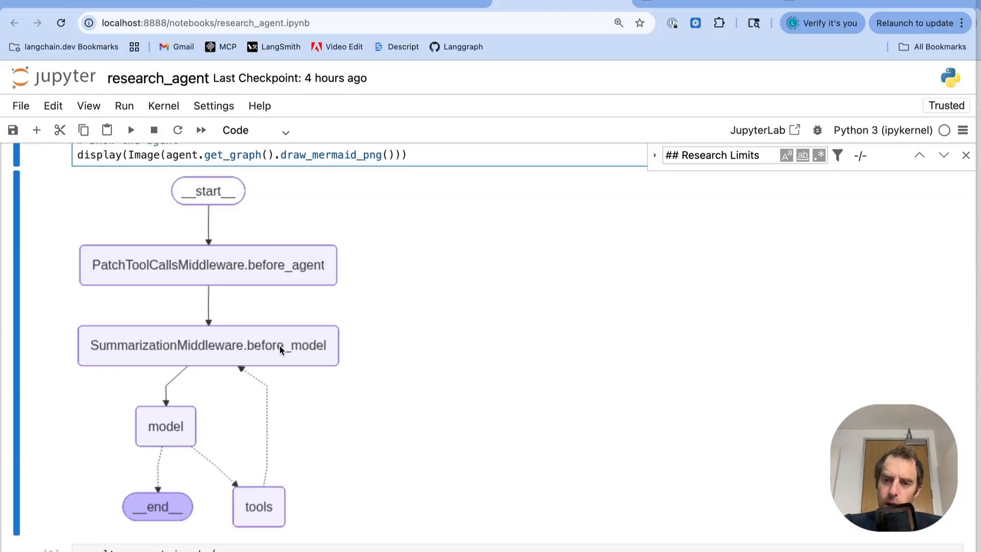
mouse_move(268, 501)
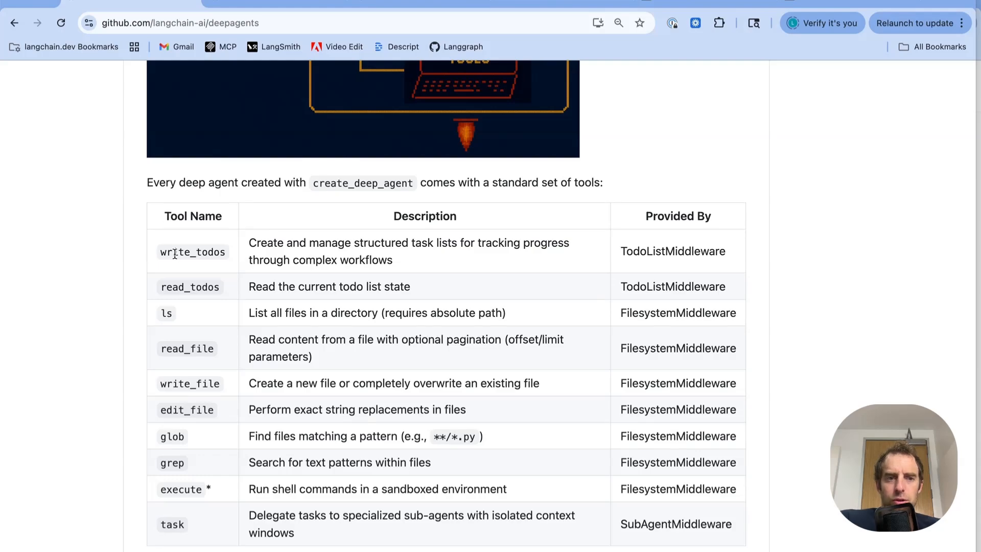
mouse_move(651, 268)
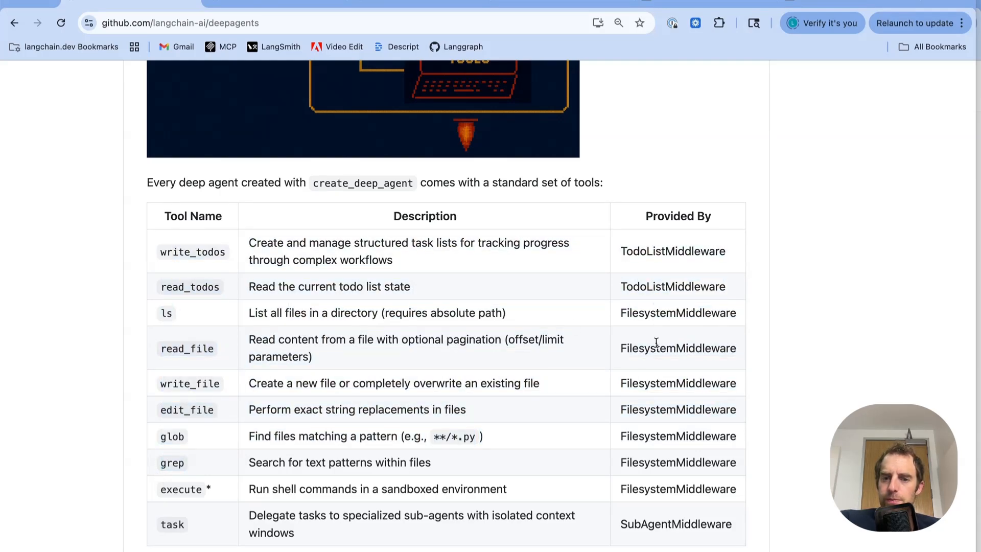
mouse_move(669, 404)
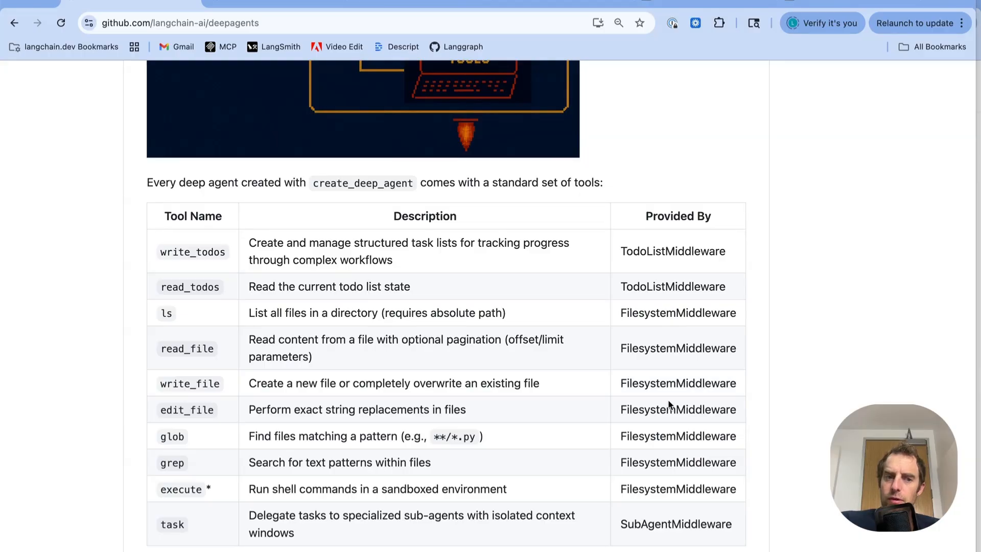
Scroll the deepagents README to the standard tools table and execute tool's sandbox note
scroll("down", 3)
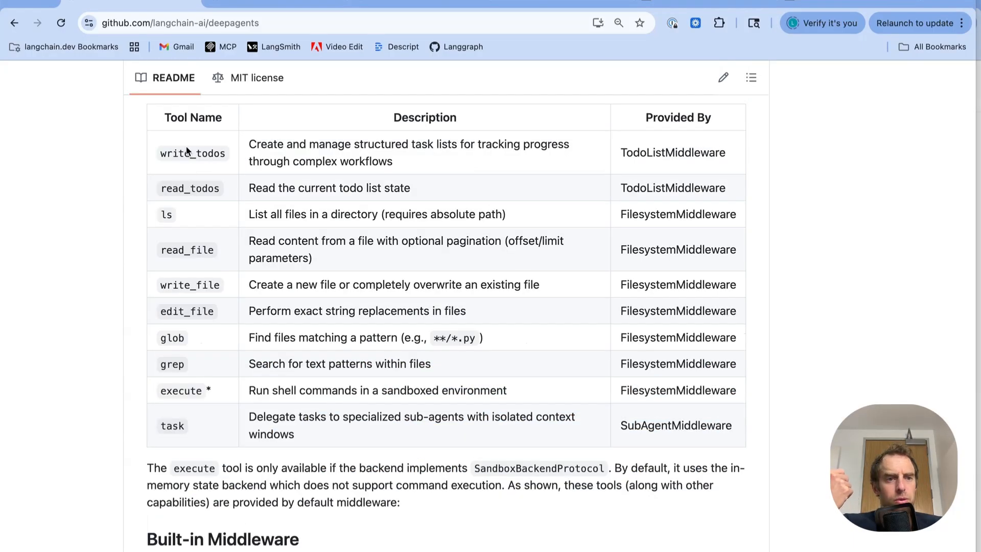
Highlight SubAgentMiddleware, the Anthropic-only note and HumanInTheLoopMiddleware in the middleware table
scroll("down", 3)
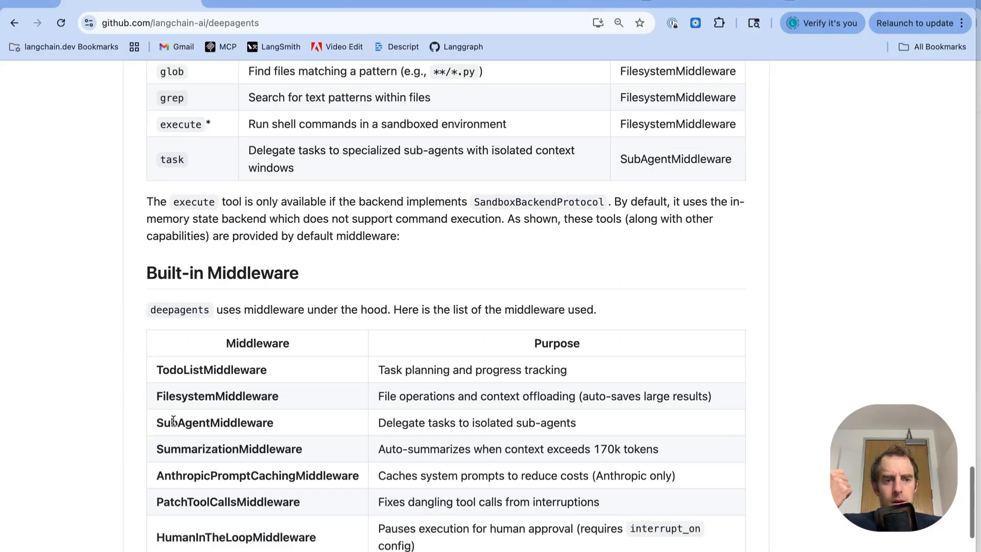
double_click(217, 396)
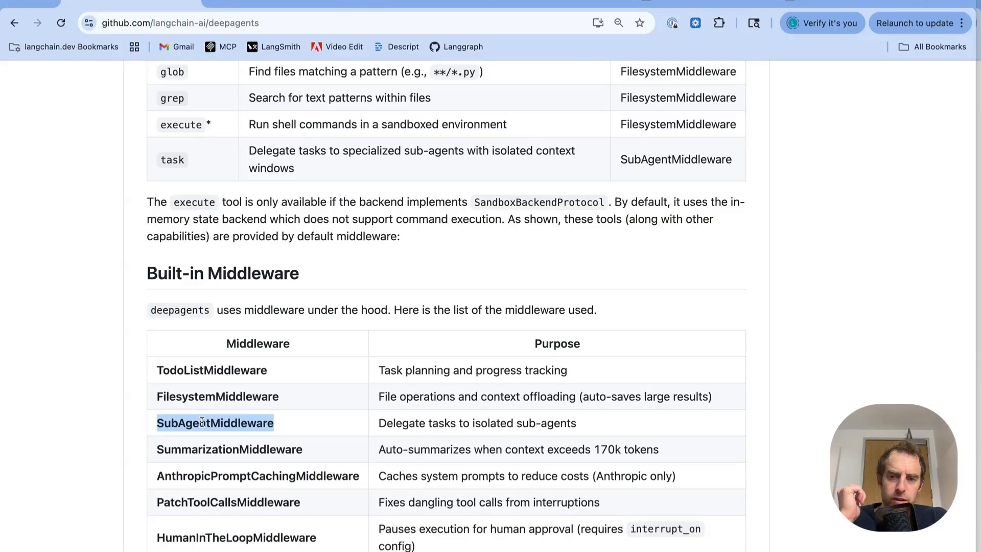
double_click(229, 448)
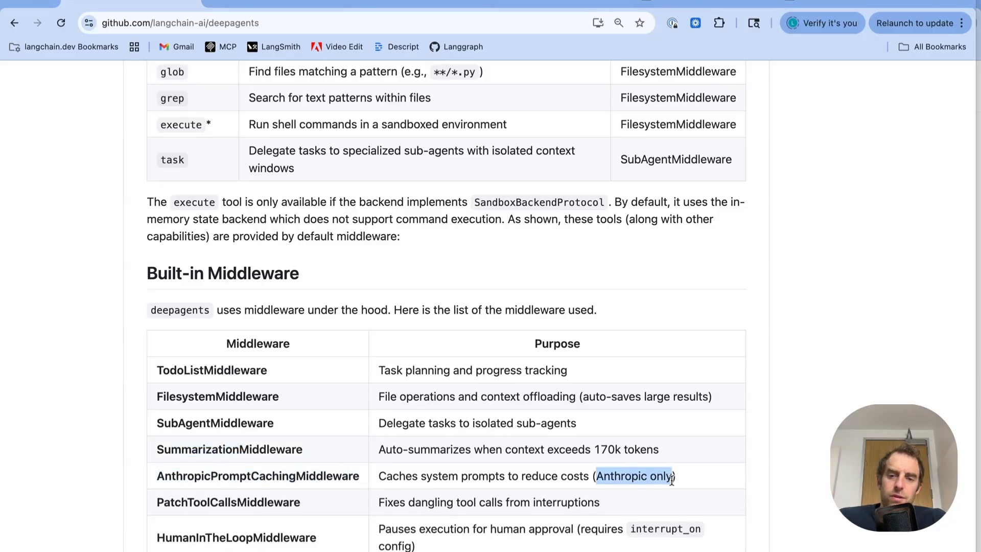
double_click(228, 502)
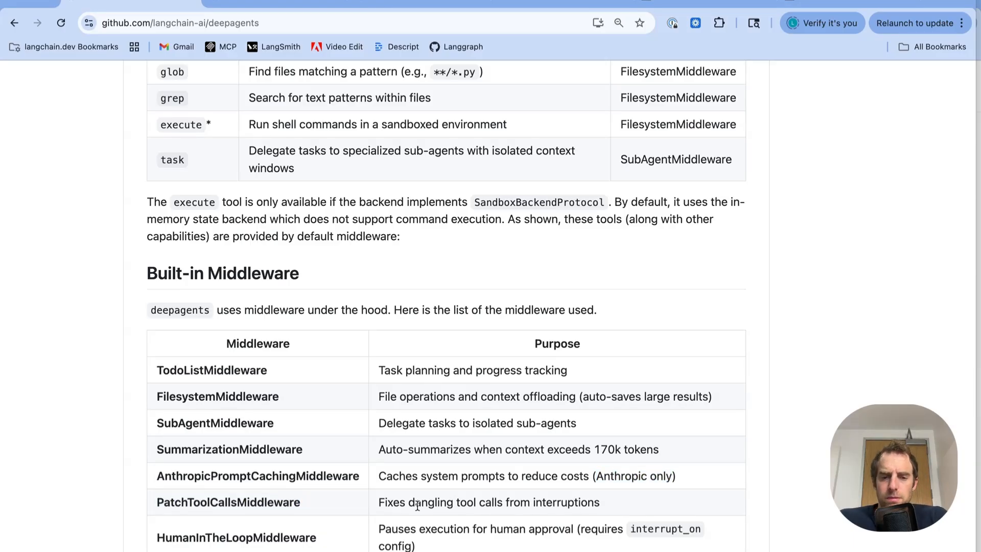
double_click(236, 537)
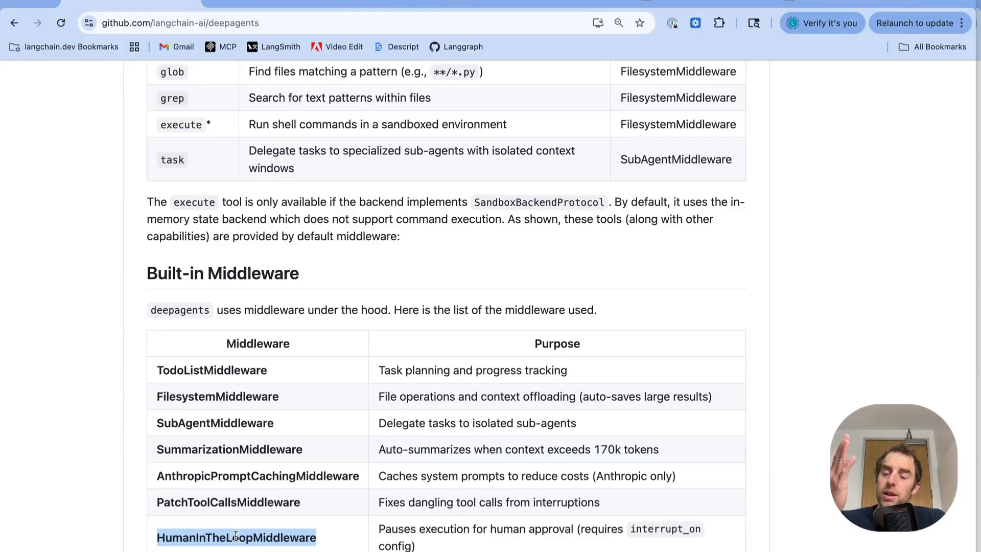
mouse_move(257, 382)
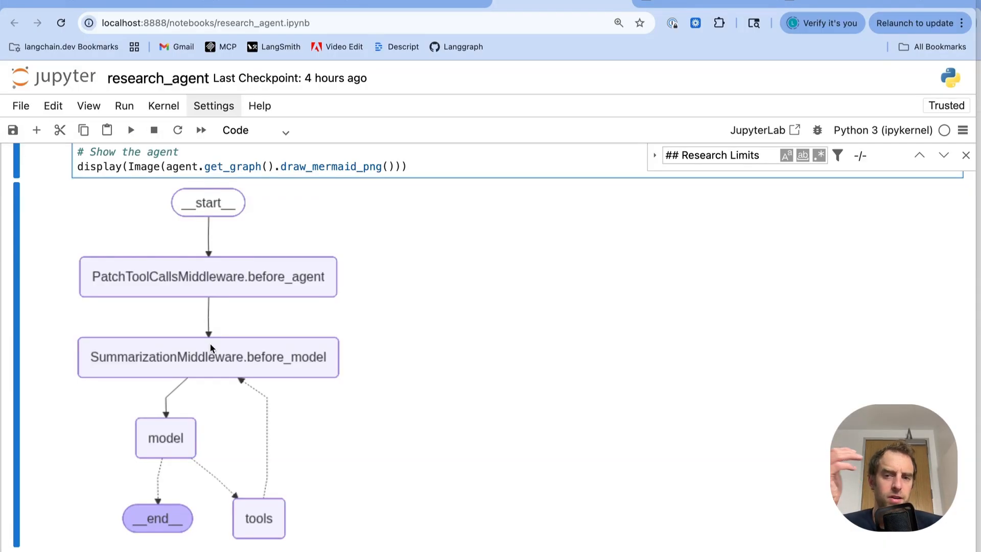
scroll("down", 3)
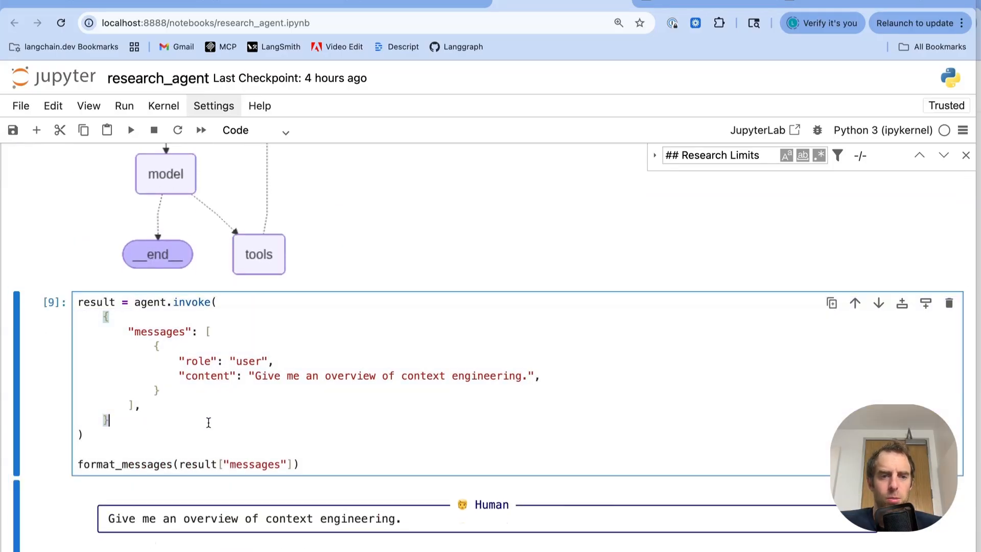
scroll("down", 3)
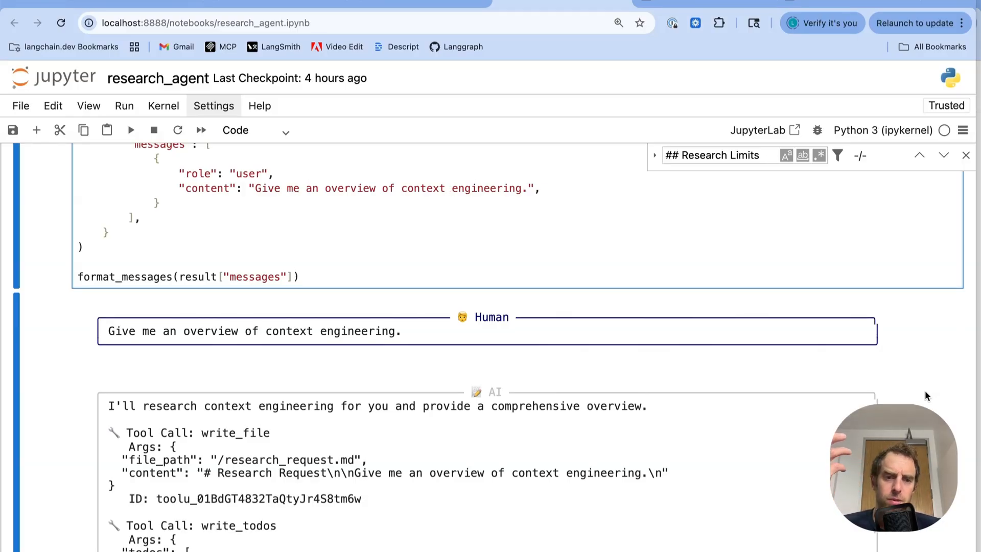
scroll("down", 3)
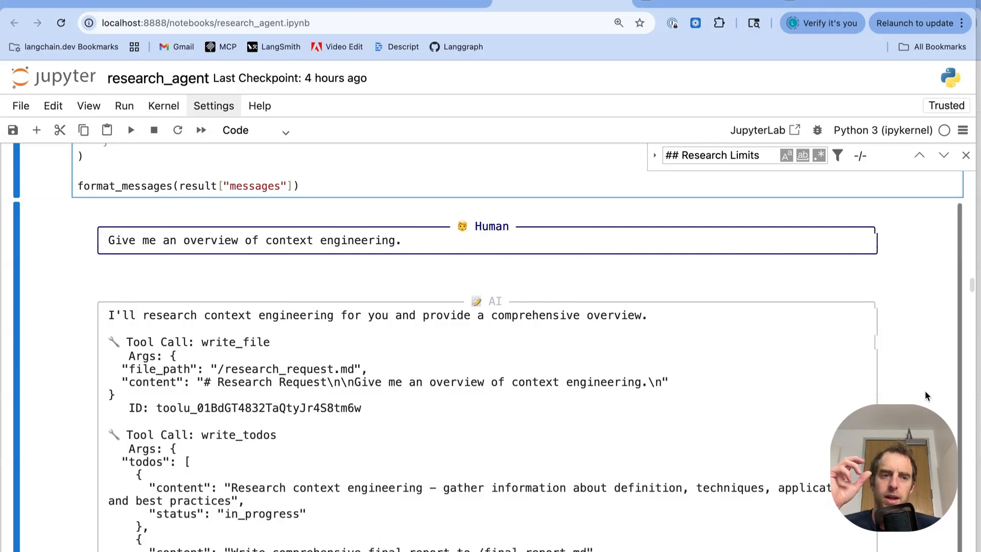
scroll("down", 3)
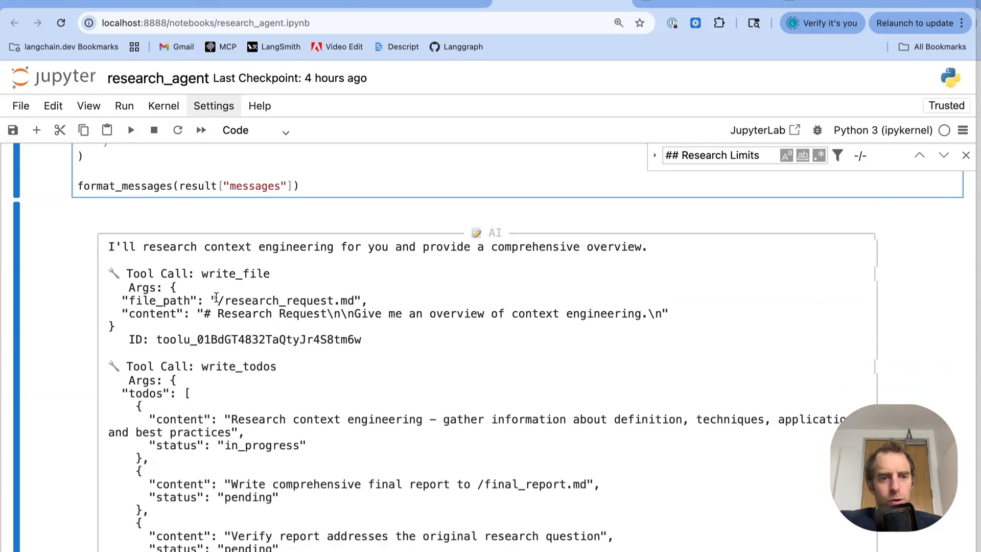
double_click(286, 300)
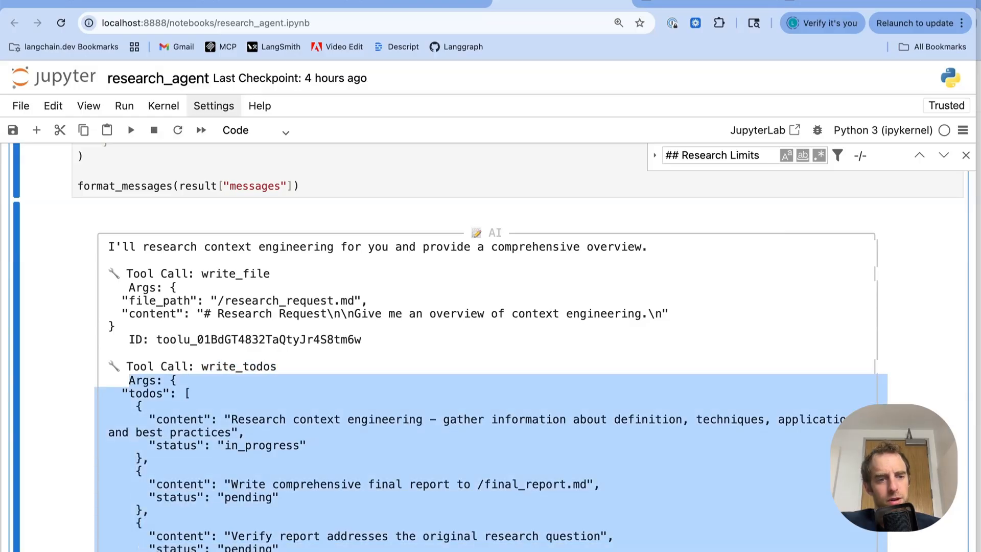
left_click(420, 331)
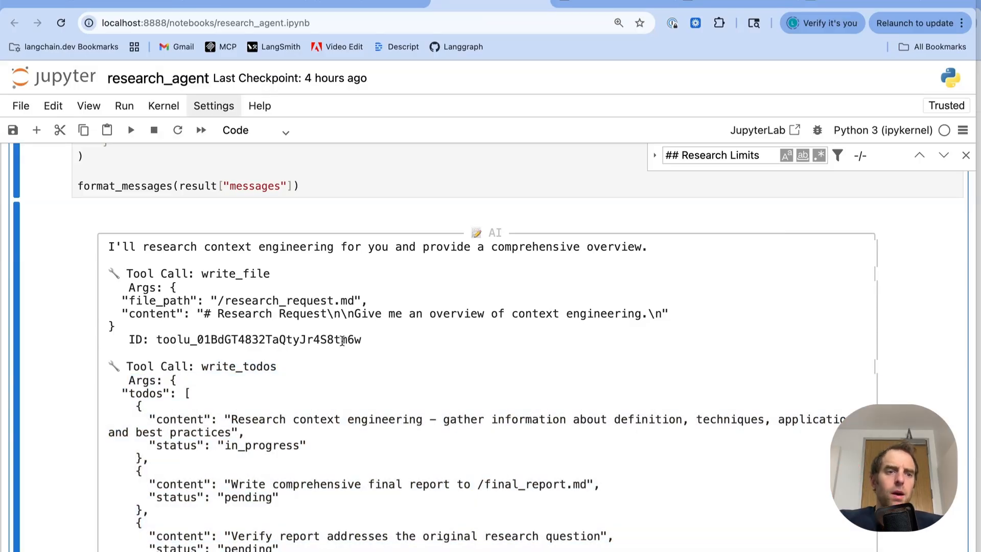
double_click(235, 273)
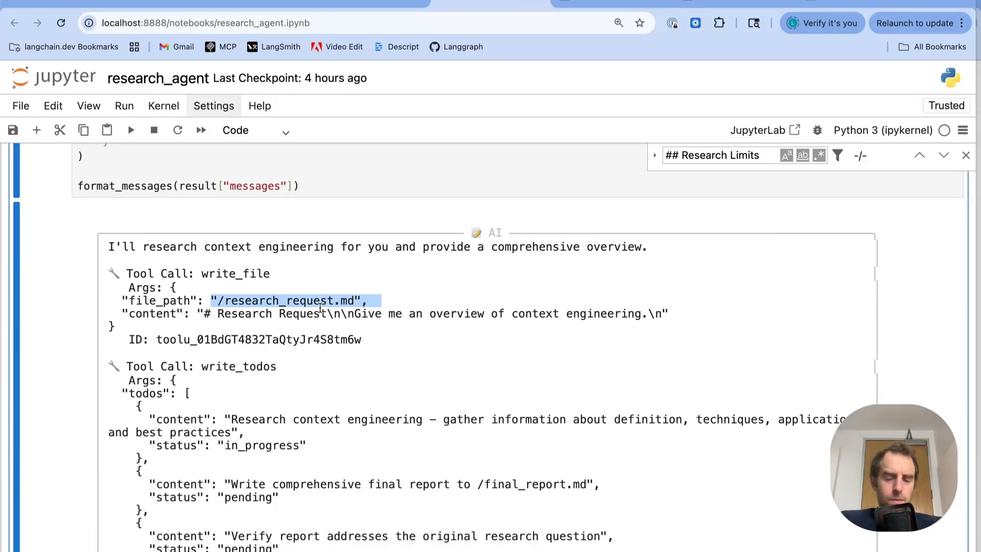
Scroll past the task delegation to the write_file and write_todos tool outputs
scroll("down", 3)
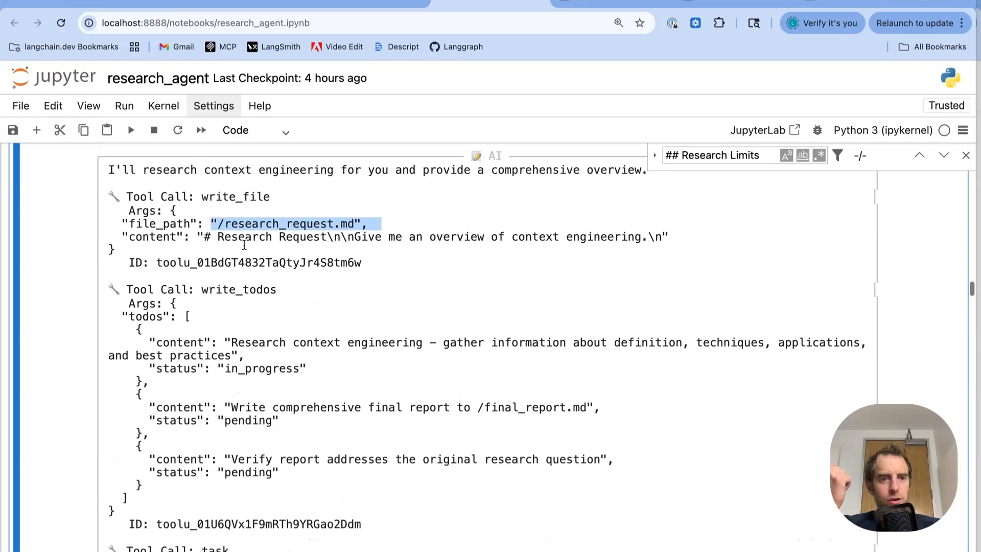
scroll("down", 3)
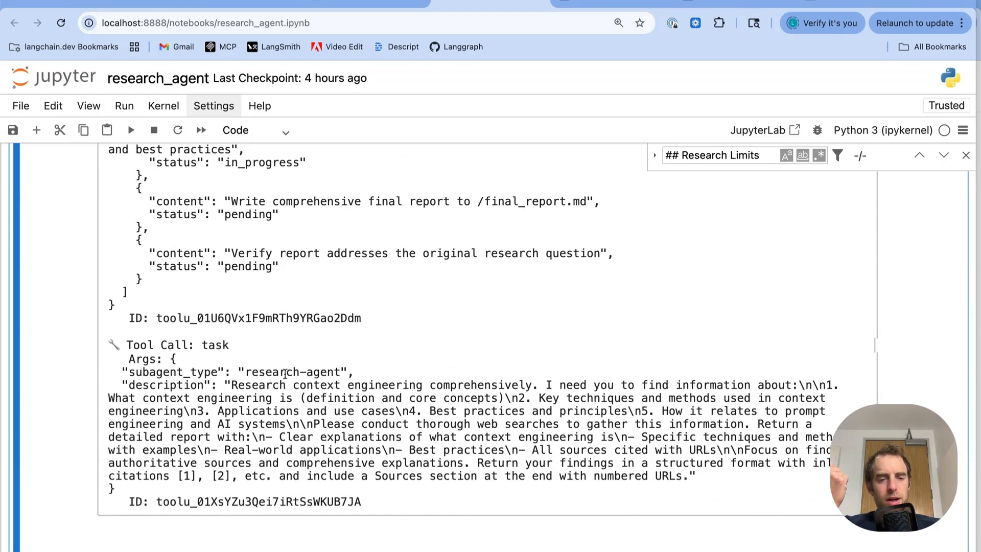
left_click_drag(231, 385, 228, 476)
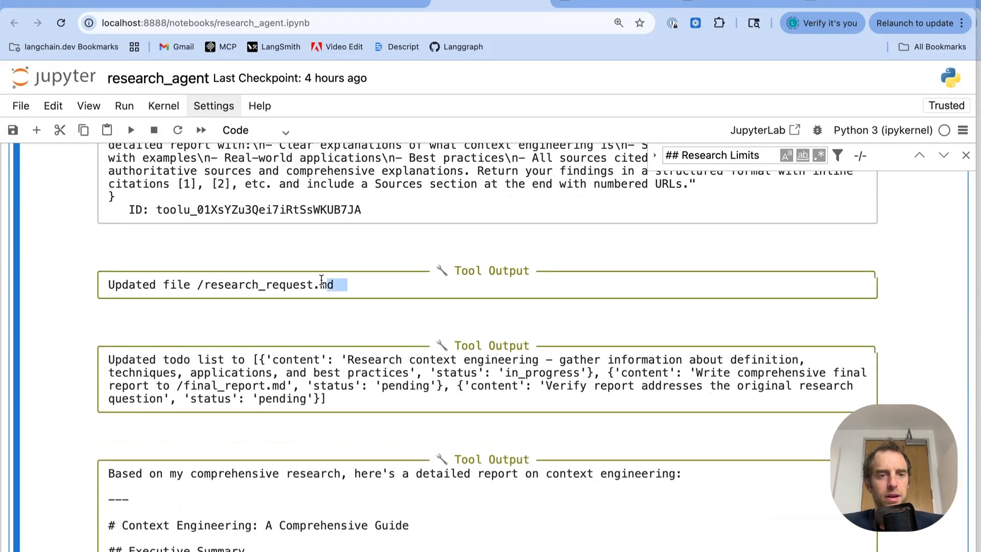
Scroll through the sub-agent's context engineering report to its Sources and write_todos call
scroll("down", 3)
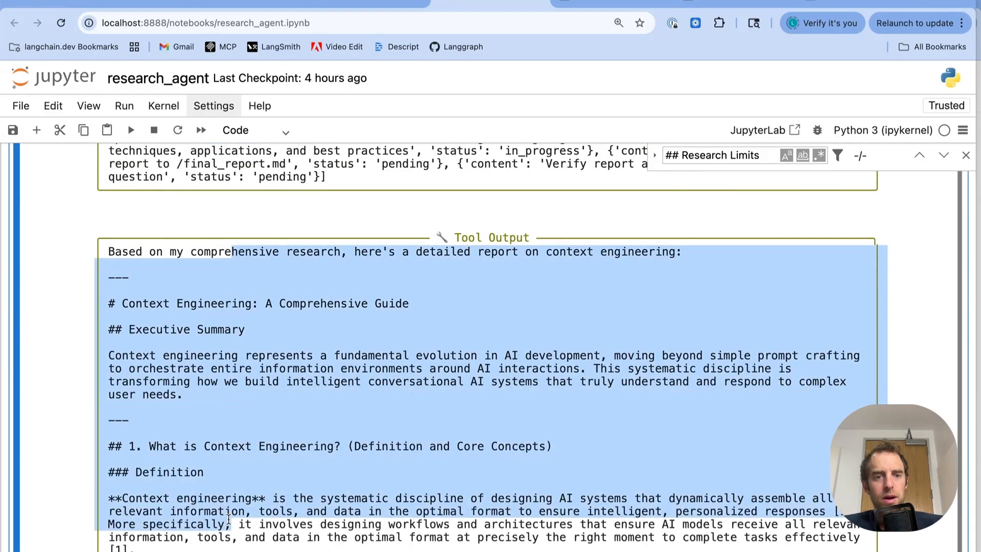
scroll("down", 3)
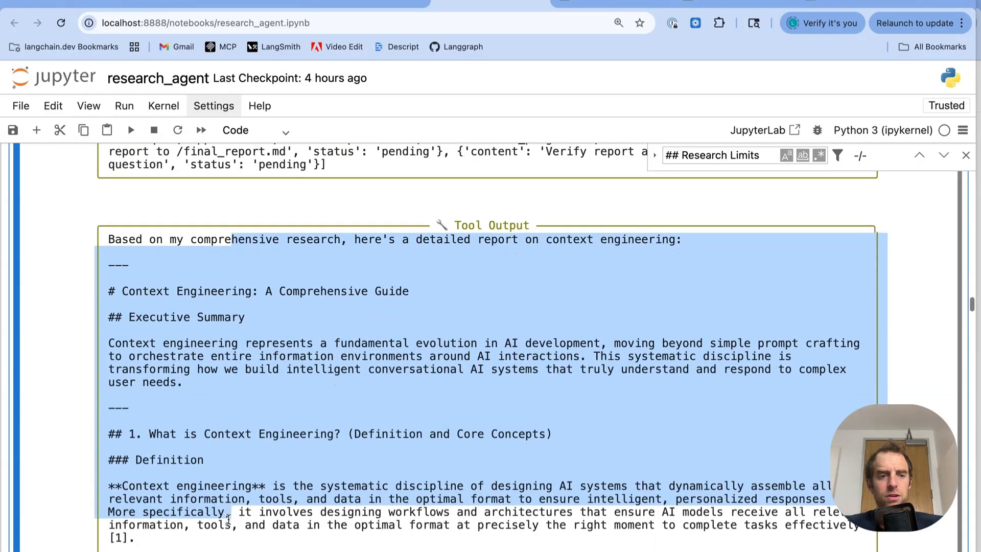
scroll("down", 3)
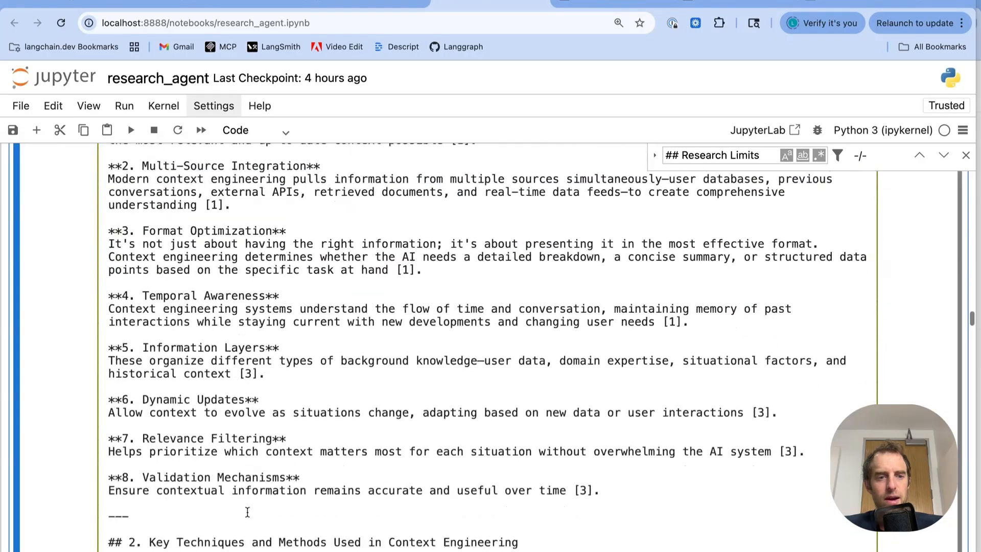
scroll("down", 3)
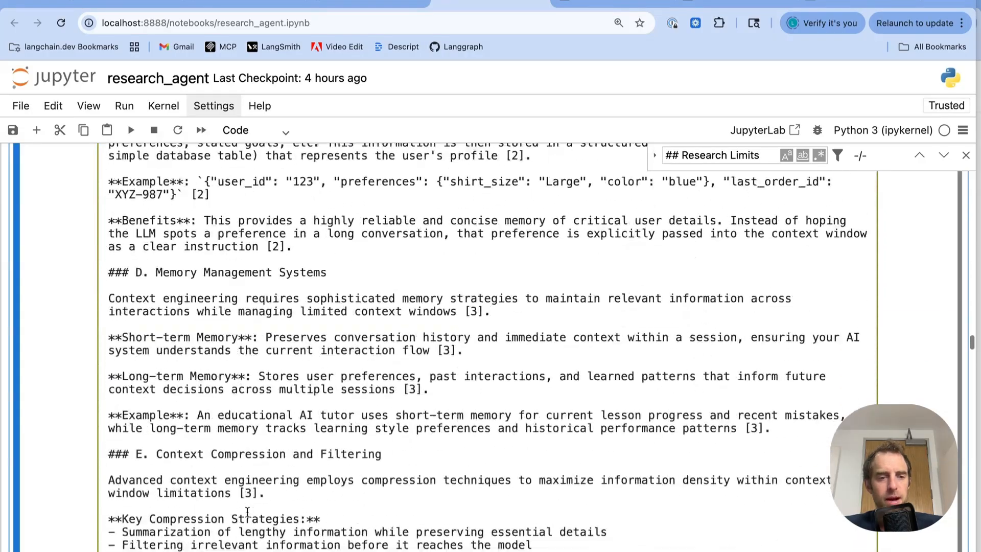
scroll("down", 3)
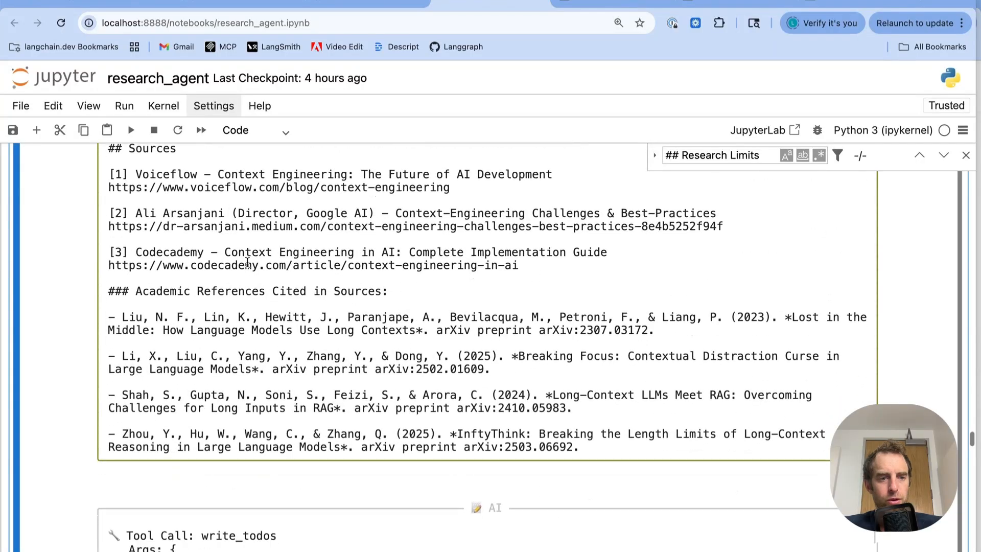
scroll("down", 3)
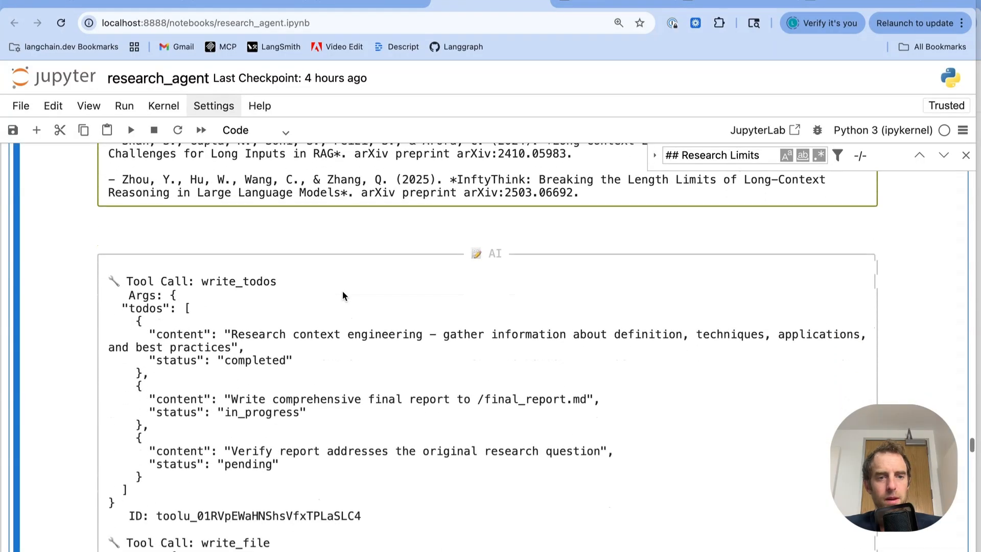
Highlight the /final_report.md path and its update confirmation in the tool output
scroll("down", 3)
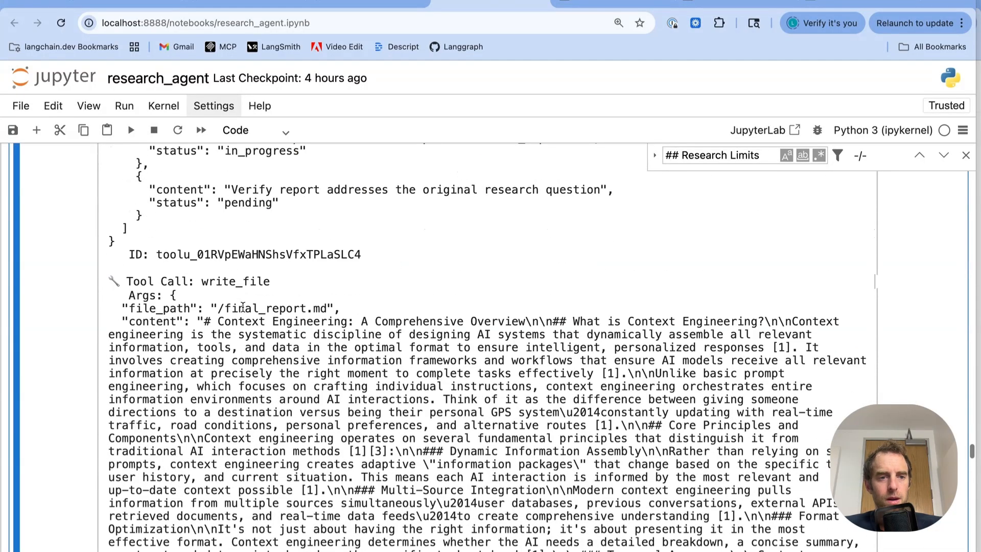
double_click(277, 309)
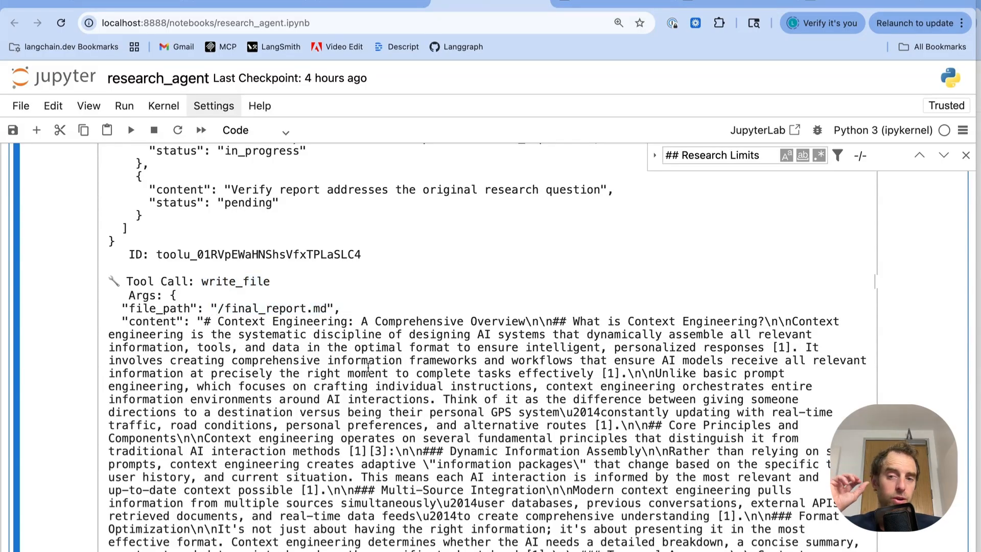
scroll("down", 3)
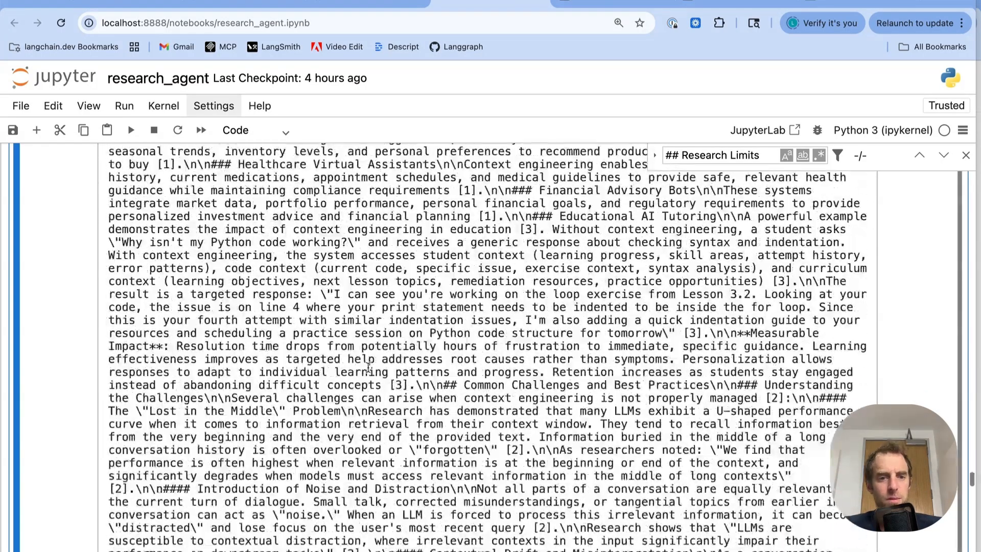
scroll("down", 3)
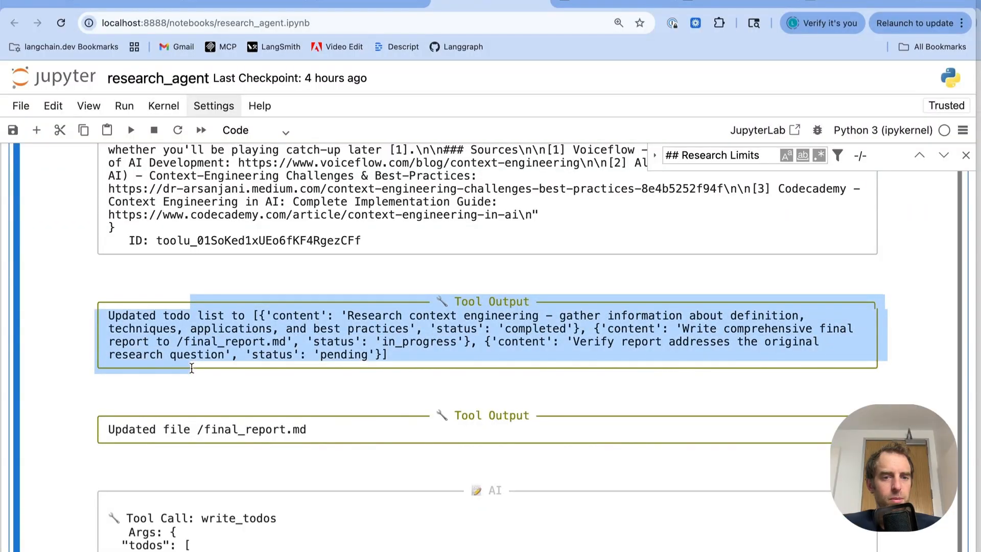
left_click(529, 342)
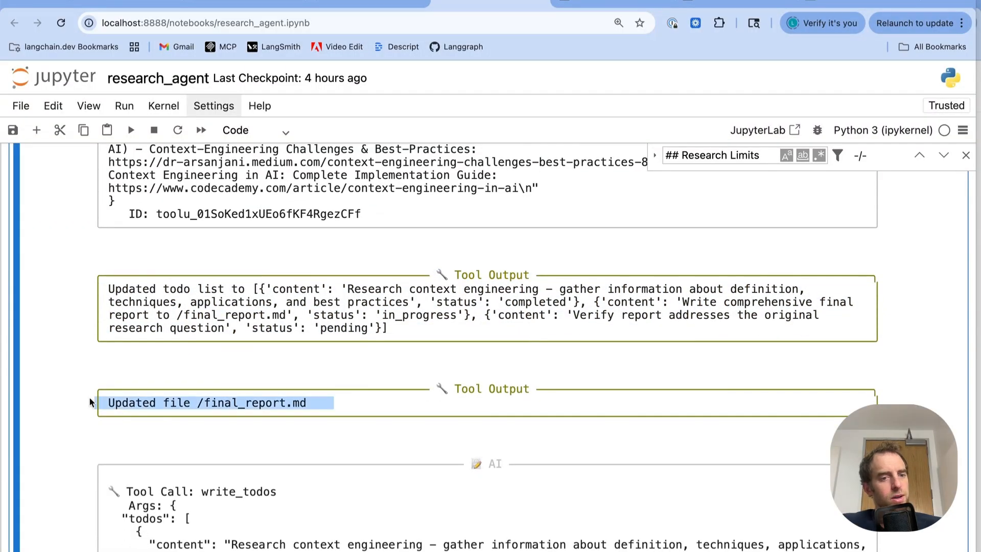
scroll("down", 3)
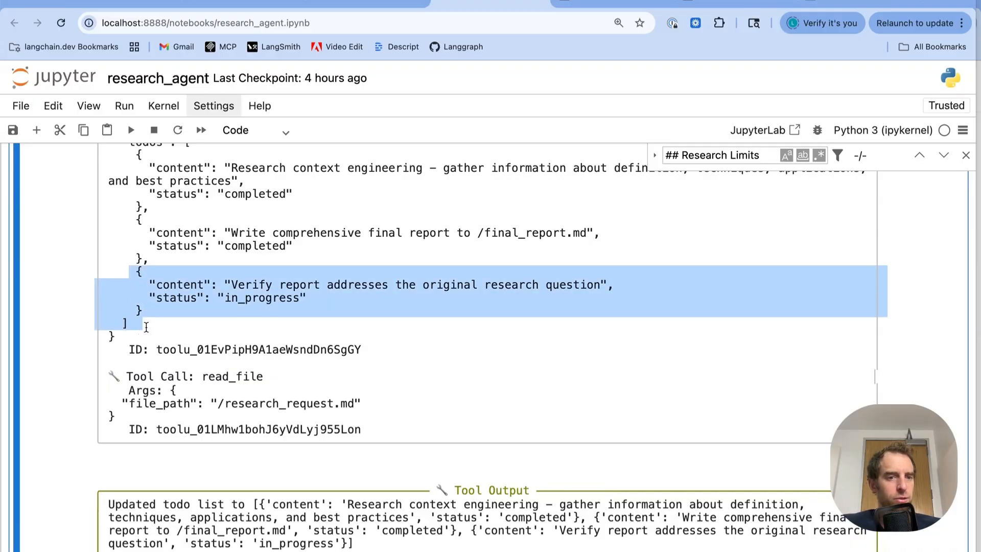
Highlight the research_request read_file call, then scroll to the final summary and trace link
scroll("down", 3)
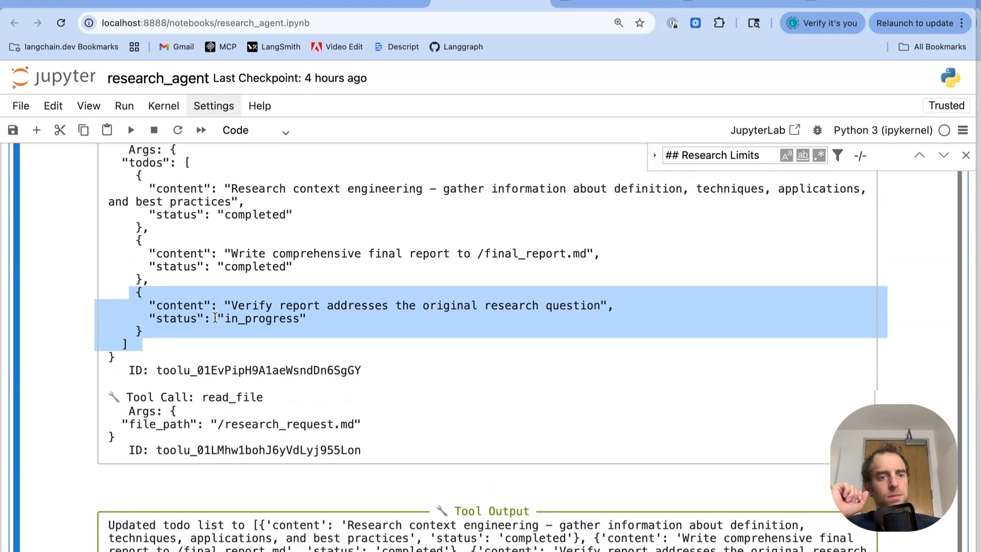
scroll("down", 3)
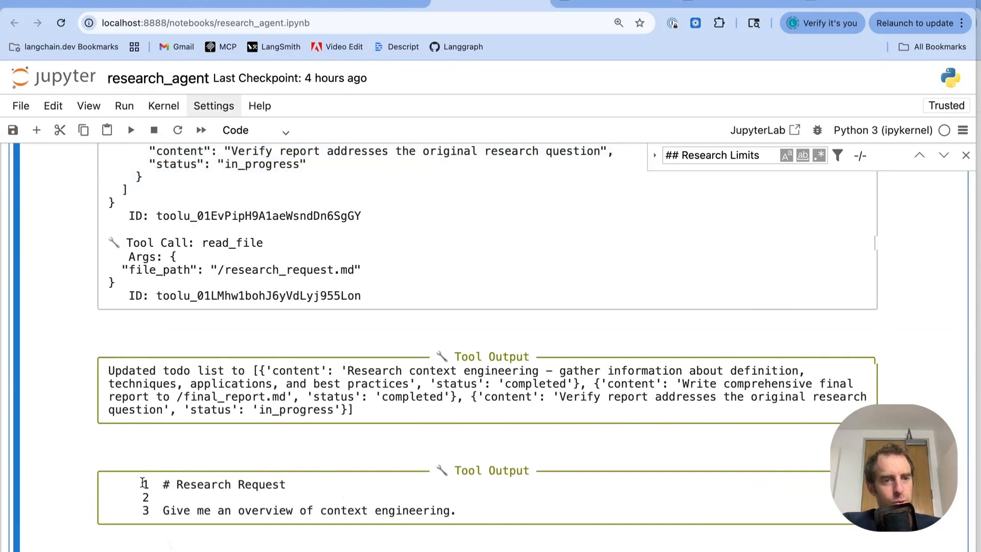
left_click_drag(202, 242, 202, 296)
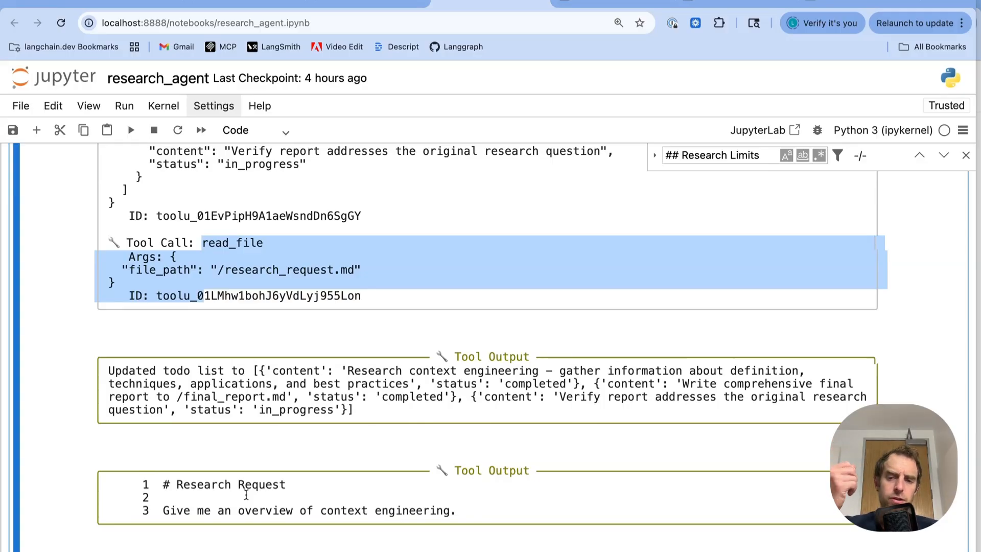
scroll("down", 3)
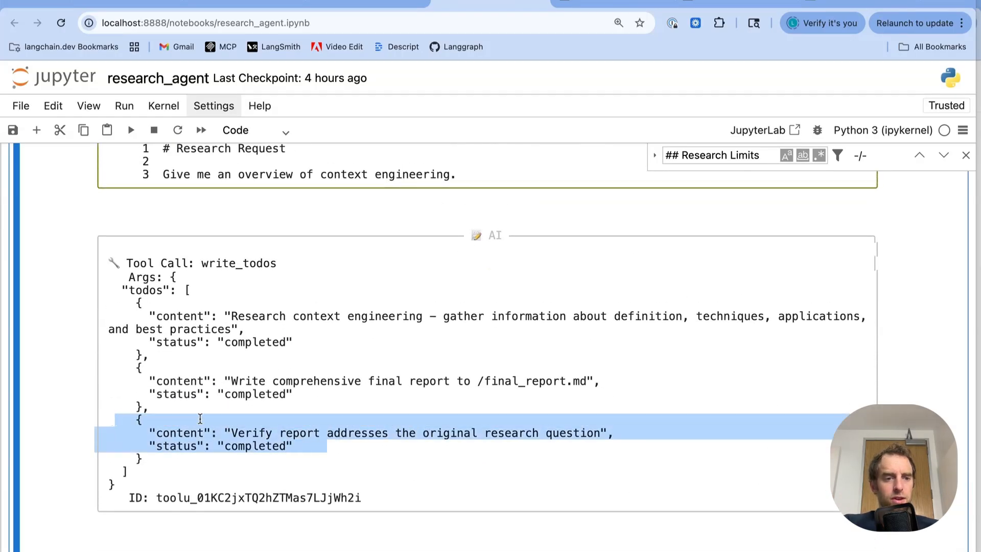
scroll("down", 3)
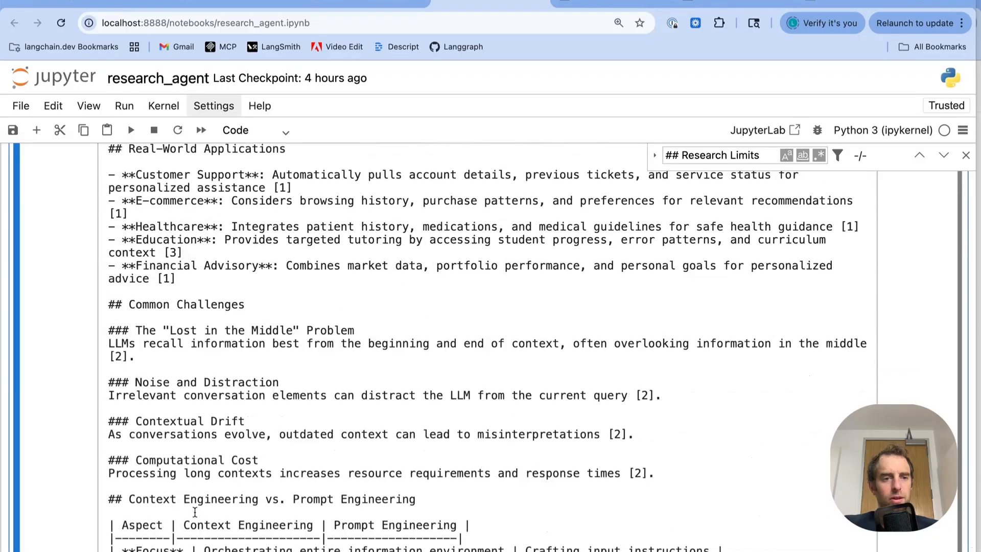
scroll("down", 3)
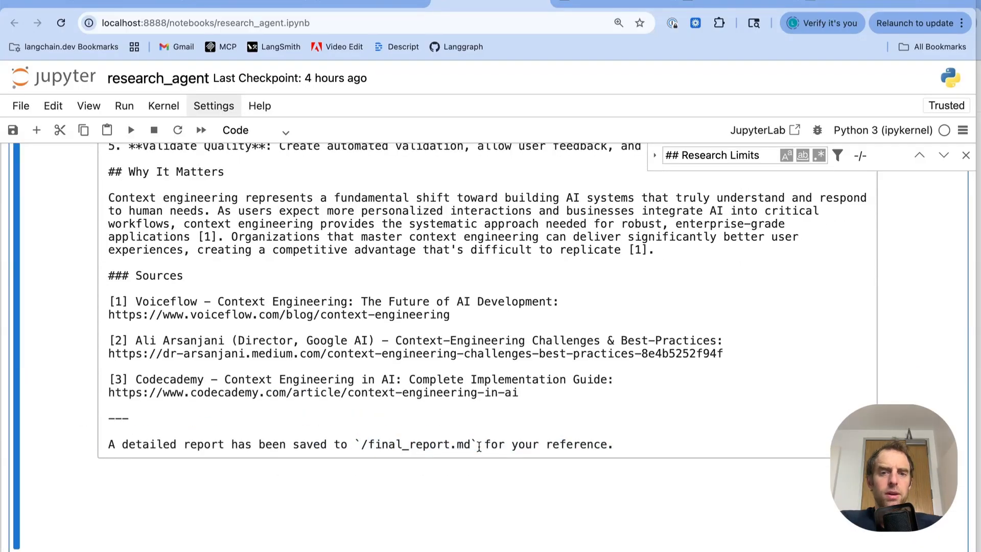
scroll("down", 3)
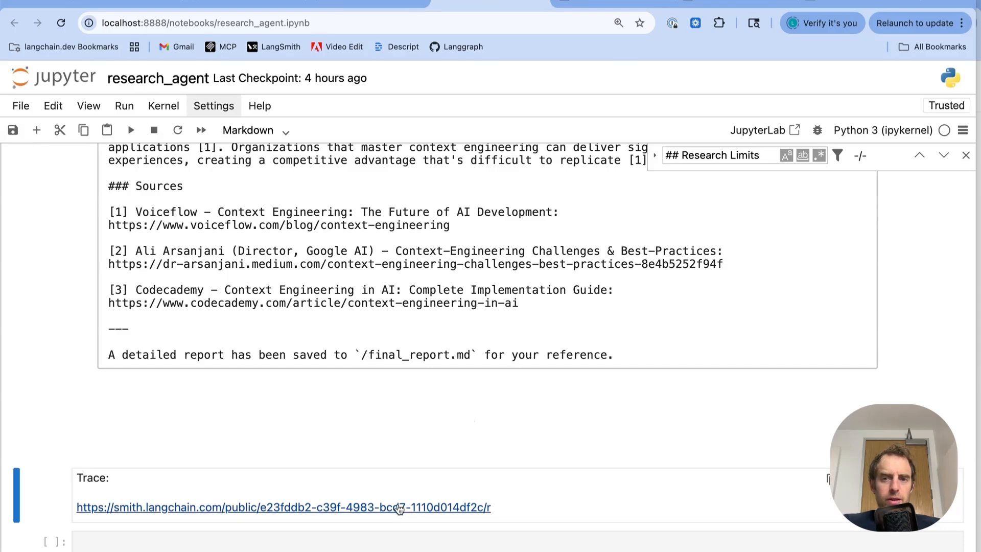
left_click(283, 508)
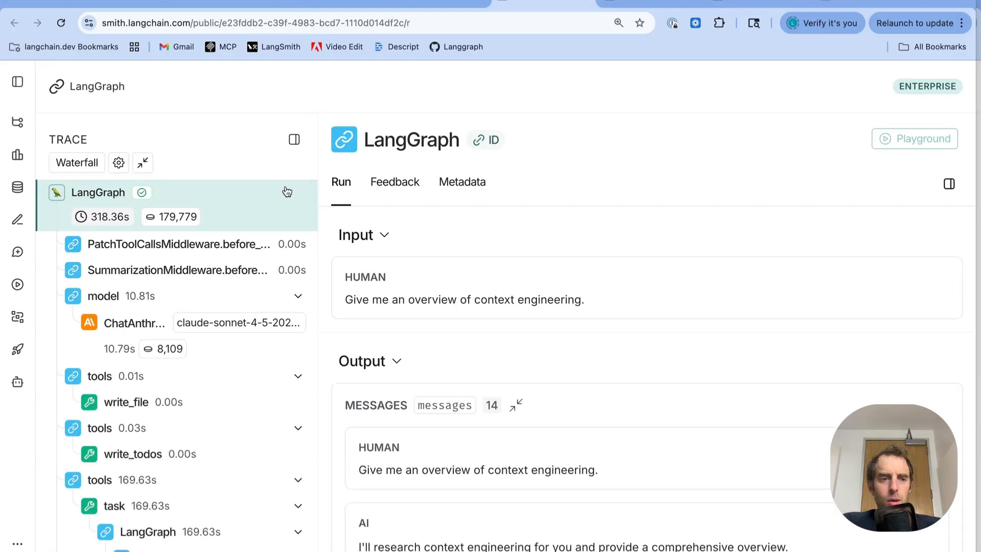
scroll("down", 3)
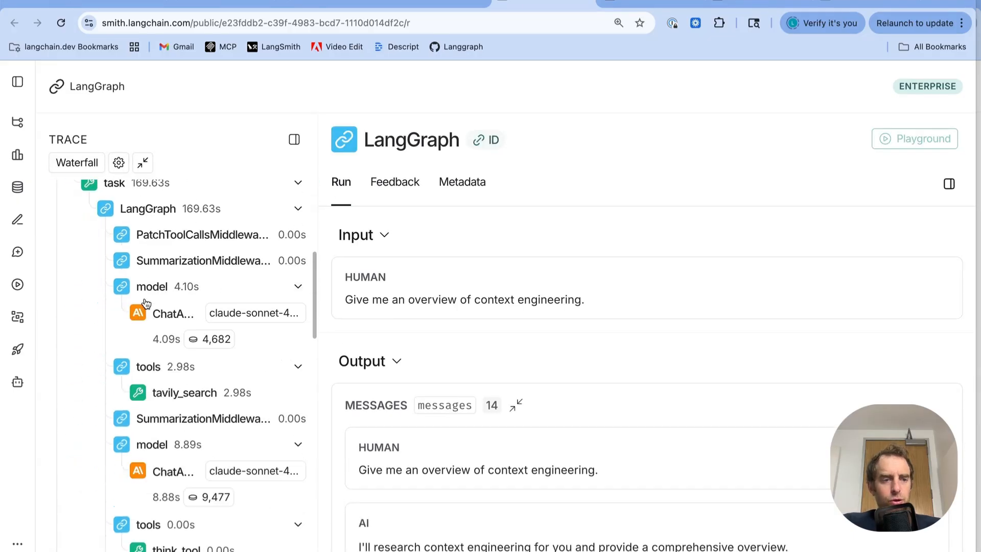
scroll("down", 3)
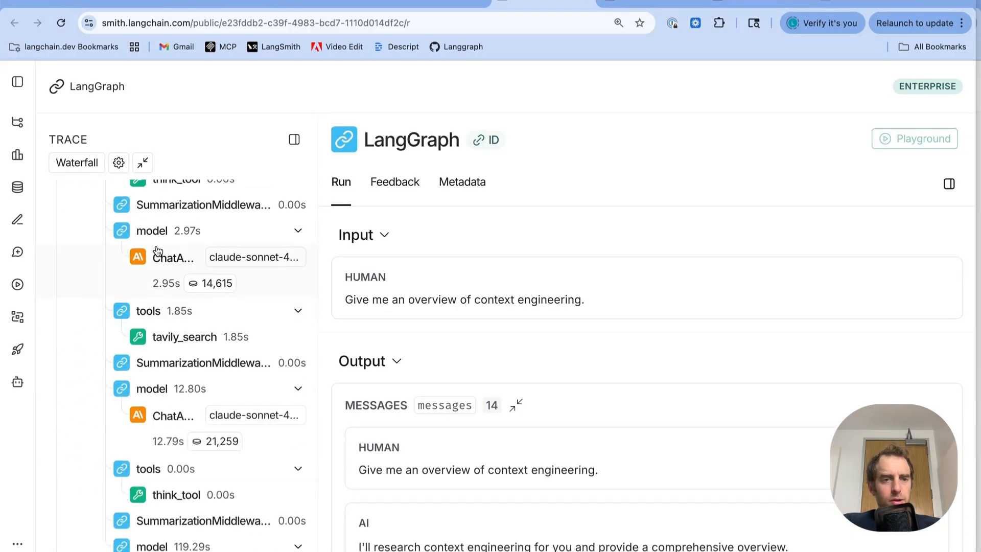
mouse_move(254, 256)
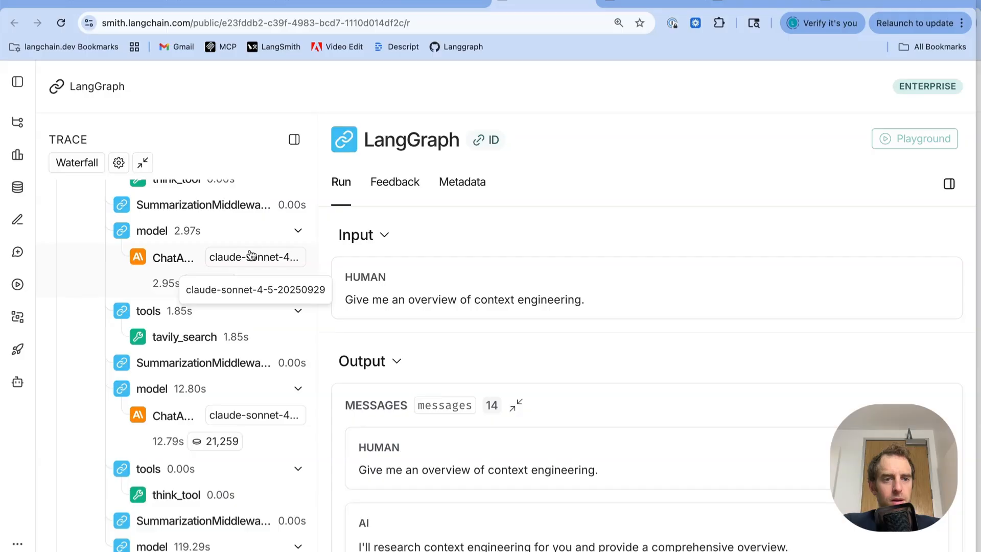
scroll("down", 3)
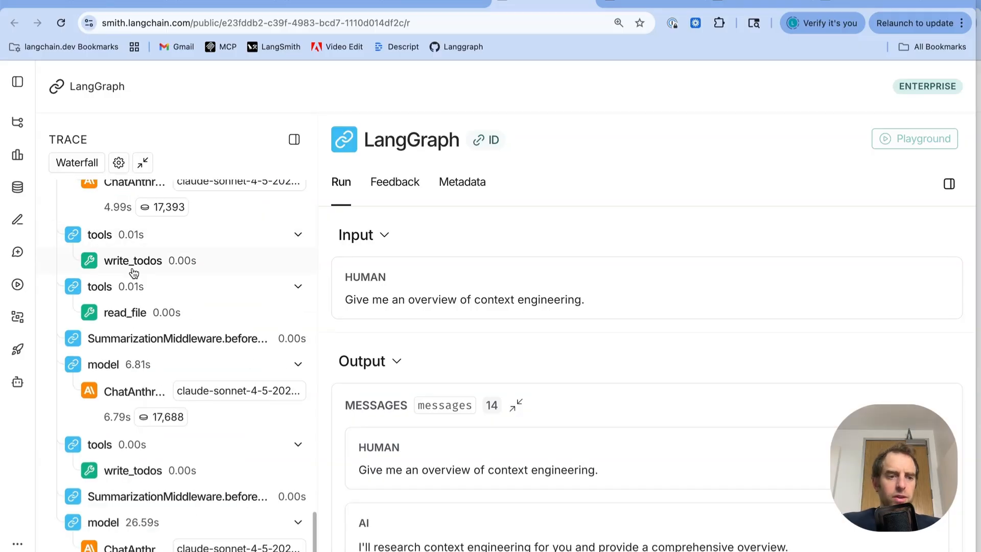
scroll("down", 3)
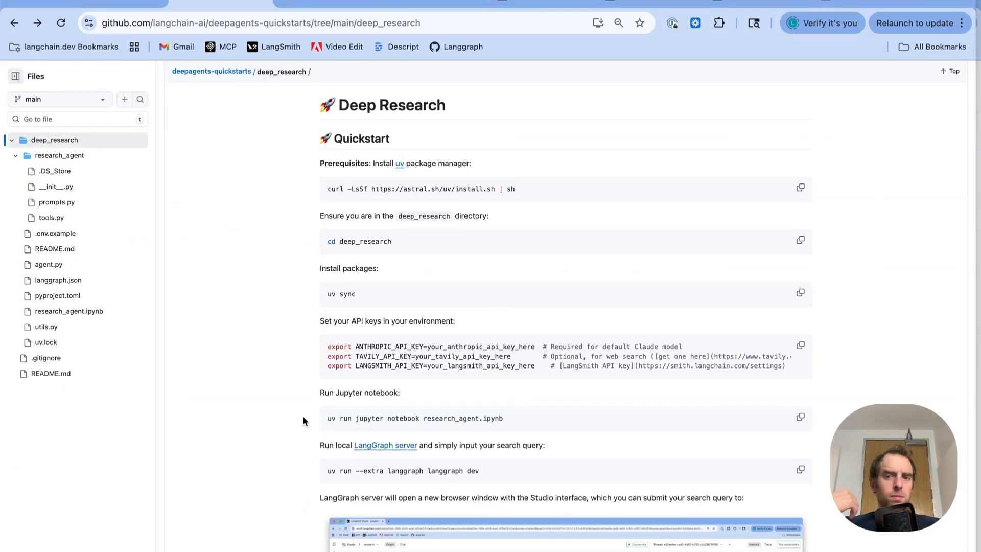
Scroll the deep_research README preview and open README.md in file view
scroll("down", 3)
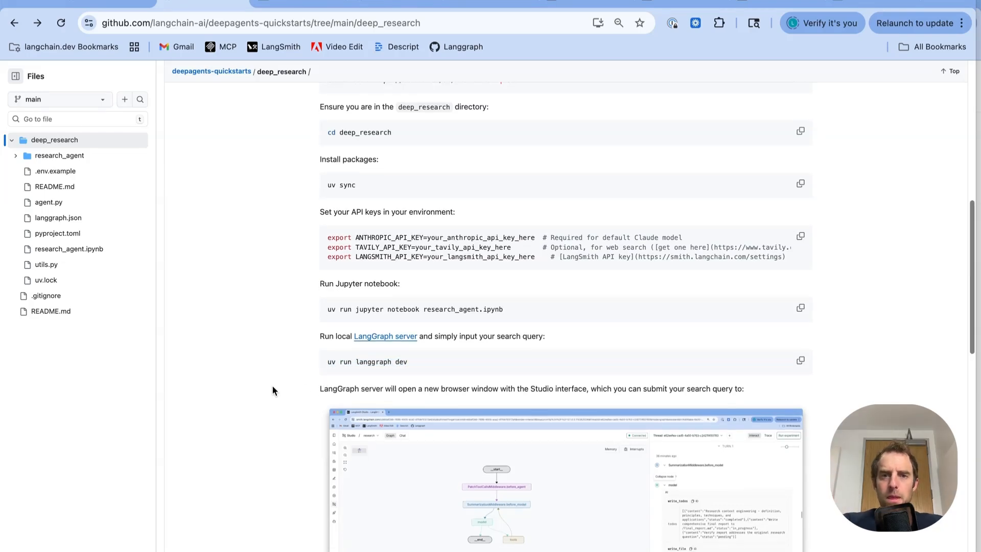
scroll("down", 3)
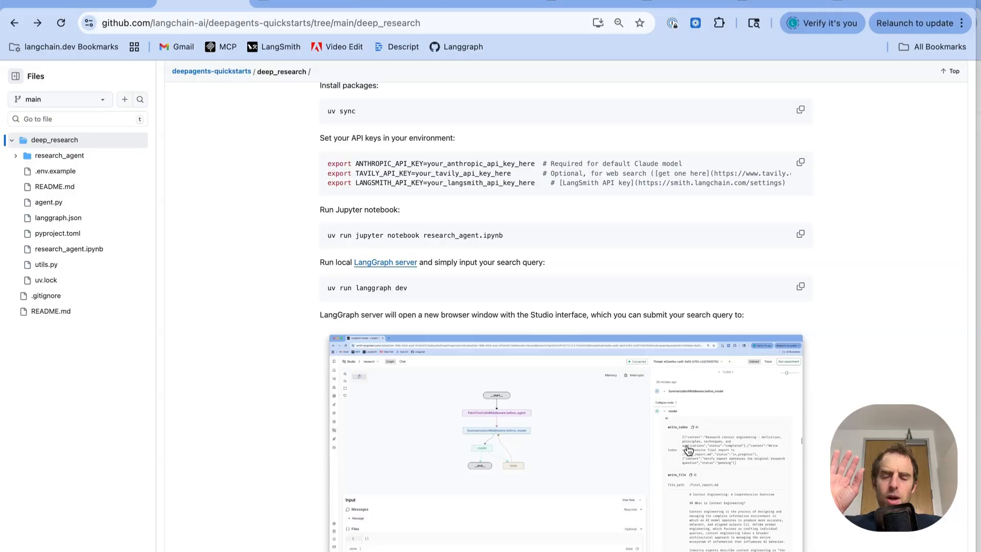
left_click(55, 186)
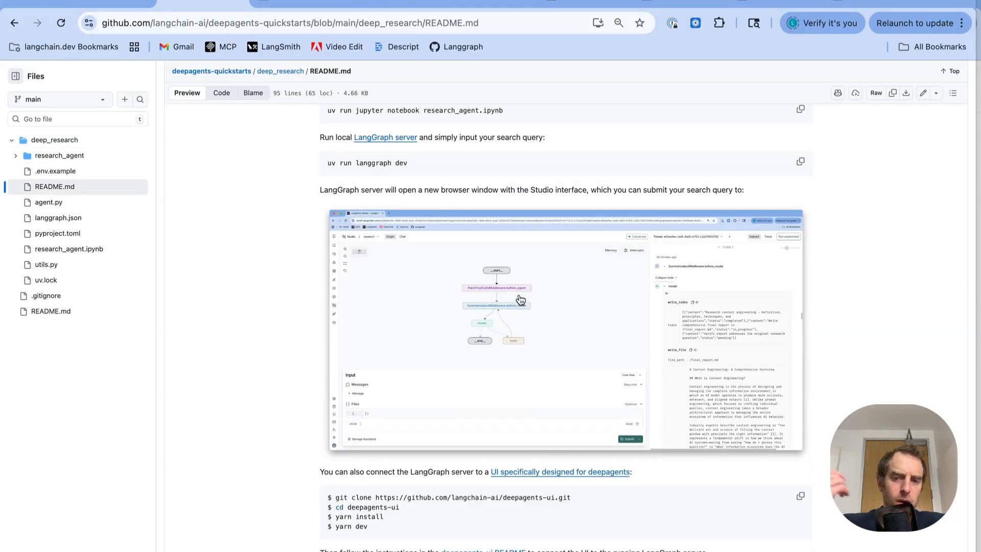
mouse_move(558, 480)
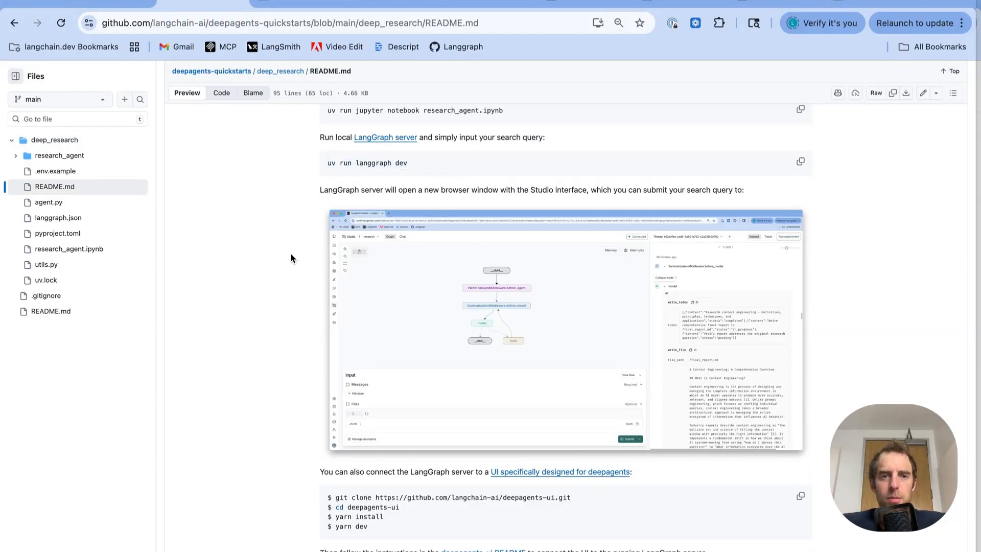
mouse_move(301, 365)
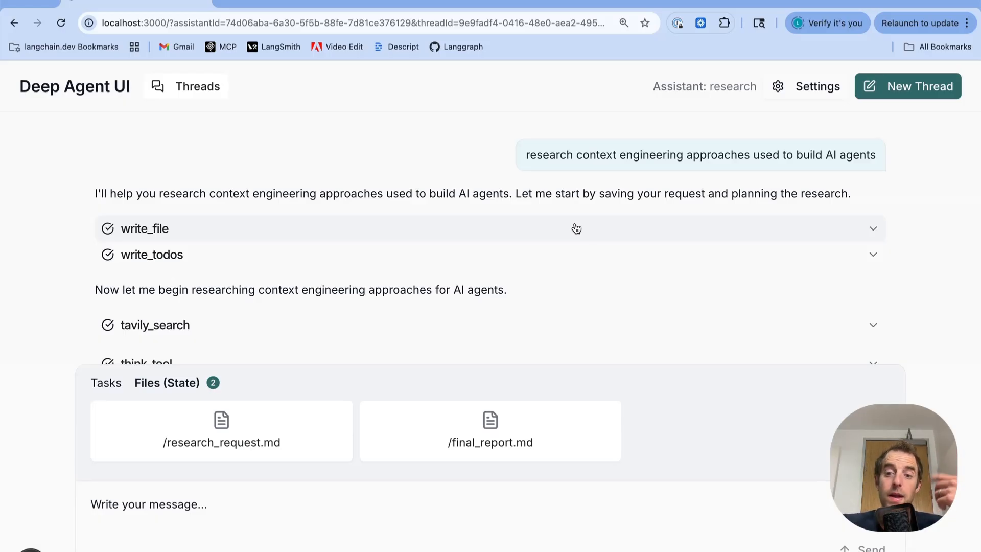
mouse_move(328, 247)
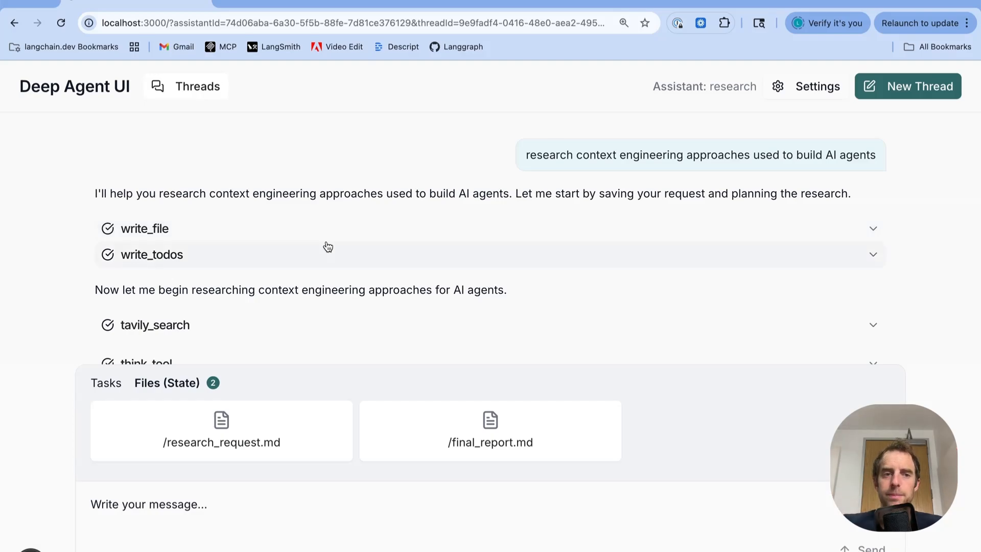
mouse_move(524, 159)
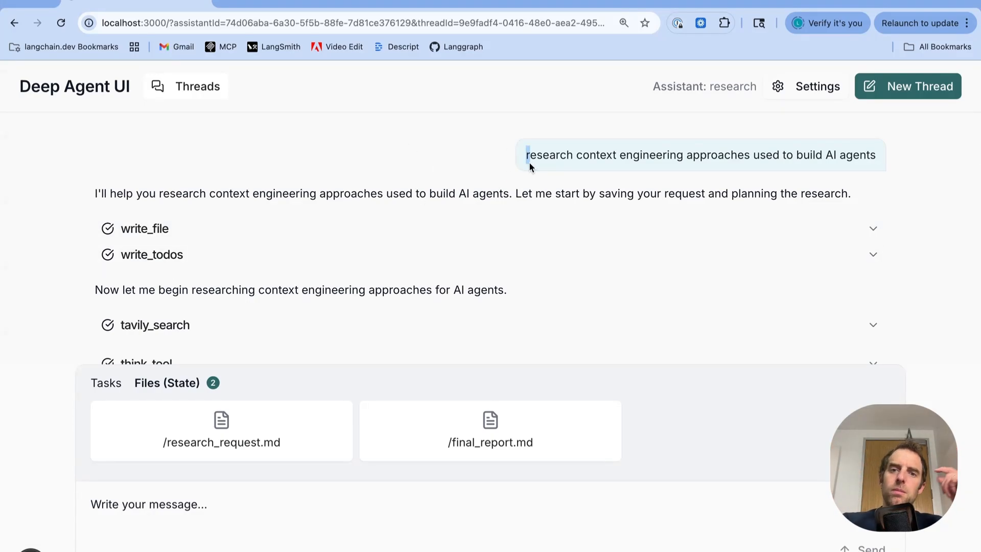
scroll("down", 3)
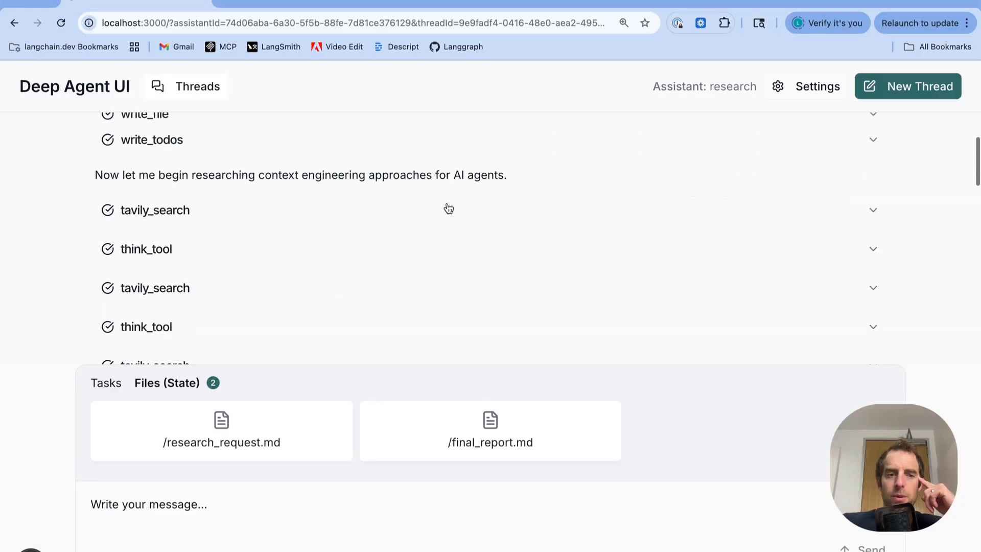
mouse_move(161, 288)
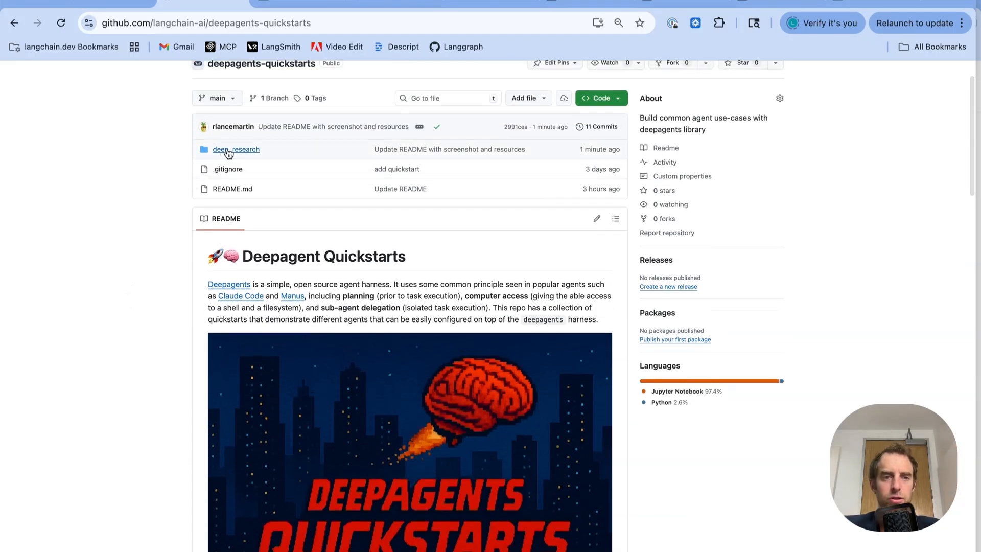
Open deep_research, skim its Quickstart README, then open the research_agent folder
left_click(235, 149)
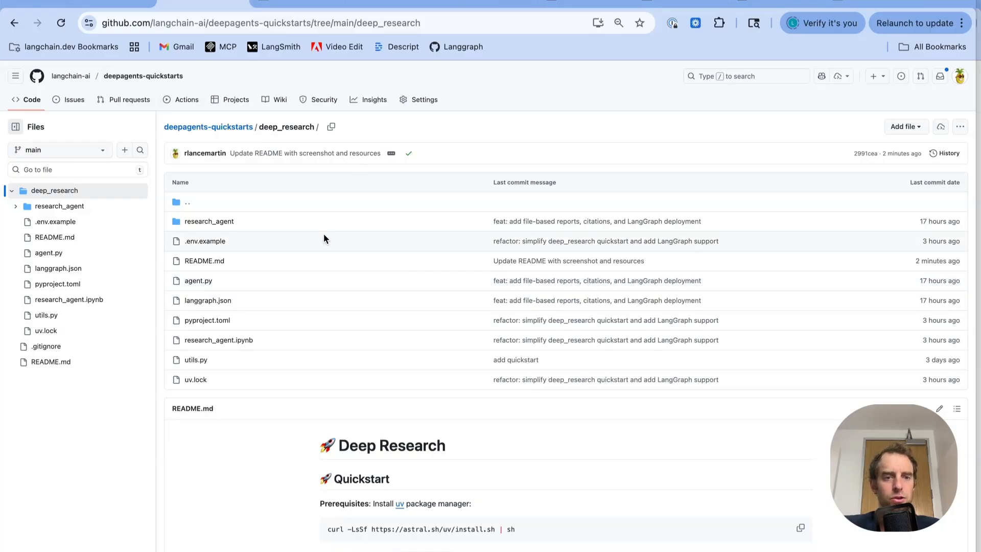
scroll("down", 3)
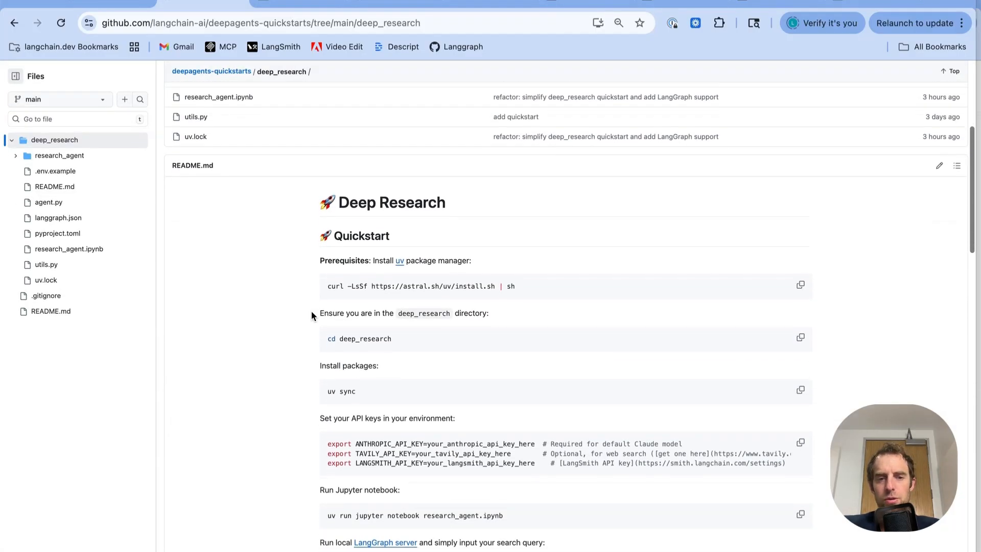
scroll("down", 3)
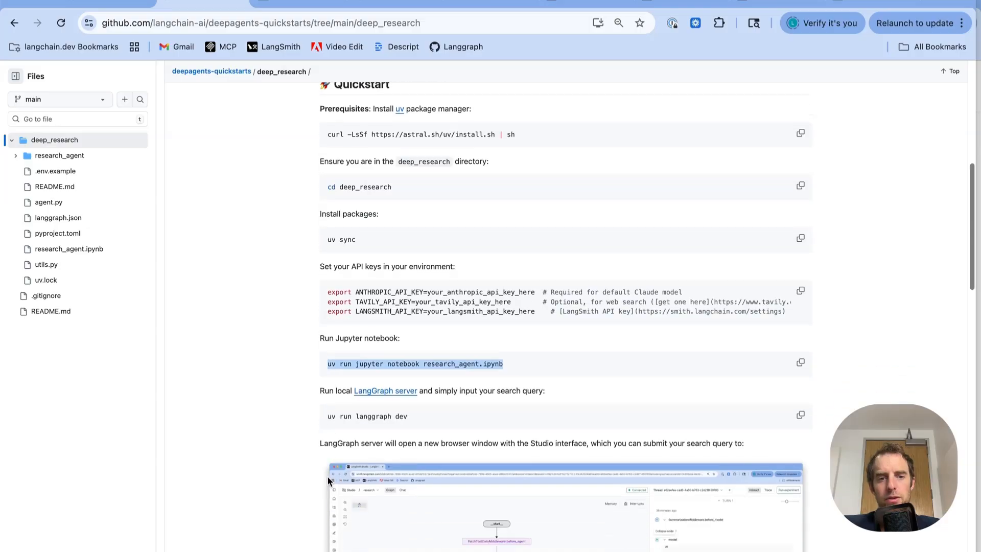
scroll("down", 3)
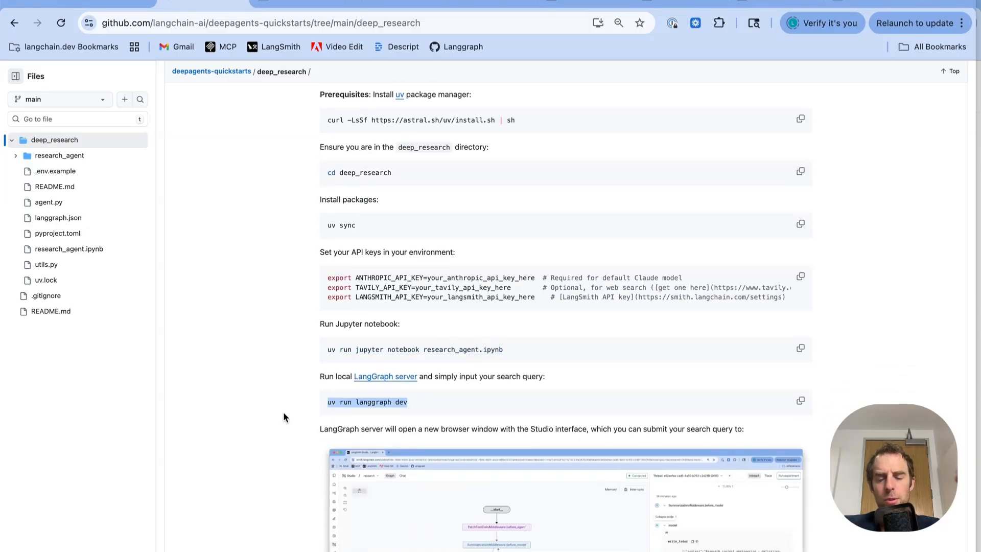
scroll("up", 3)
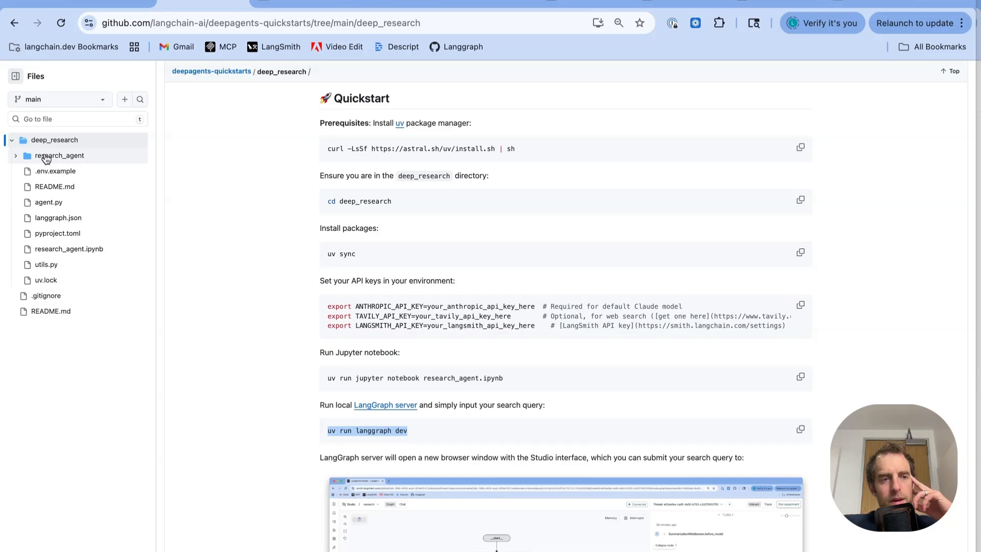
left_click(59, 155)
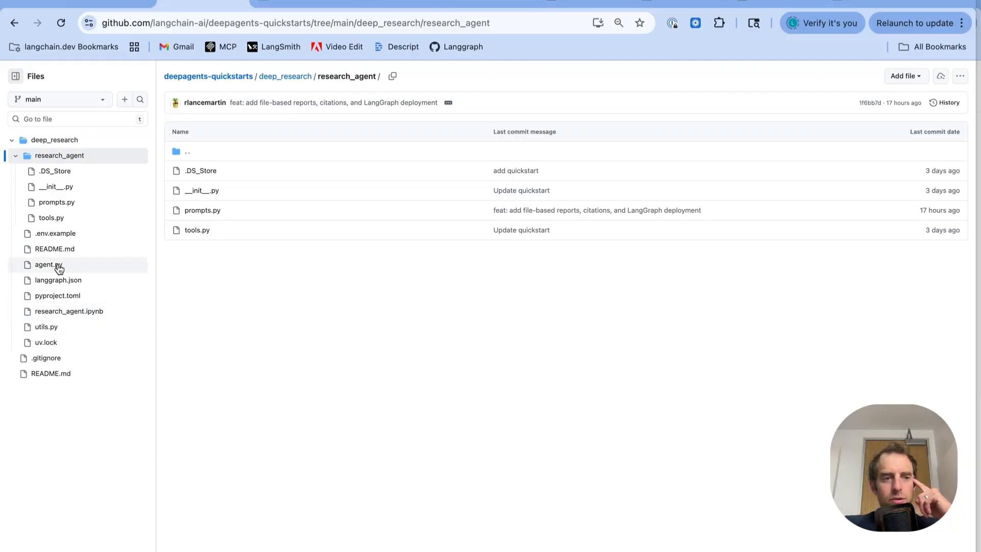
mouse_move(59, 316)
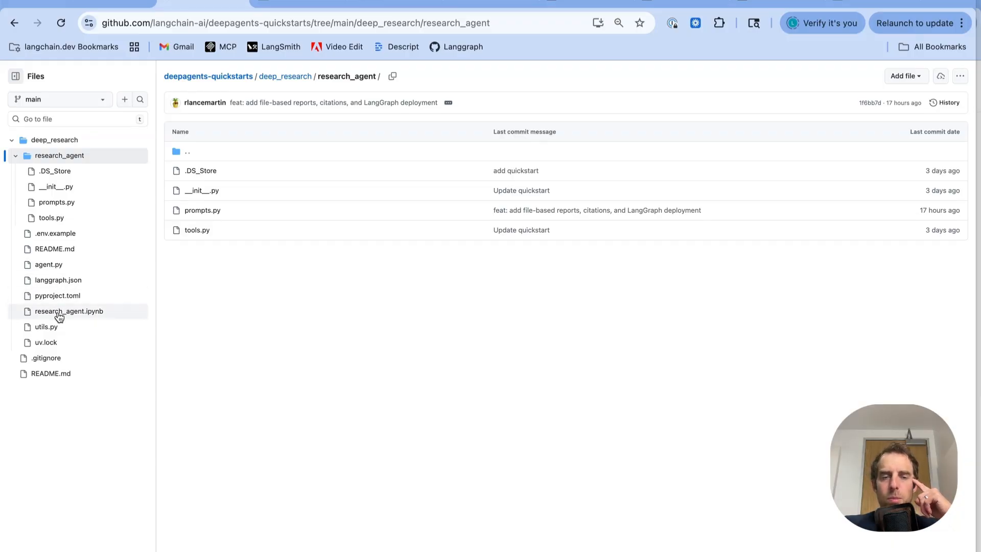
left_click(69, 312)
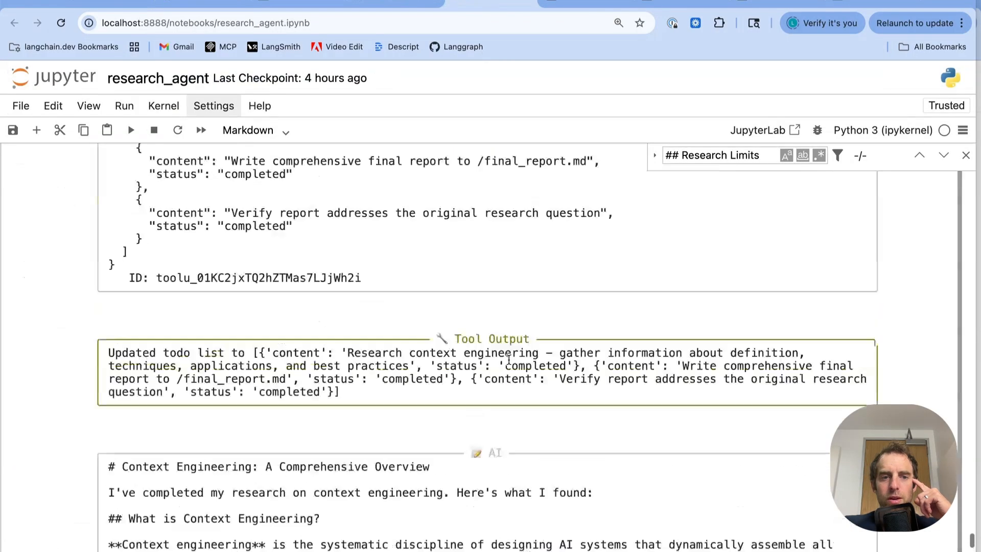
scroll("up", 3)
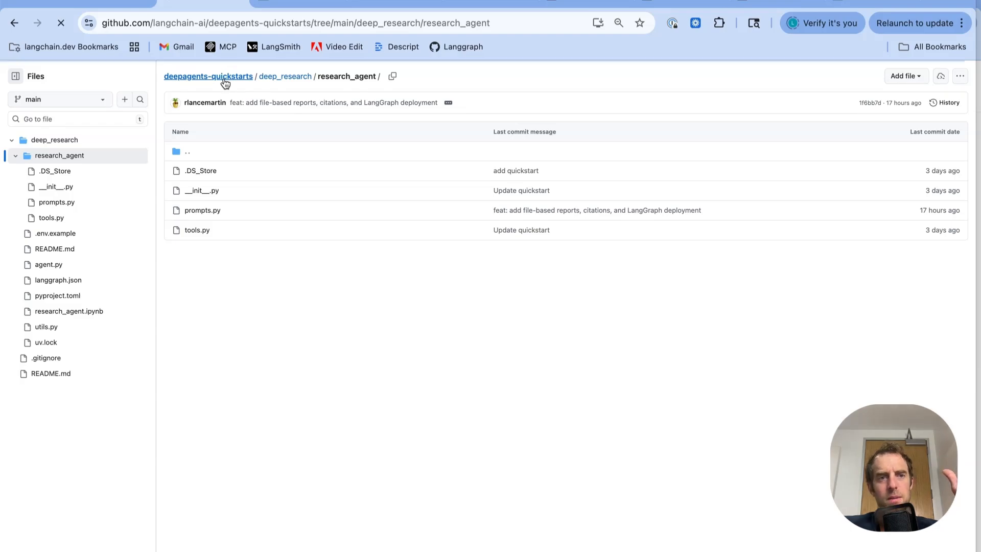
Go to the deepagents-quickstarts root and skim its tools and middleware tables
left_click(208, 75)
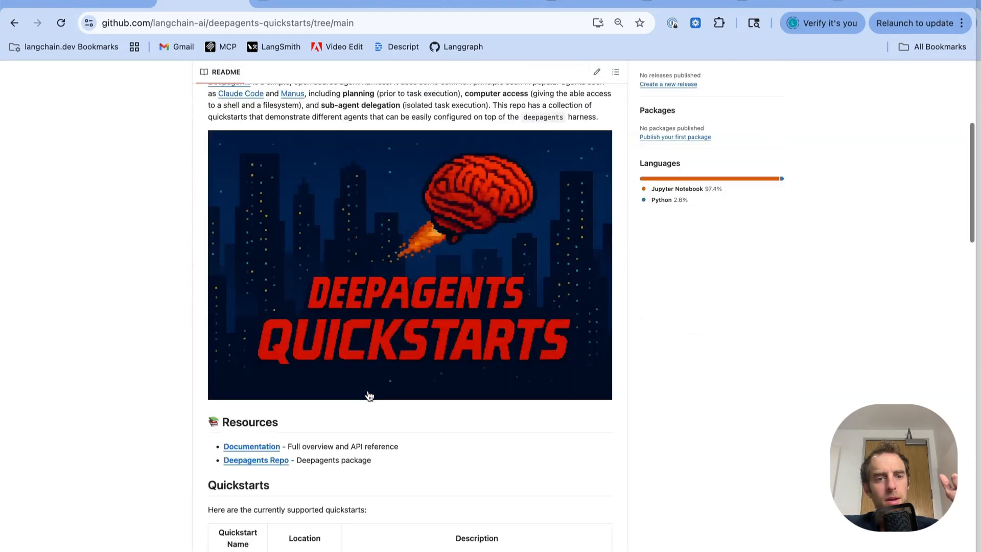
scroll("down", 3)
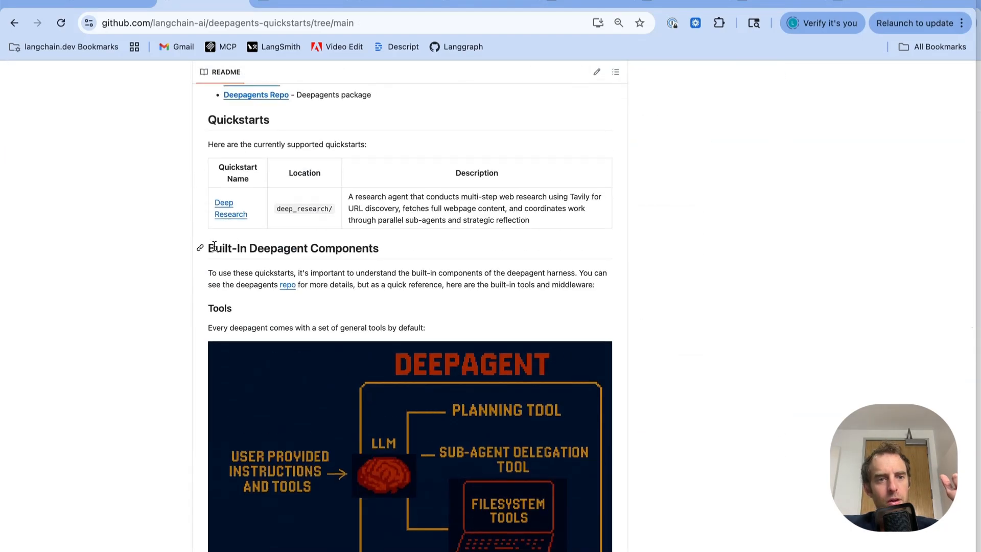
scroll("down", 3)
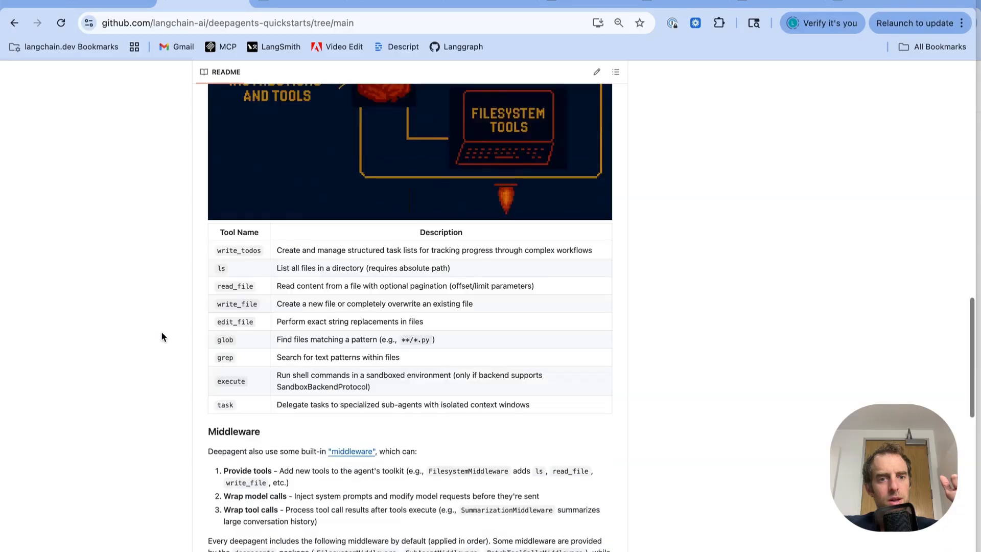
scroll("down", 3)
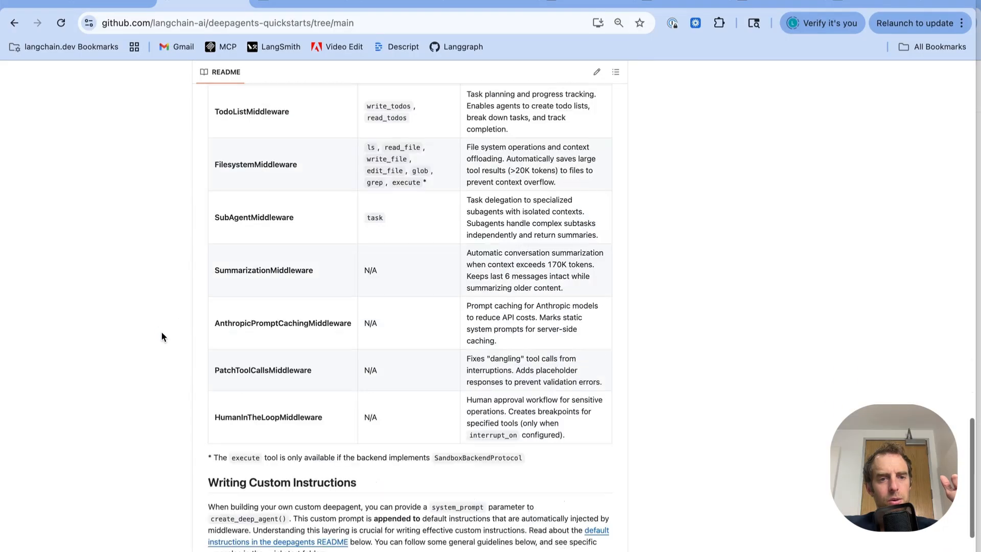
scroll("up", 3)
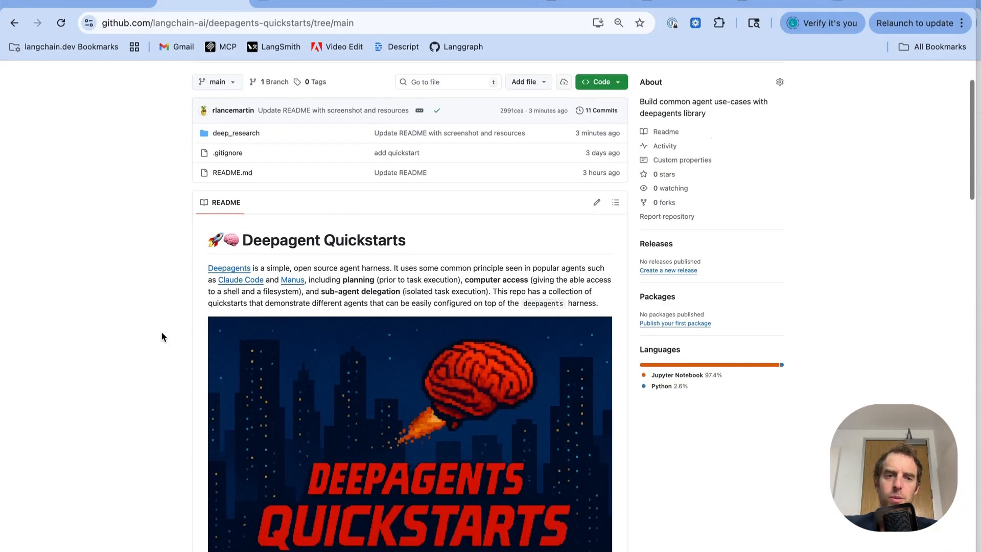
mouse_move(136, 265)
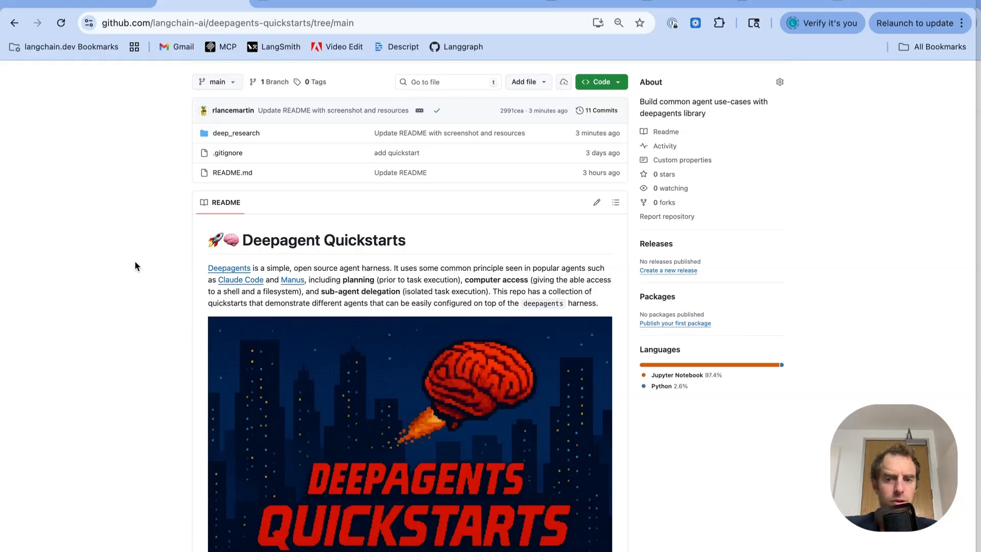
mouse_move(591, 385)
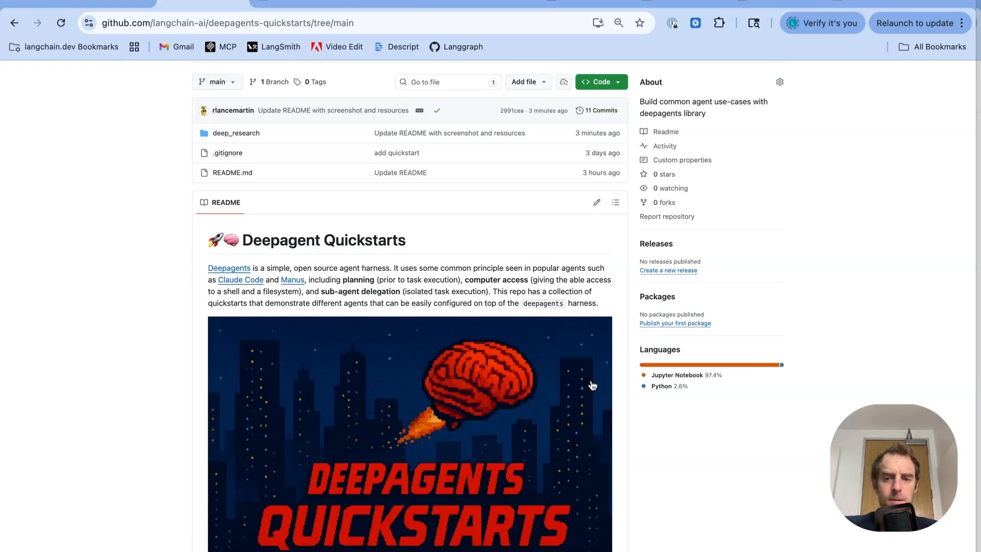